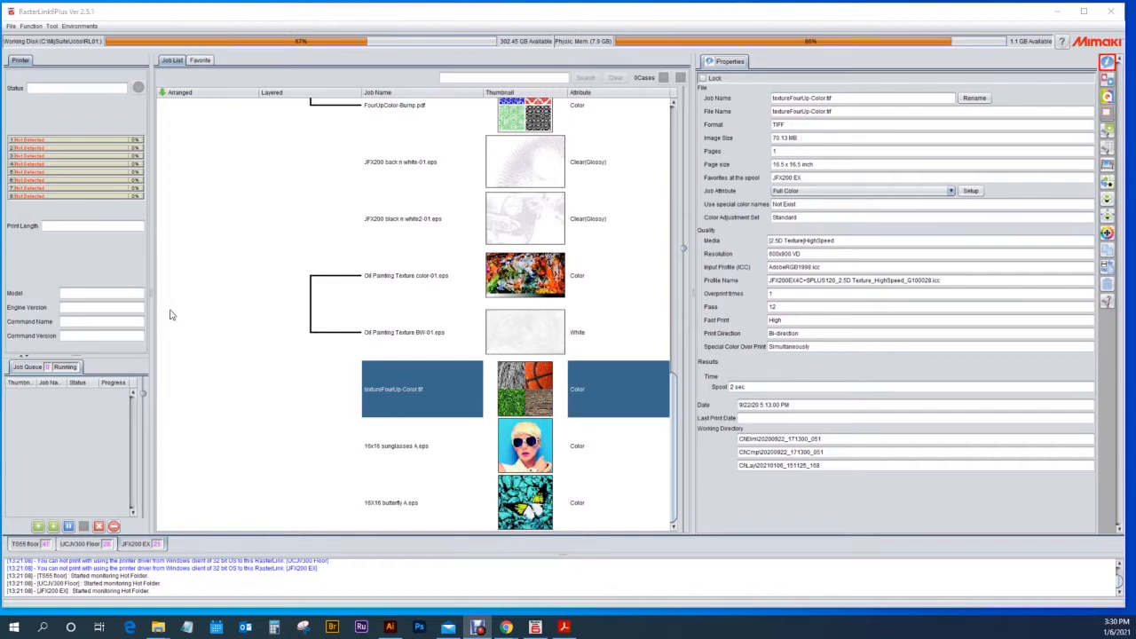
Step: Open the Jig Print layout for textureFourUp-Color.tif on the 28-slot jig preset
click(1085, 10)
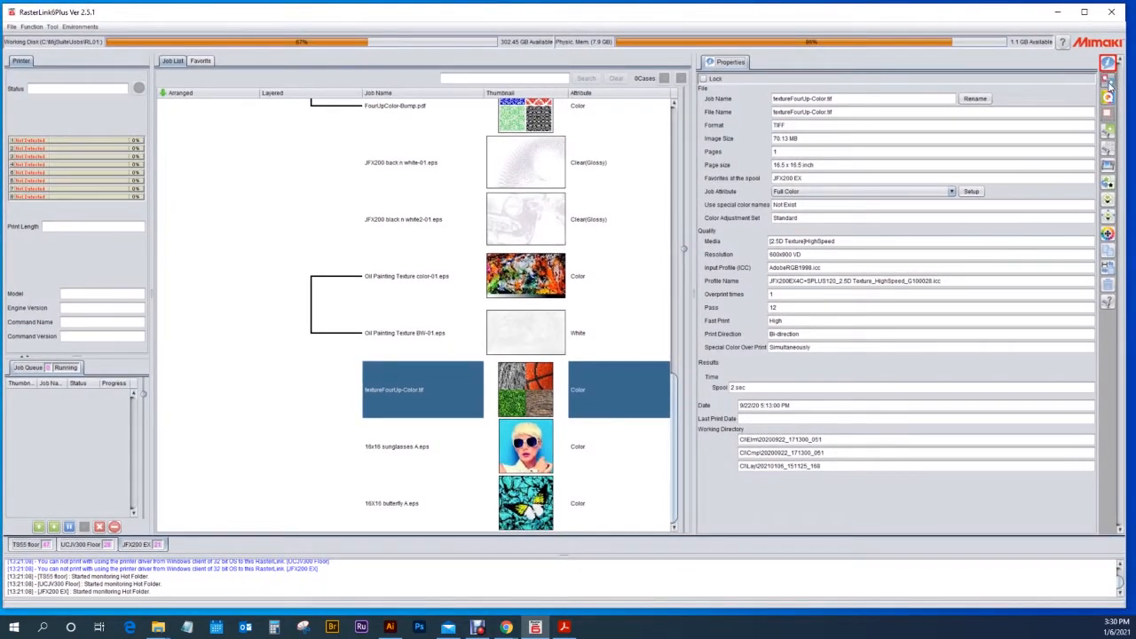
click(1108, 148)
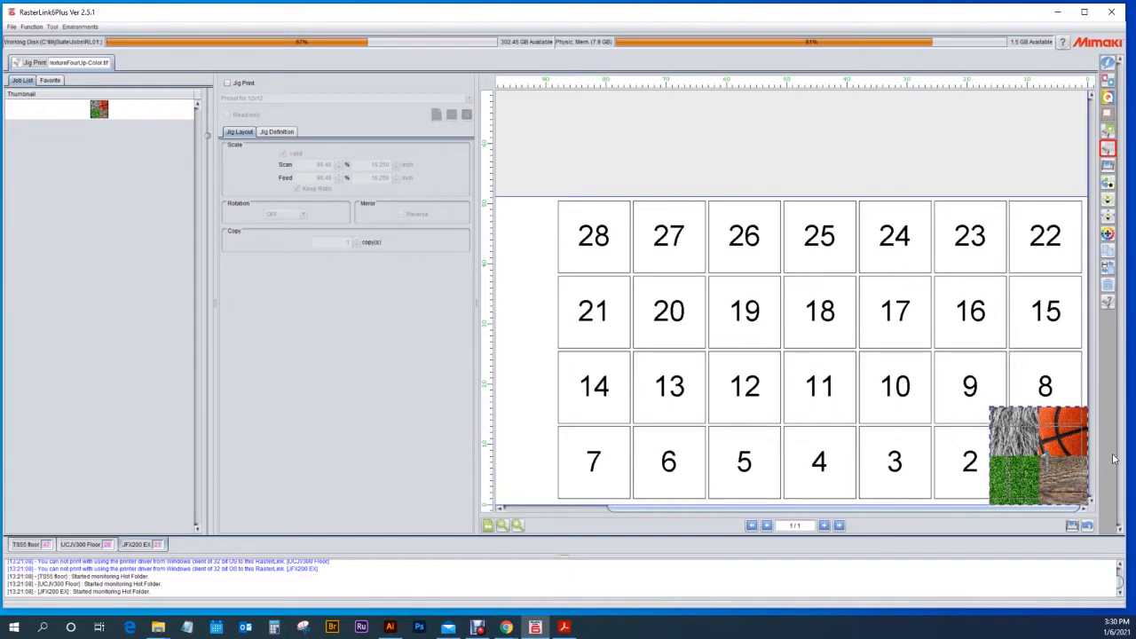
mouse_move(1043, 477)
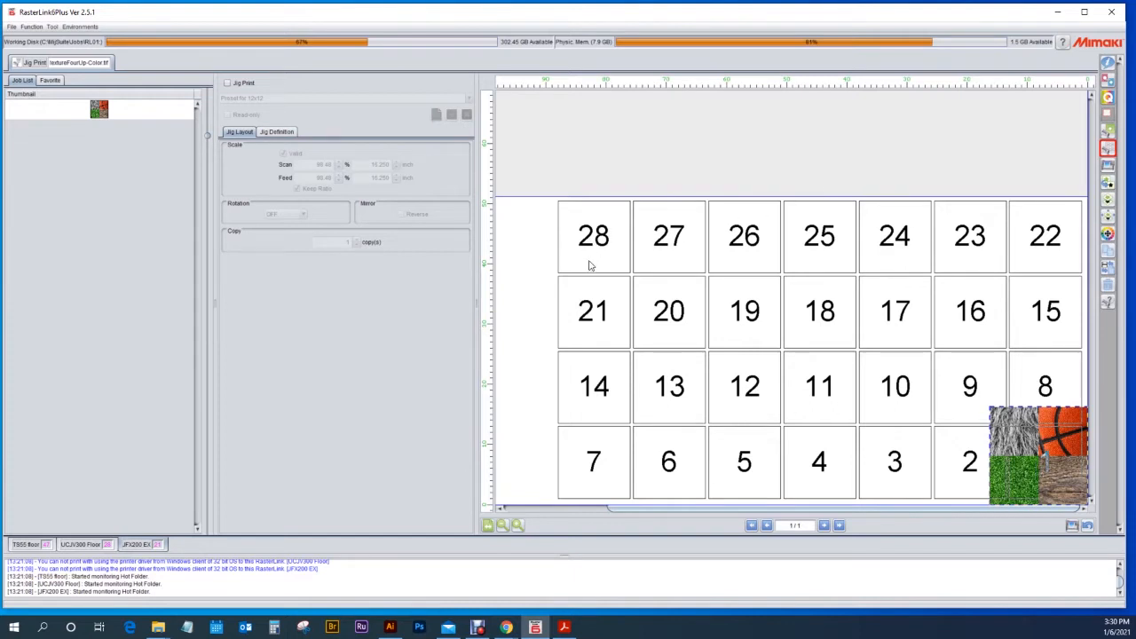
mouse_move(602, 258)
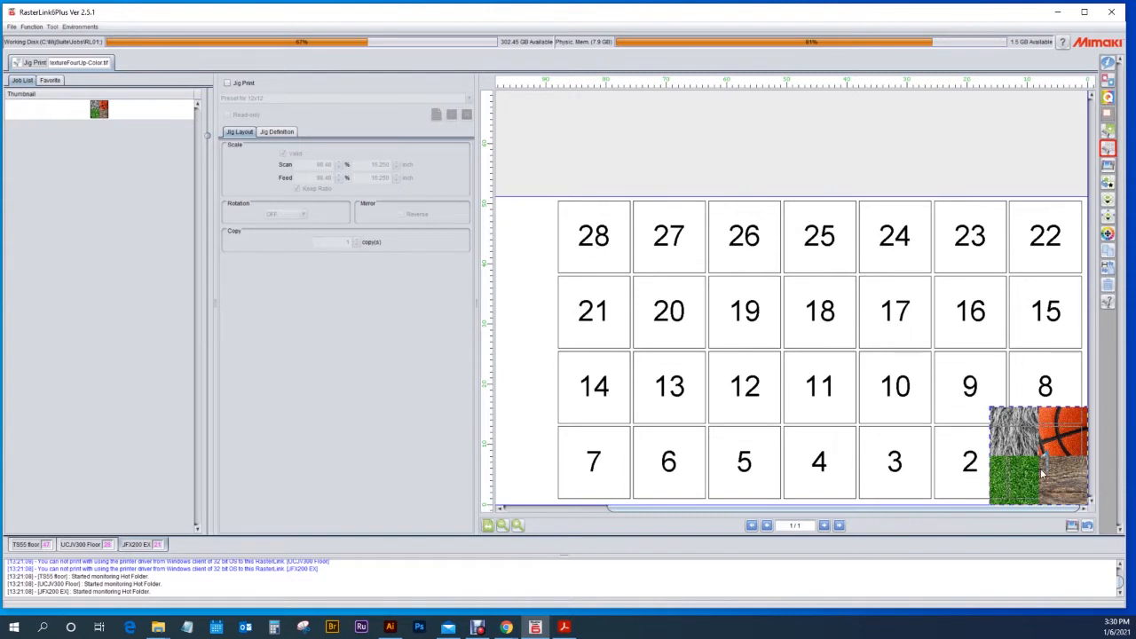
mouse_move(1029, 461)
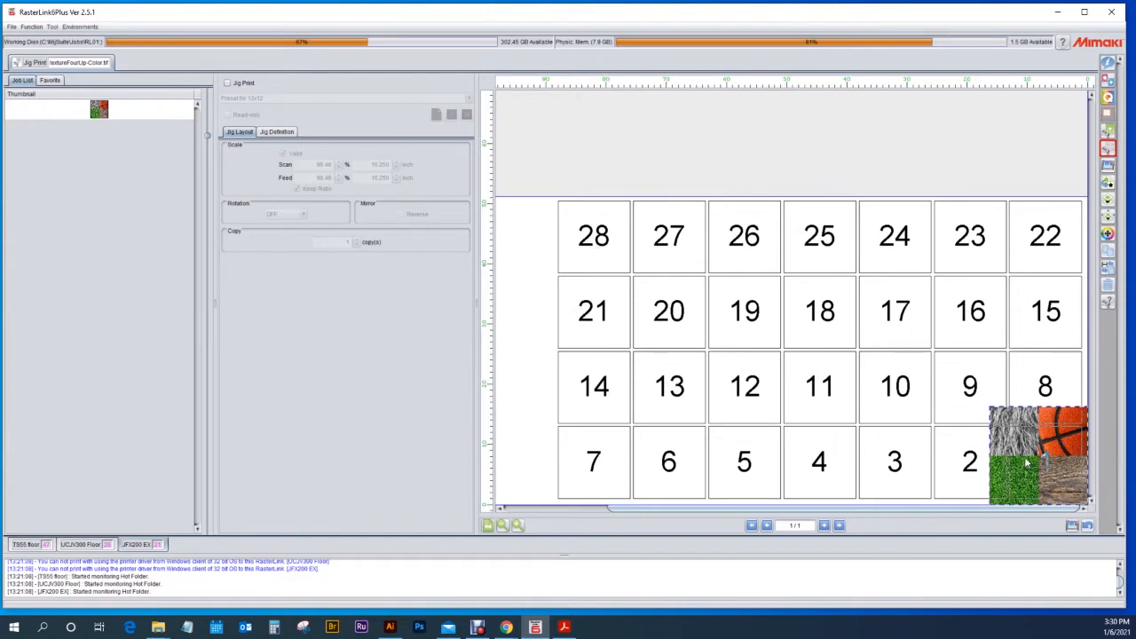
mouse_move(1025, 473)
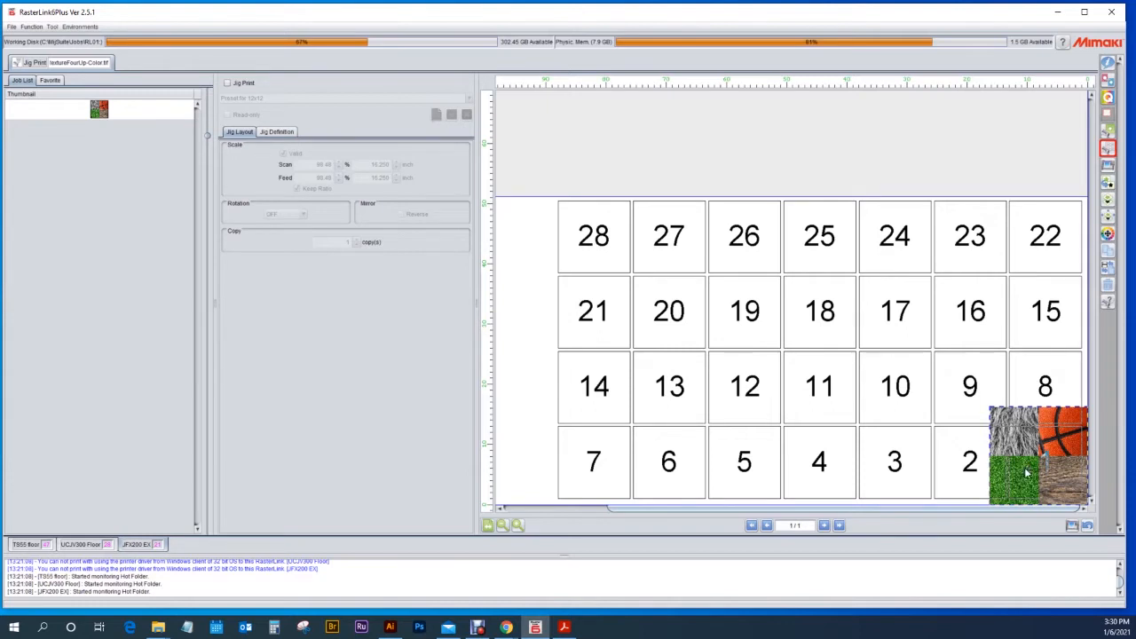
mouse_move(1028, 471)
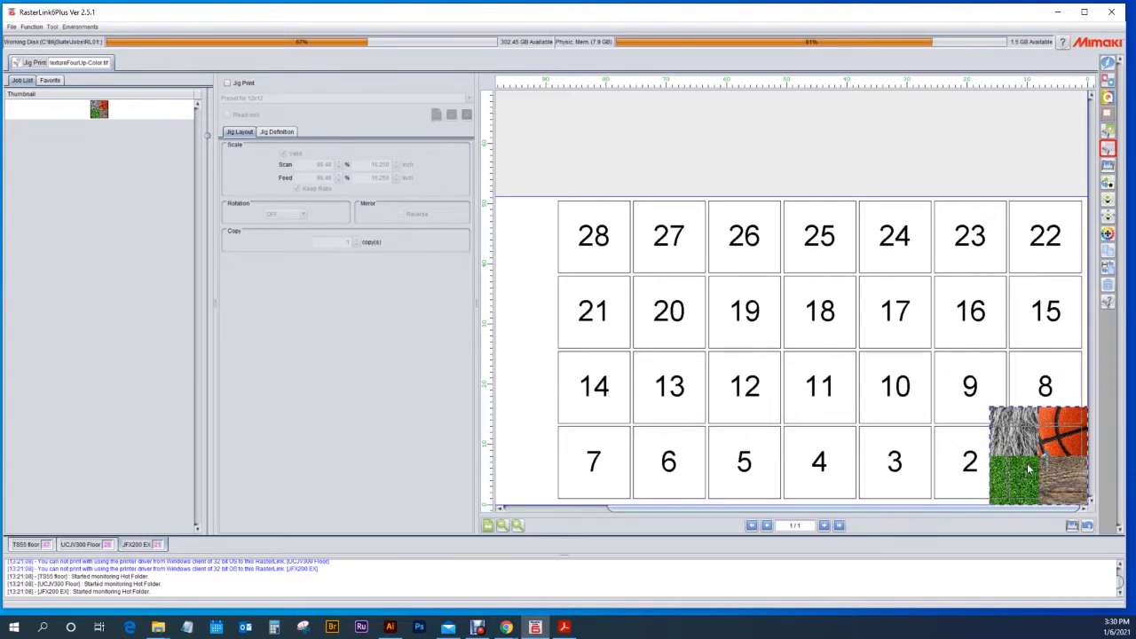
mouse_move(1019, 454)
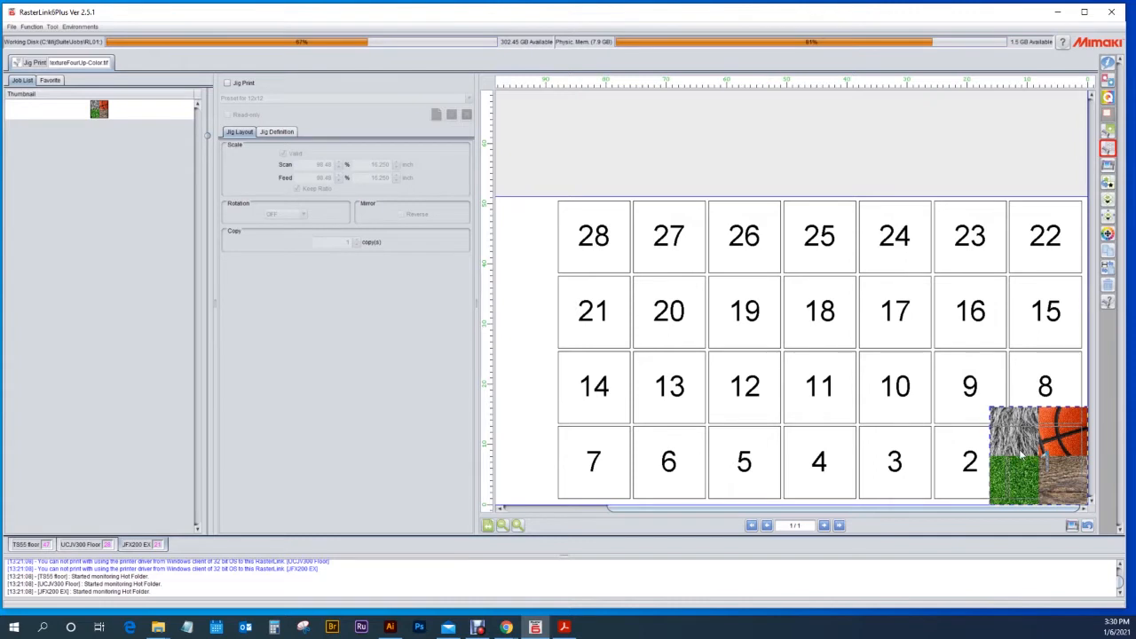
mouse_move(1021, 464)
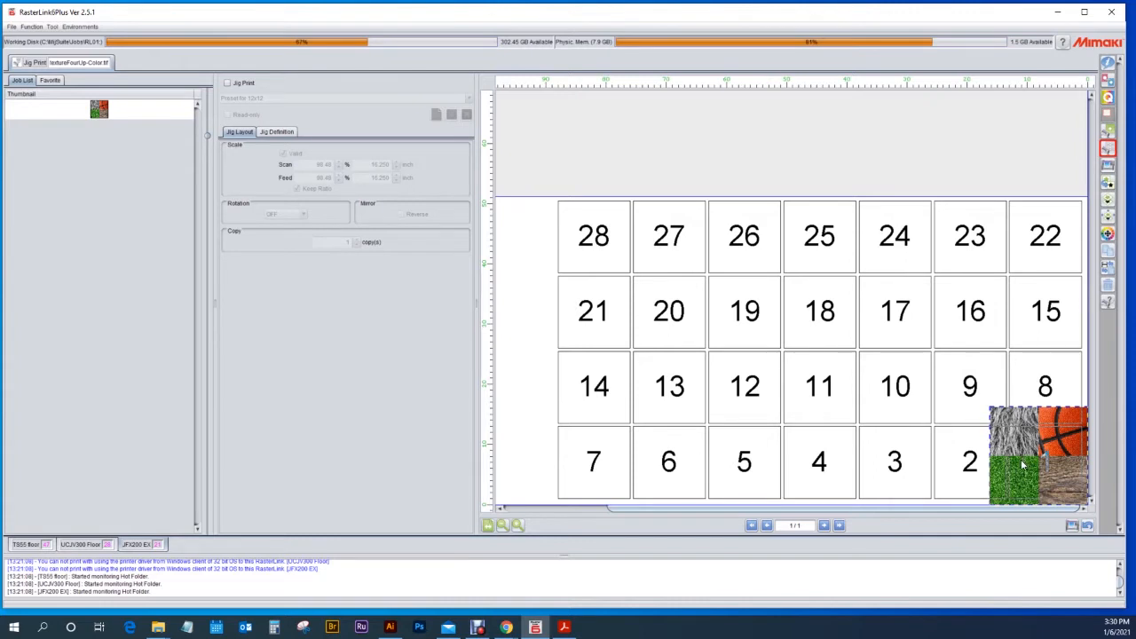
mouse_move(959, 459)
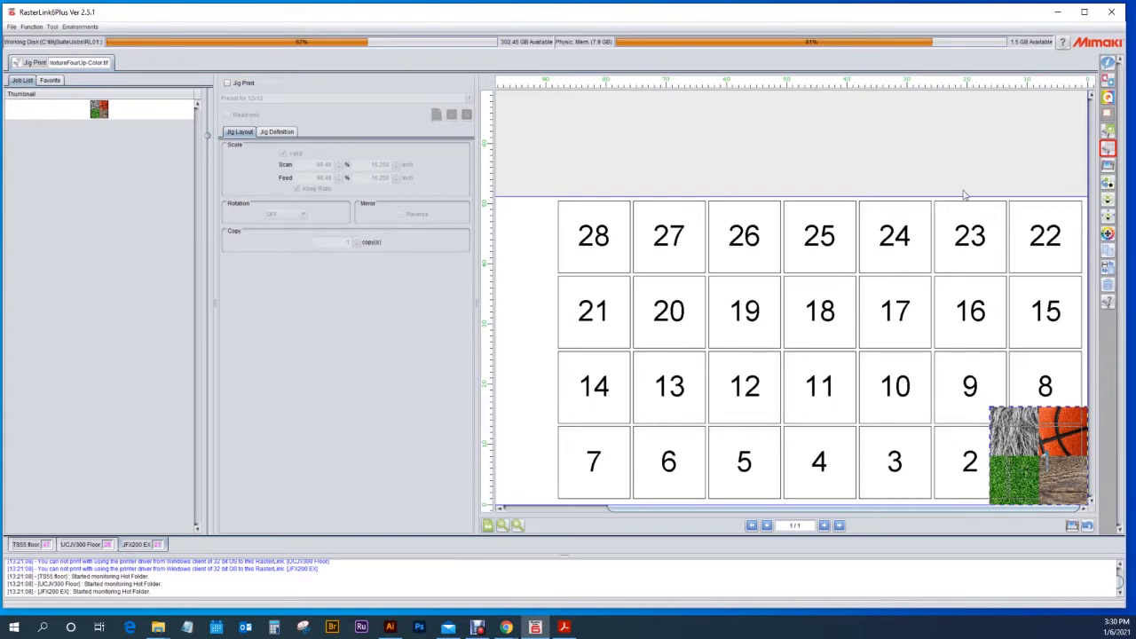
mouse_move(501, 530)
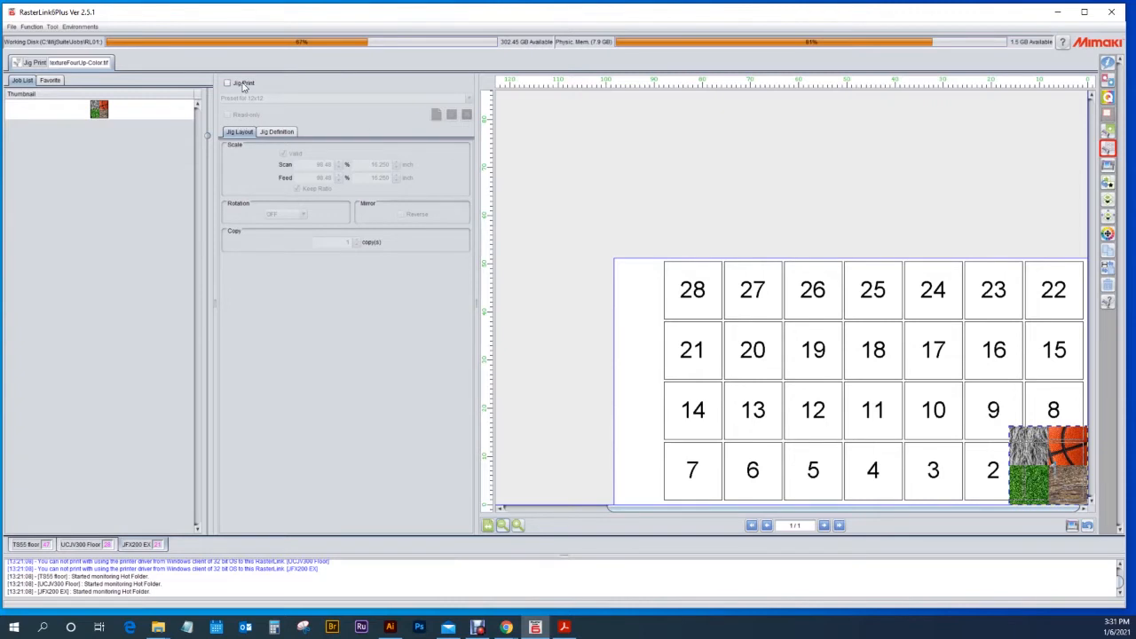
Step: Enable Jig Print for the job and start a new template named 16x16
click(227, 82)
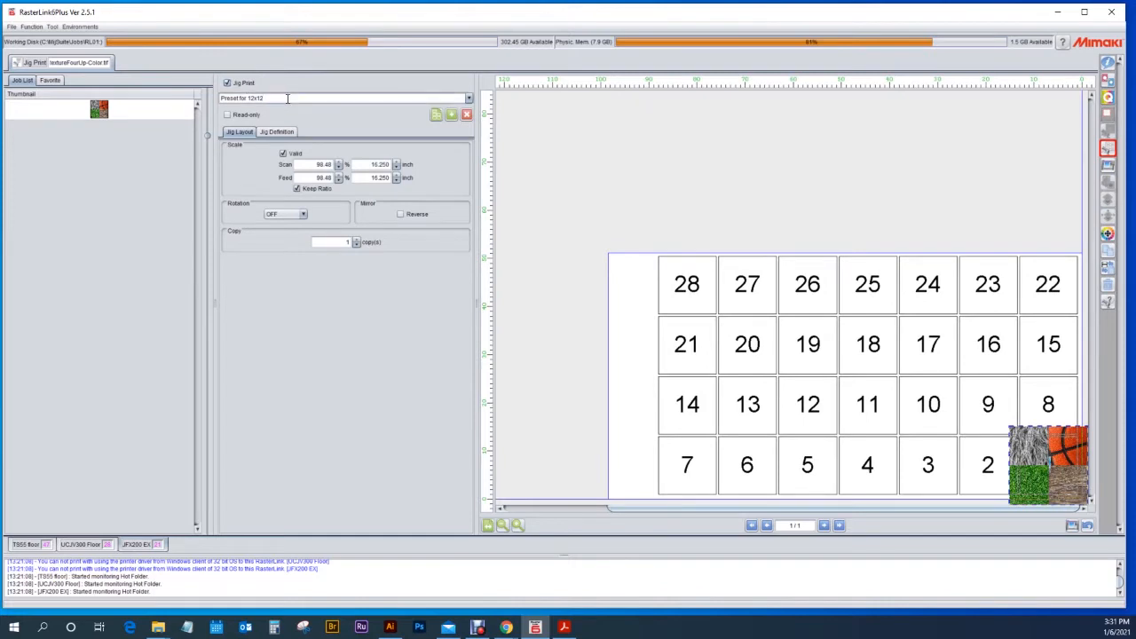
click(468, 97)
text(16x16)
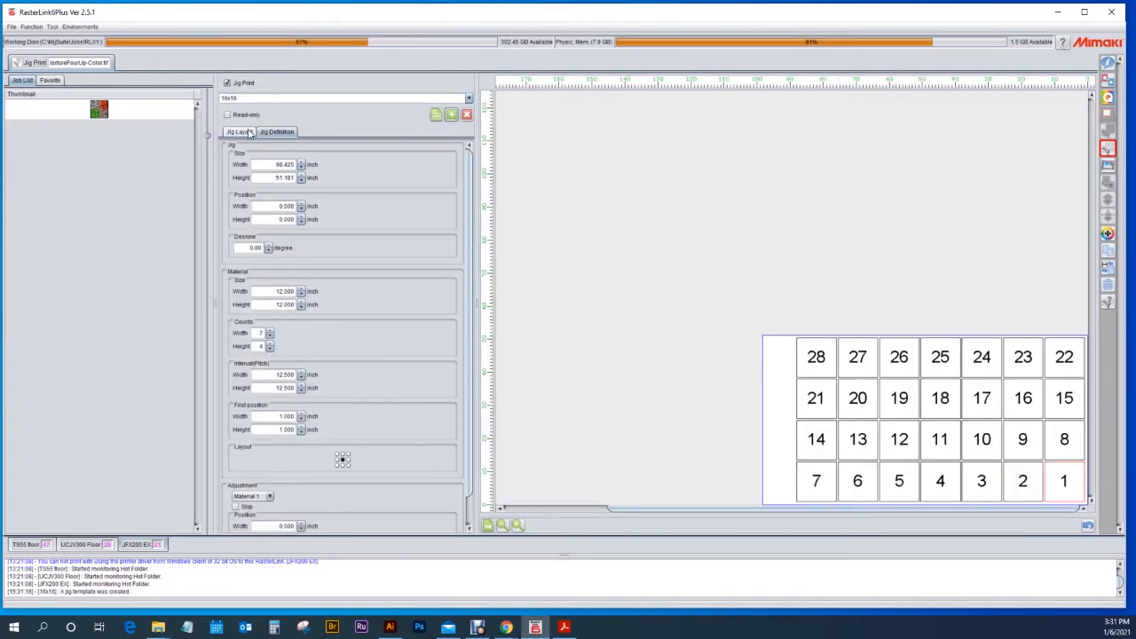
click(276, 131)
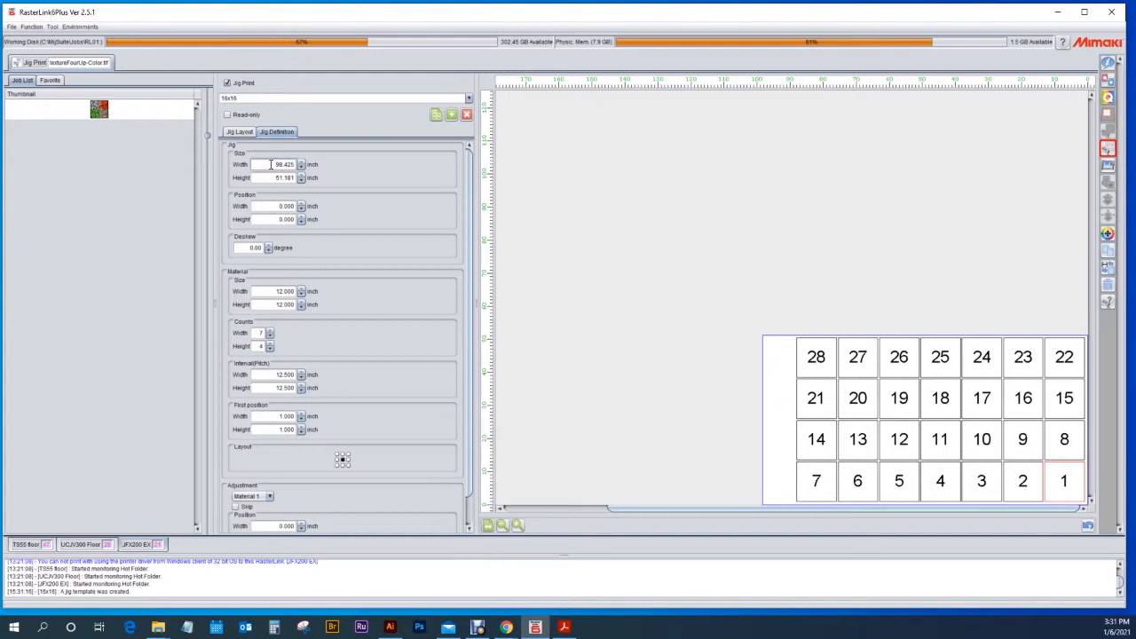
triple_click(282, 164)
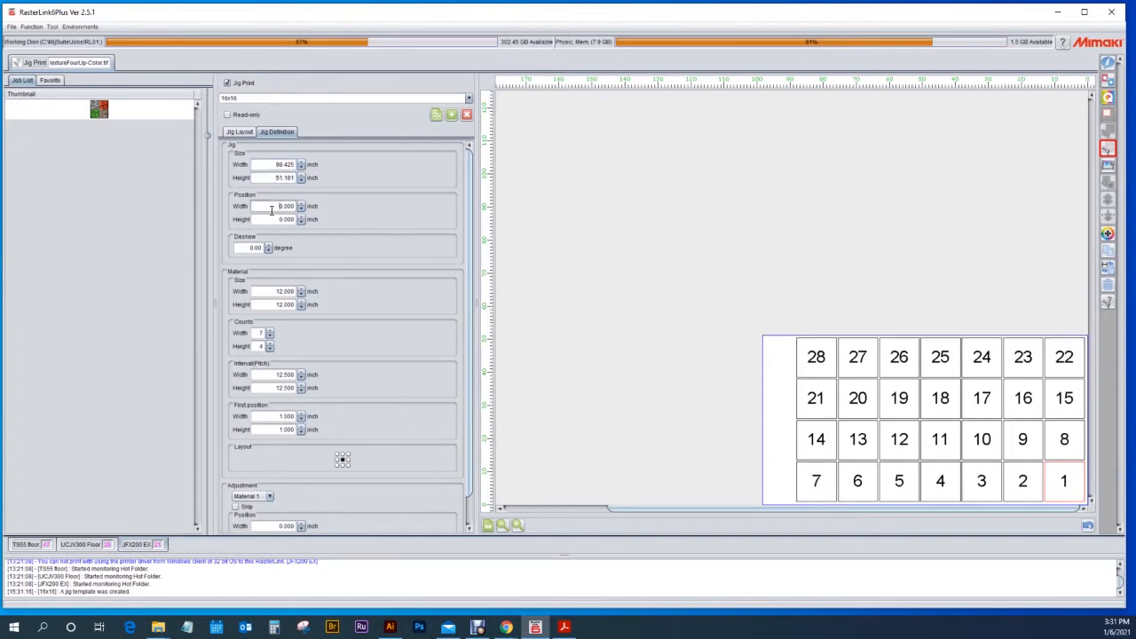
triple_click(284, 206)
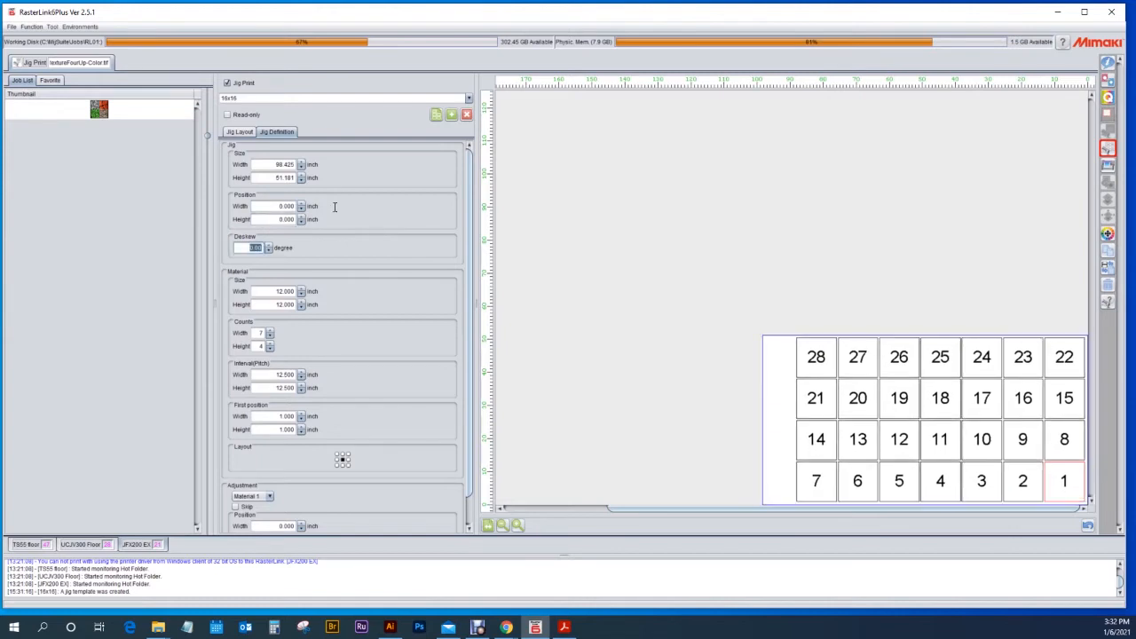
mouse_move(296, 264)
text(5)
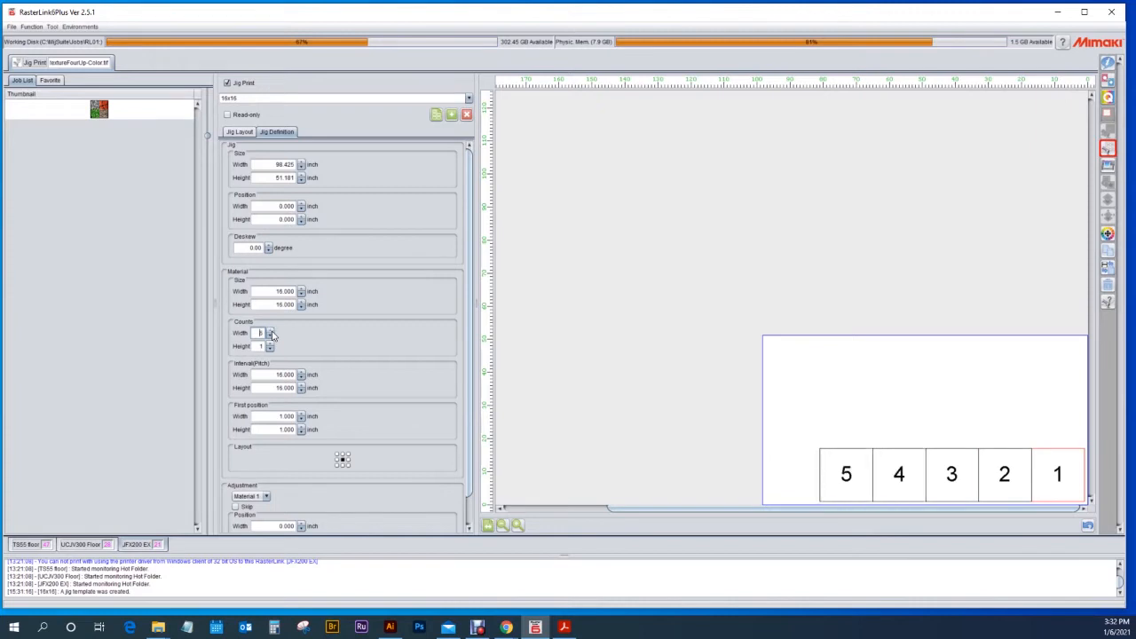
Step: Define 16-inch square materials in a 6×3 grid at 16.250 interval, zero first position
click(269, 330)
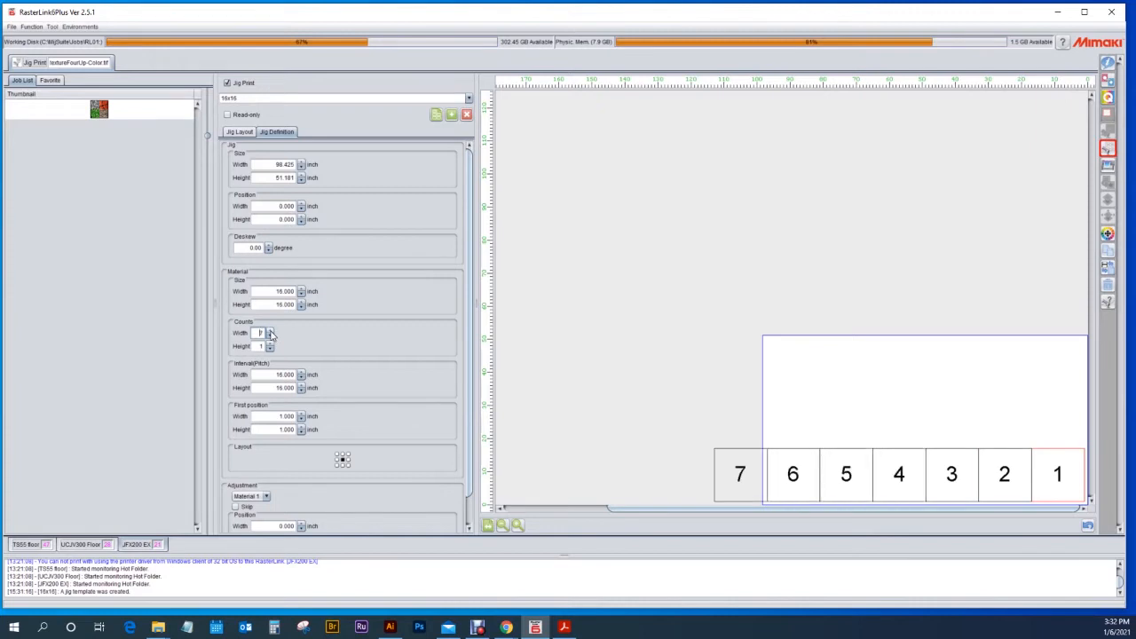
click(269, 335)
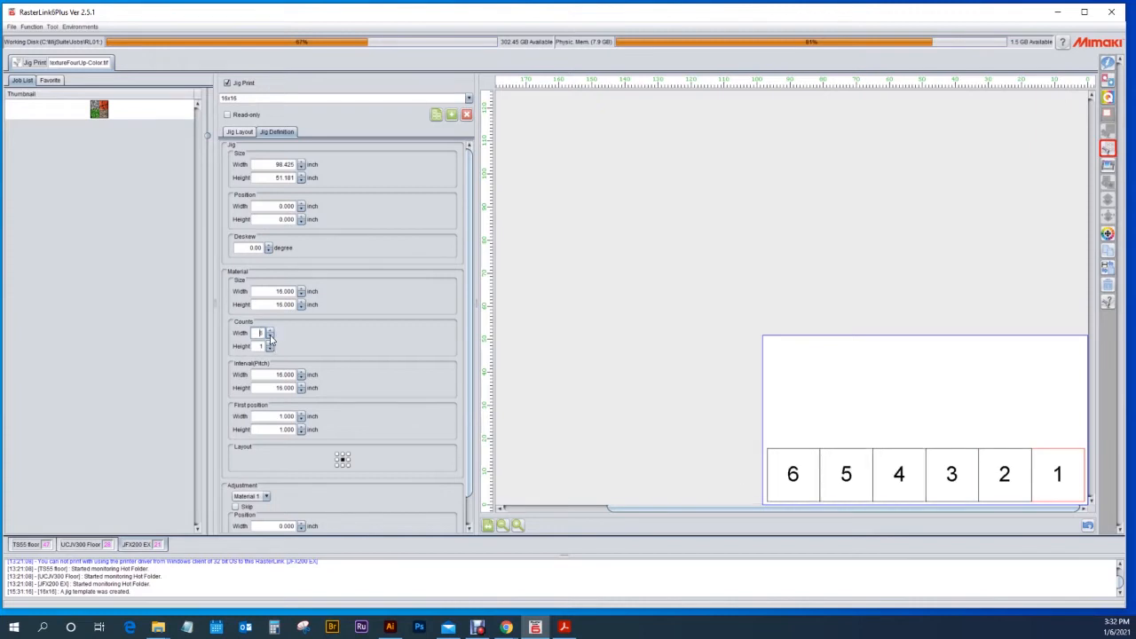
click(269, 343)
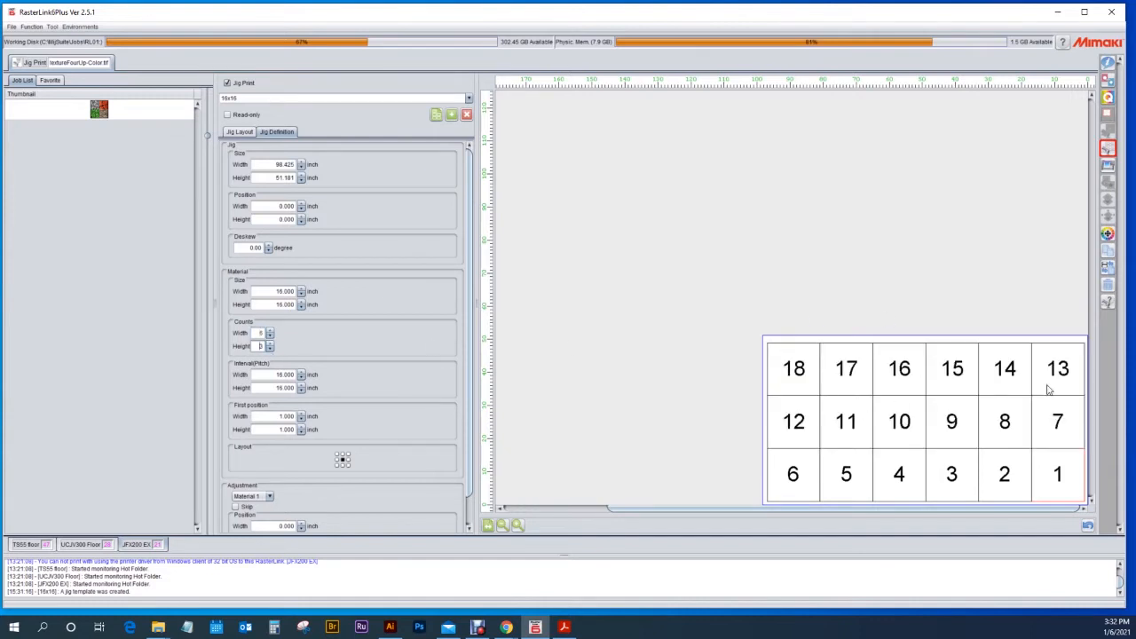
mouse_move(1032, 472)
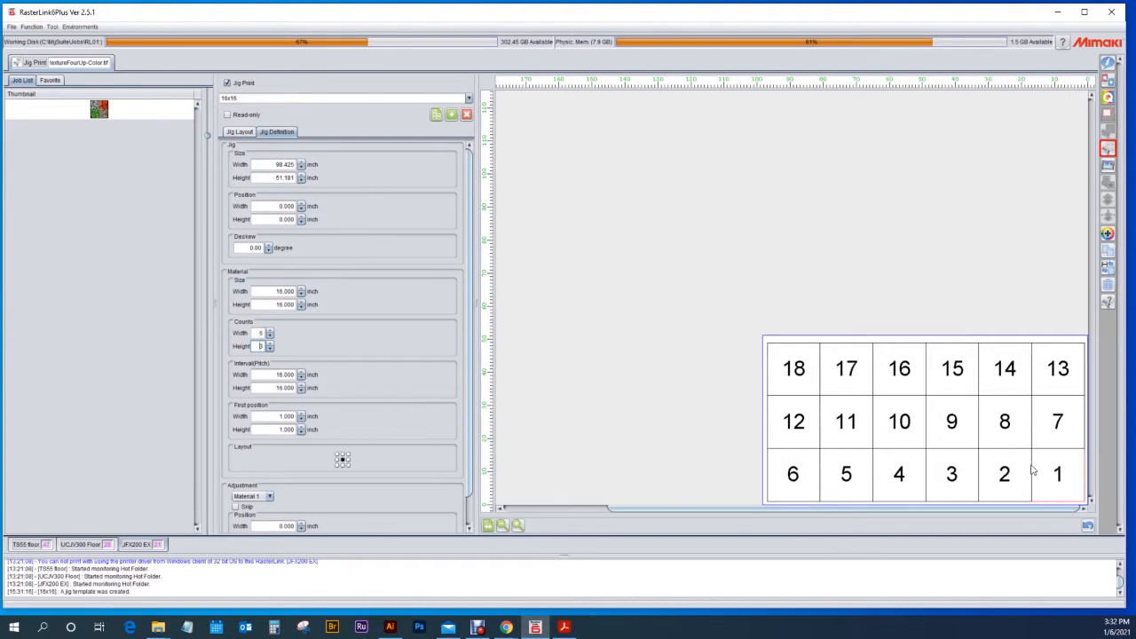
mouse_move(1054, 403)
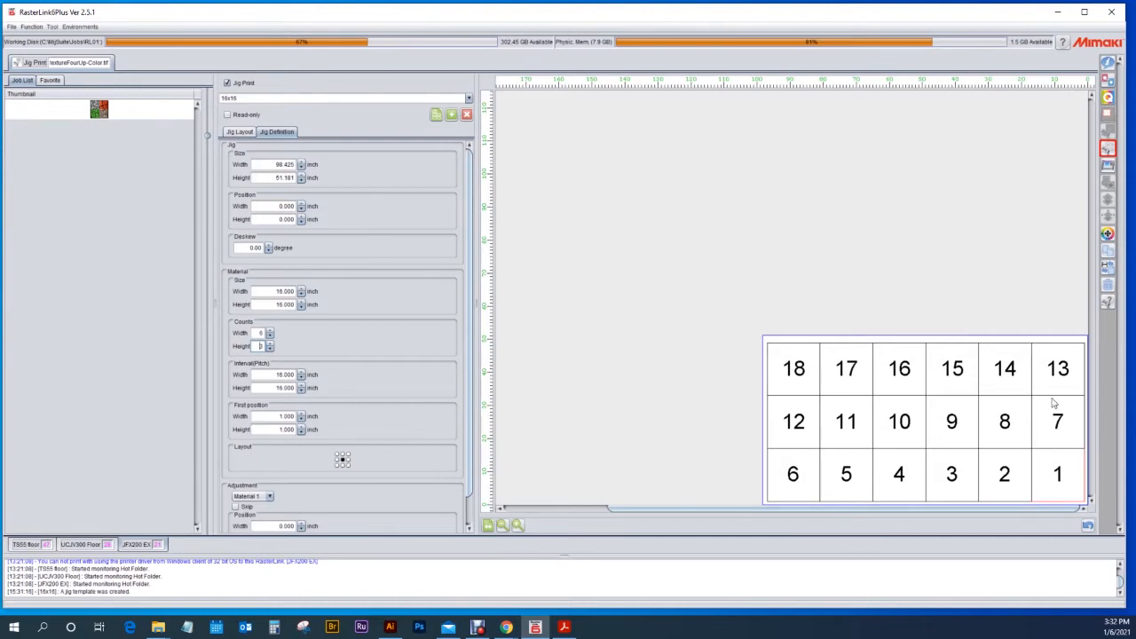
mouse_move(321, 318)
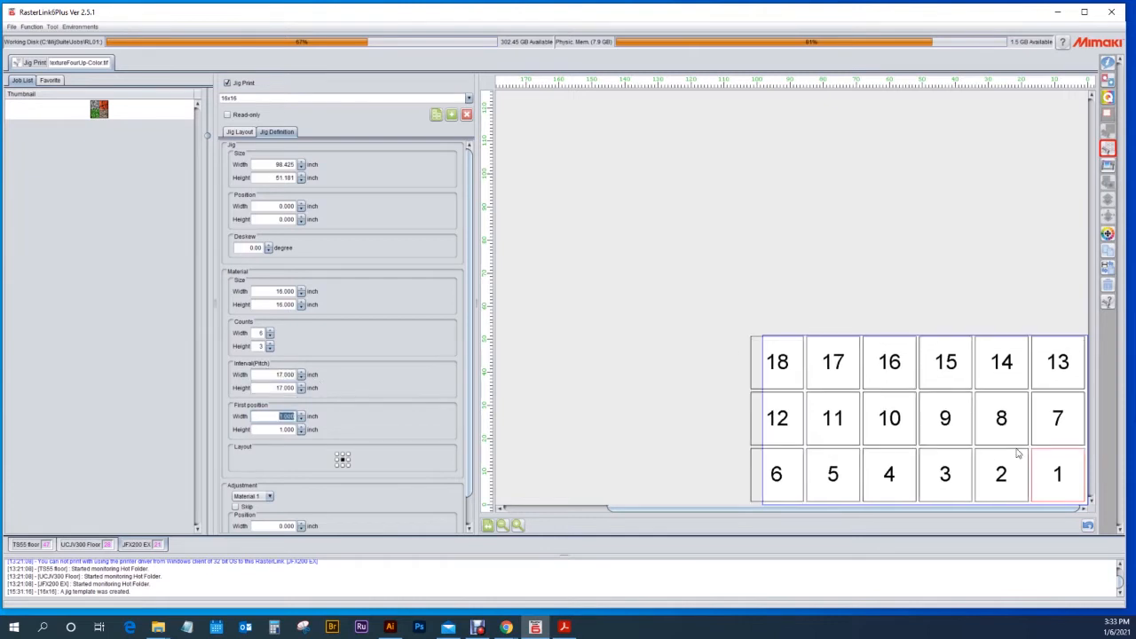
mouse_move(1003, 396)
text(0.000)
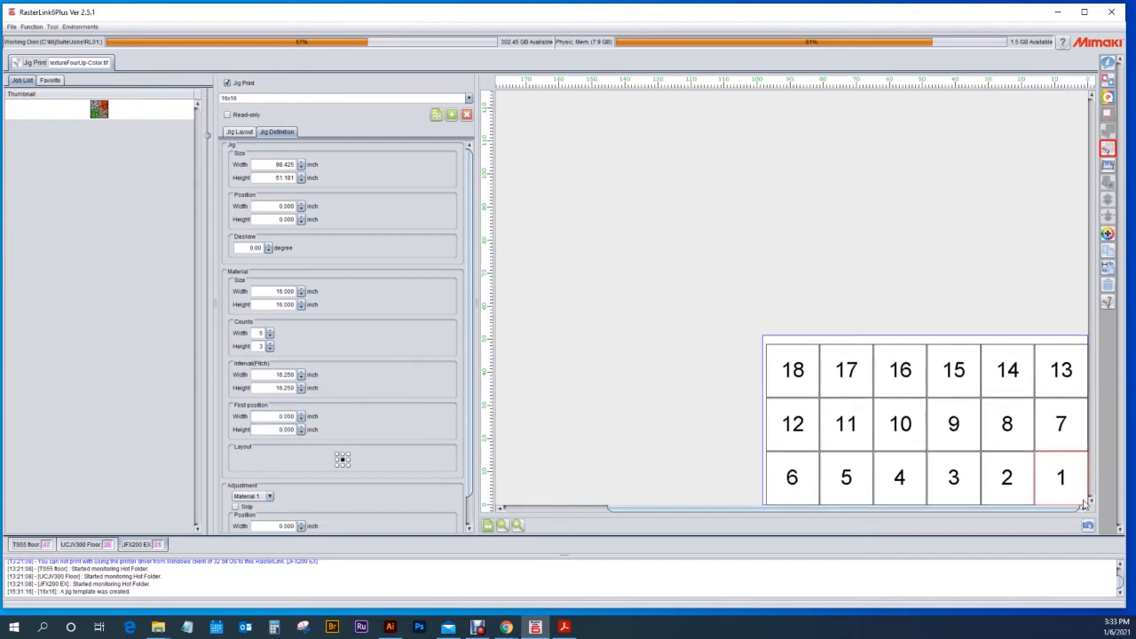
mouse_move(599, 408)
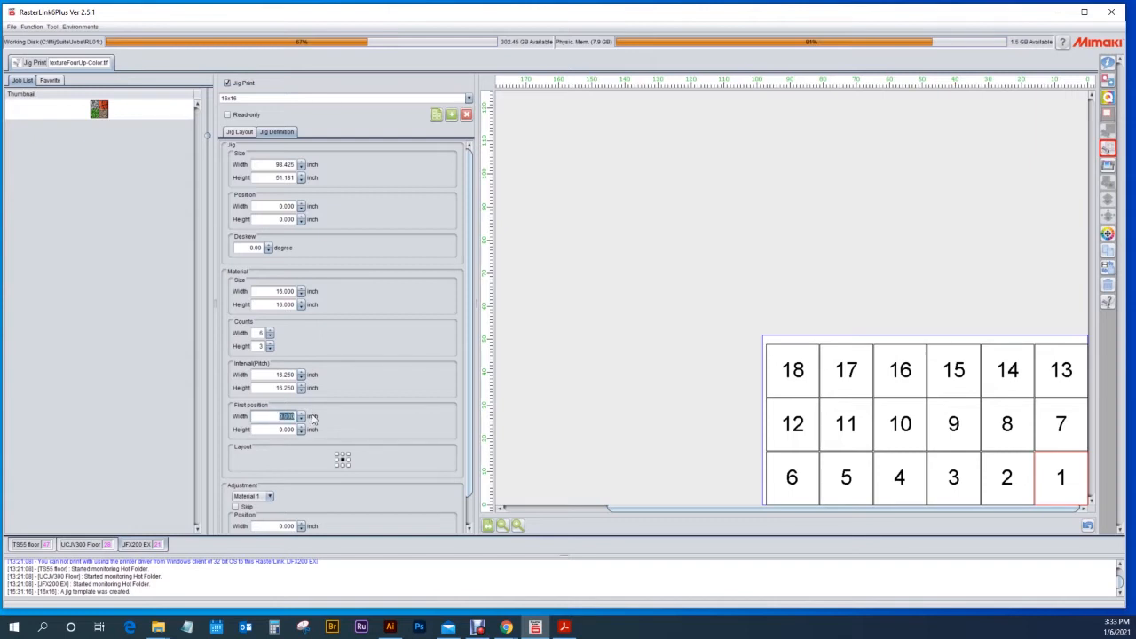
mouse_move(336, 423)
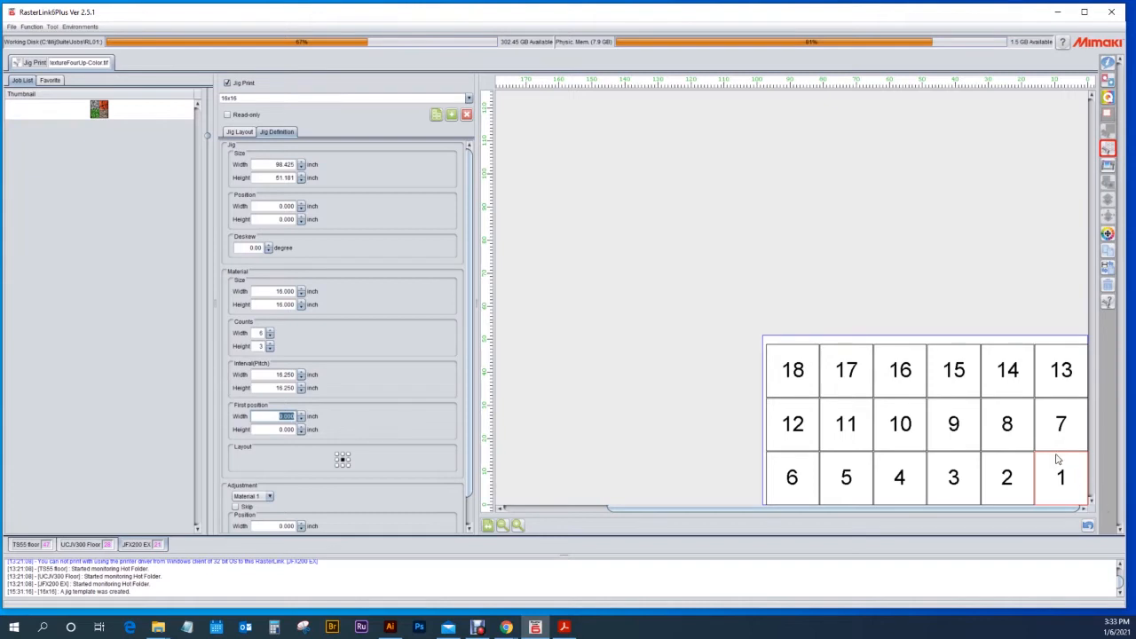
mouse_move(1081, 494)
text(0.500)
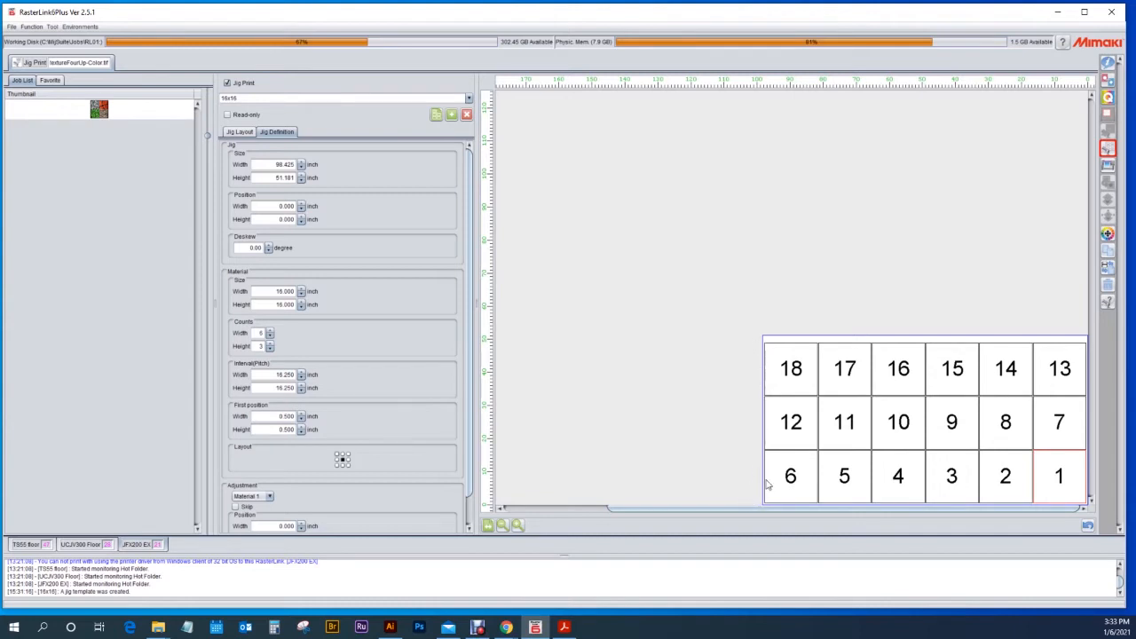
mouse_move(779, 488)
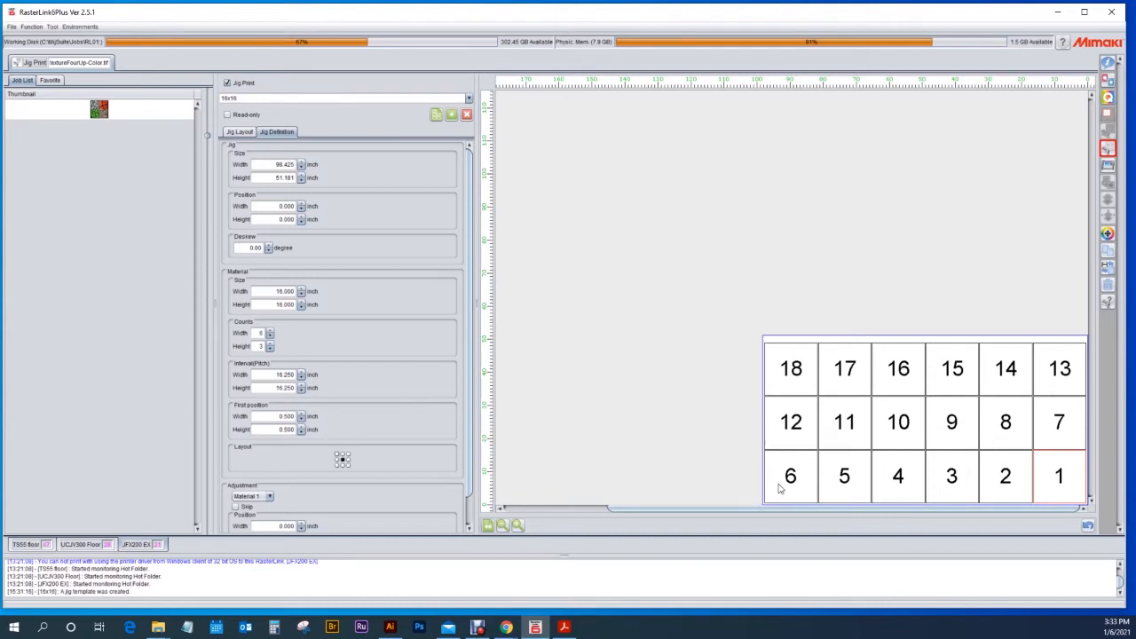
mouse_move(744, 464)
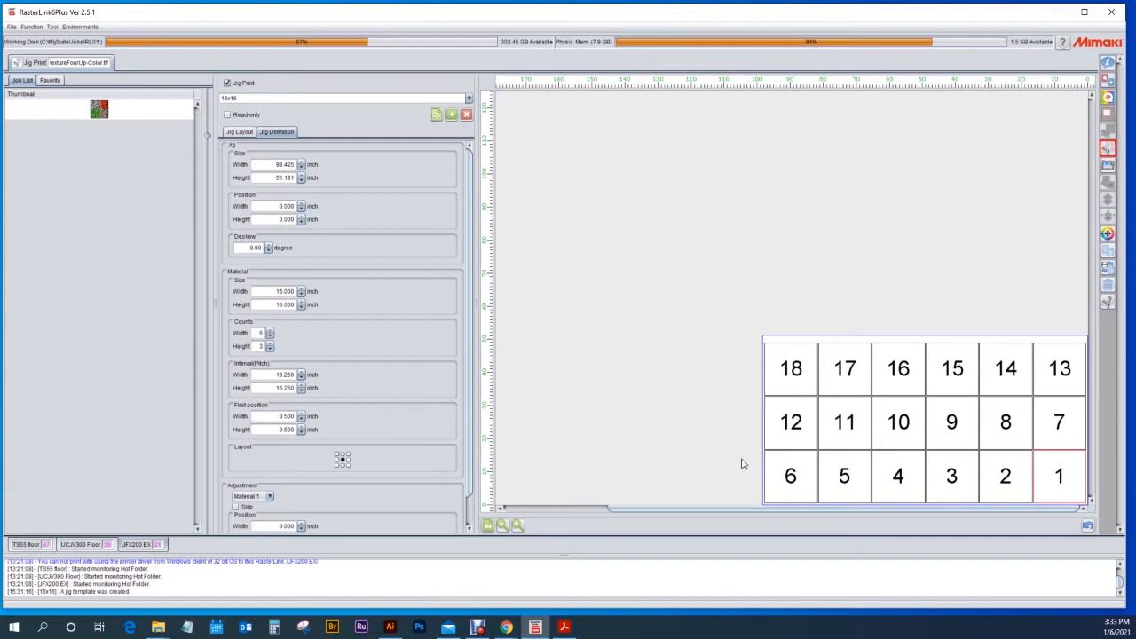
mouse_move(238, 457)
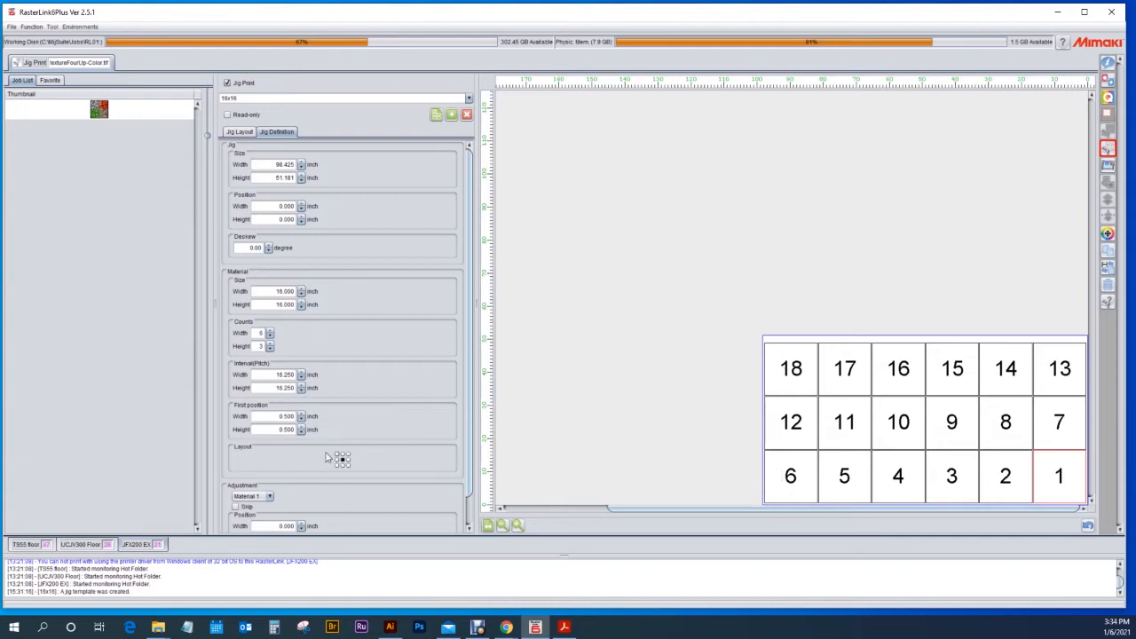
mouse_move(318, 458)
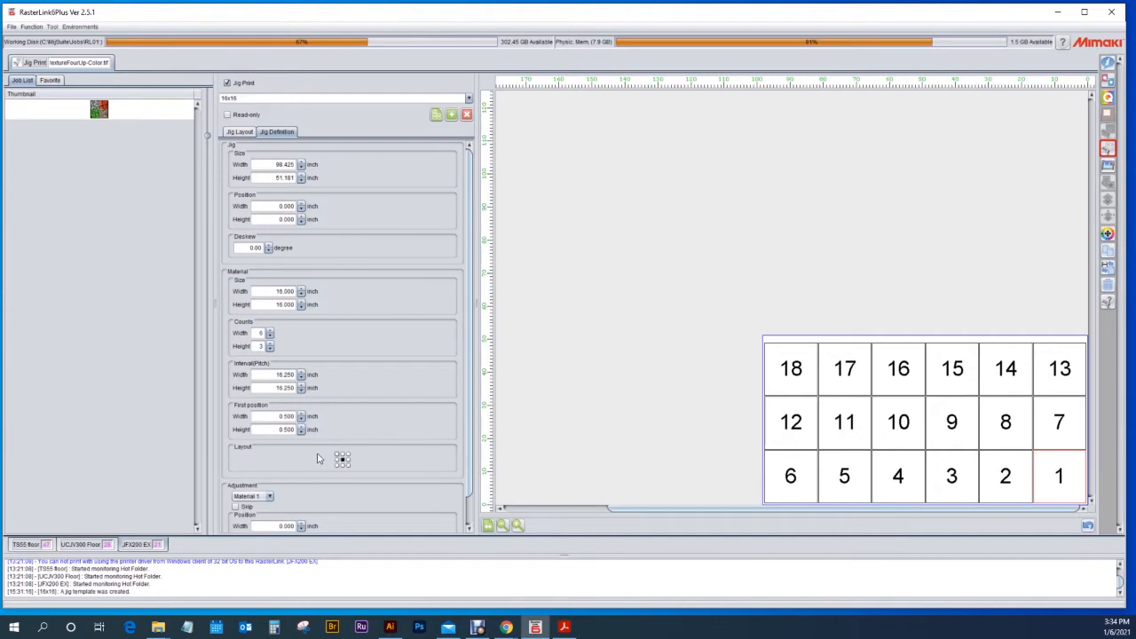
mouse_move(912, 381)
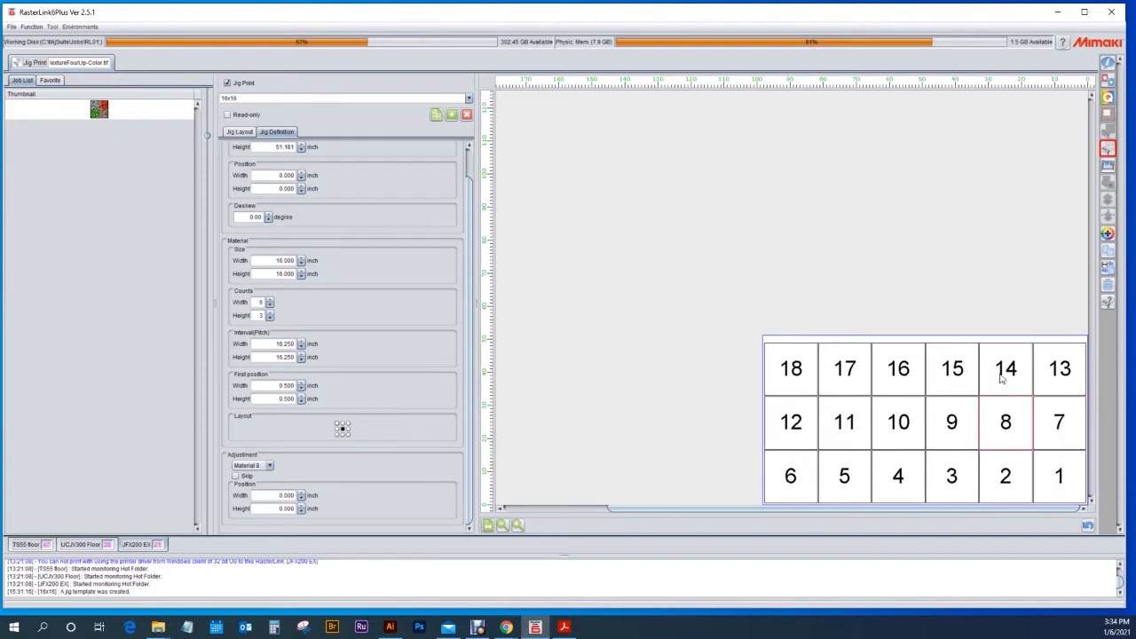
Step: Select slot 11 to show its adjustment settings with zero offsets
click(897, 422)
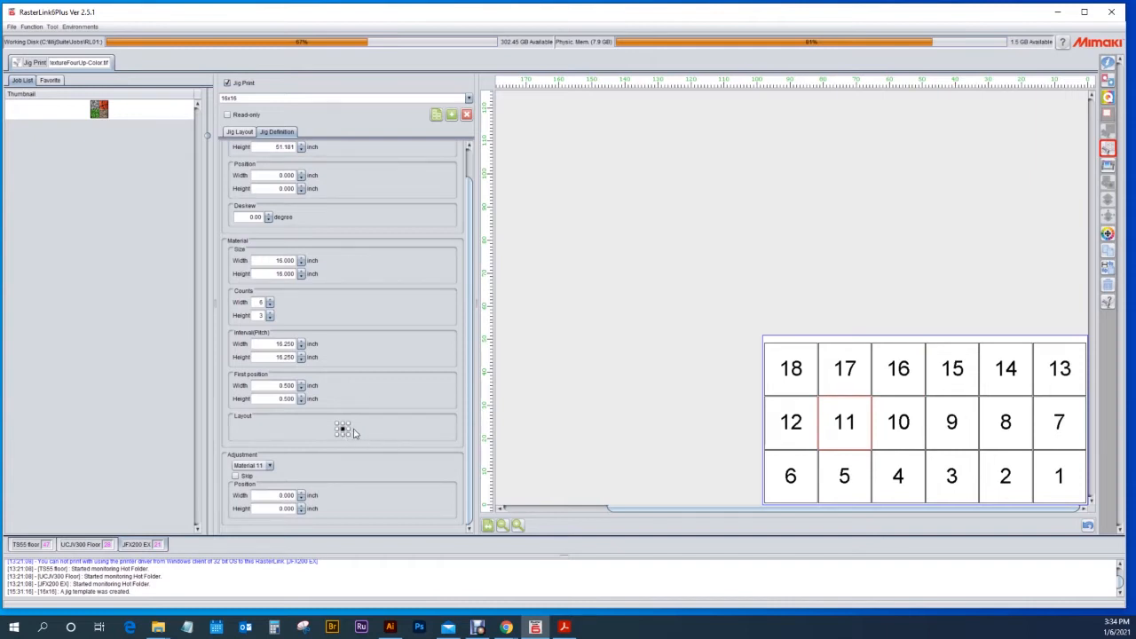
mouse_move(345, 433)
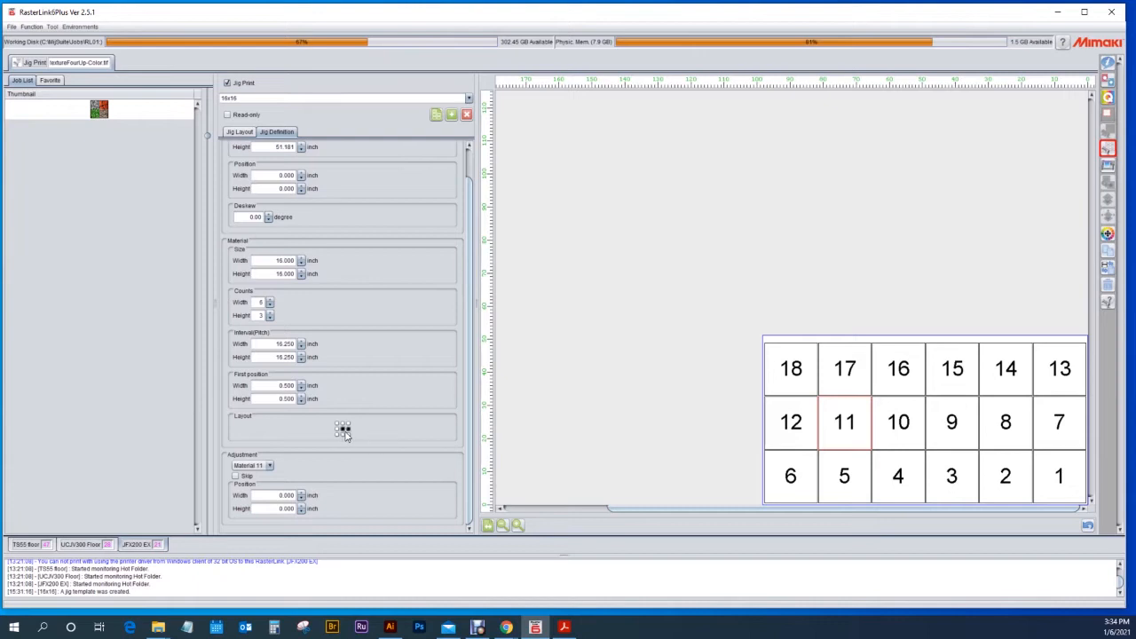
mouse_move(345, 434)
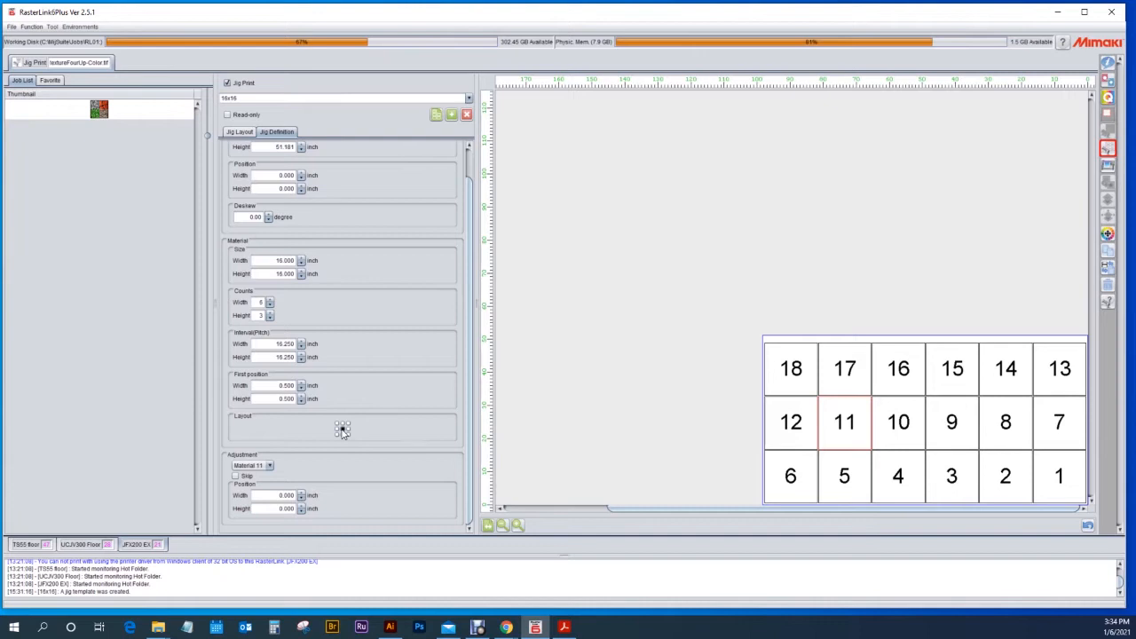
mouse_move(373, 431)
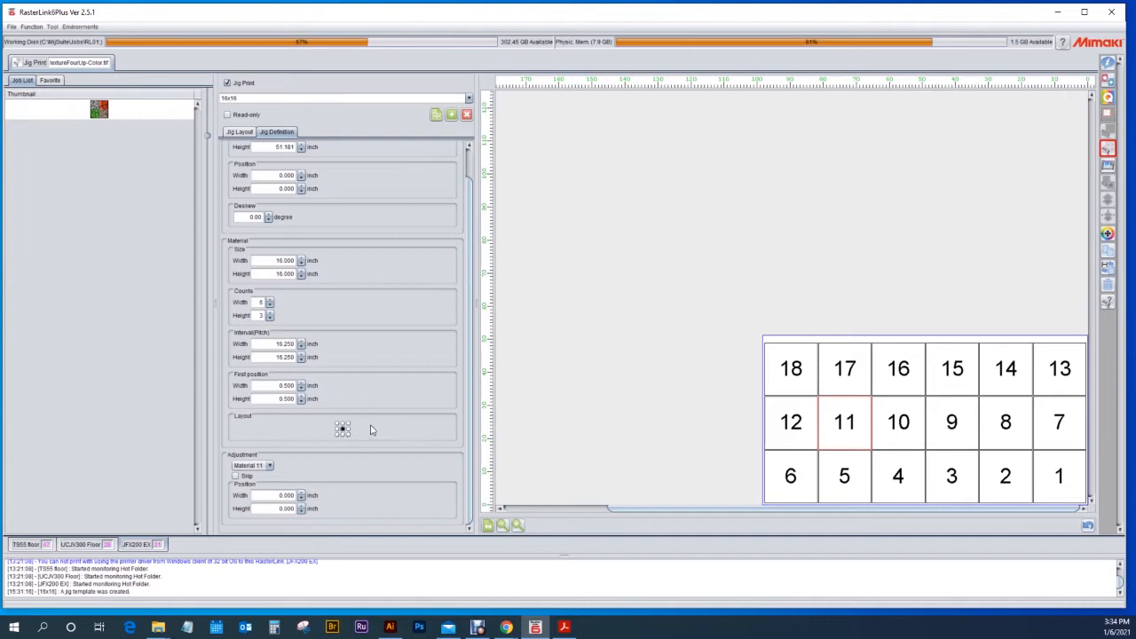
mouse_move(610, 454)
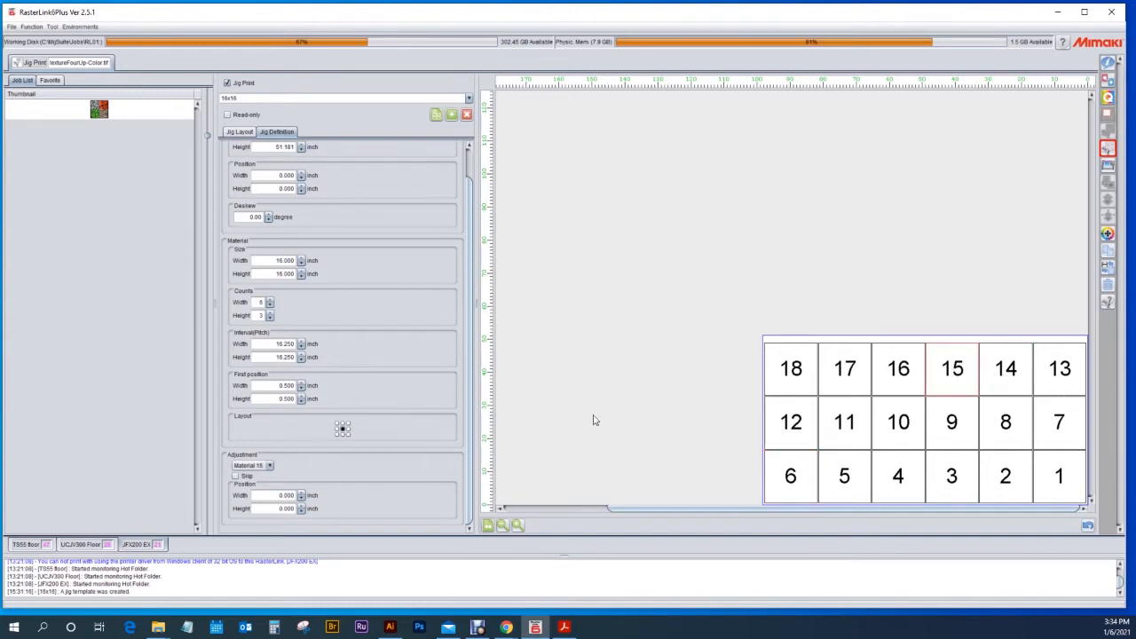
mouse_move(893, 384)
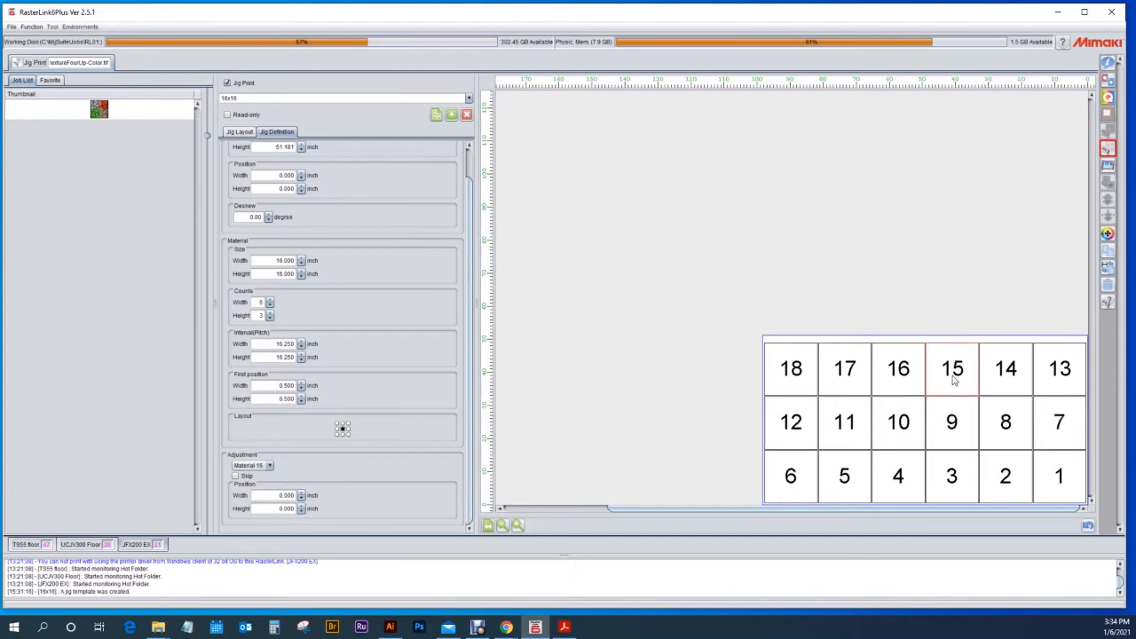
click(236, 476)
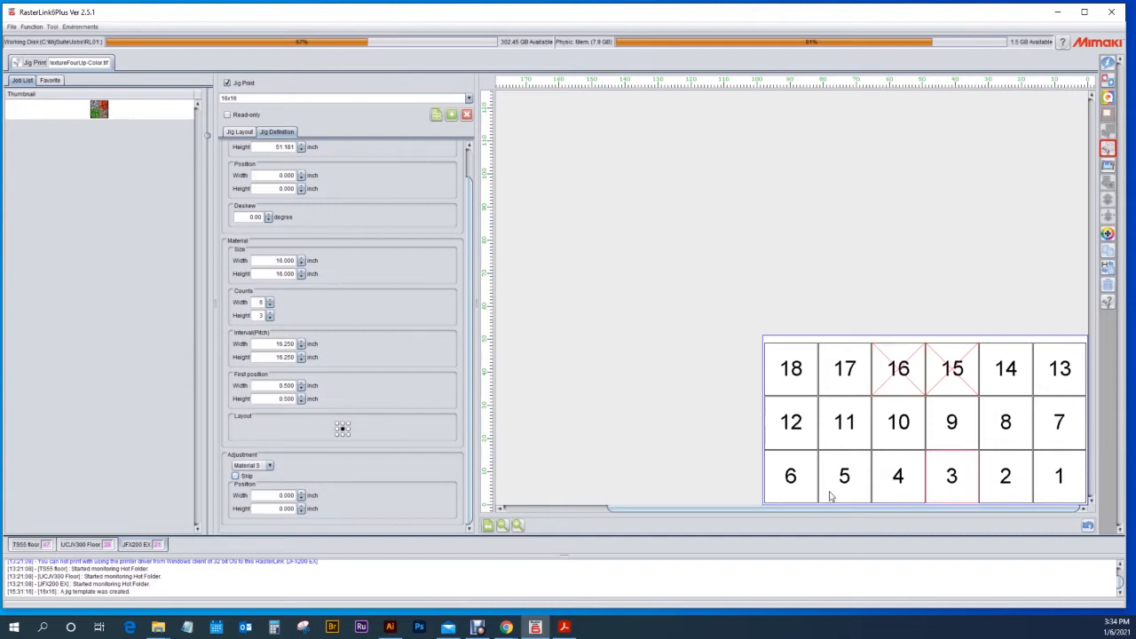
click(235, 475)
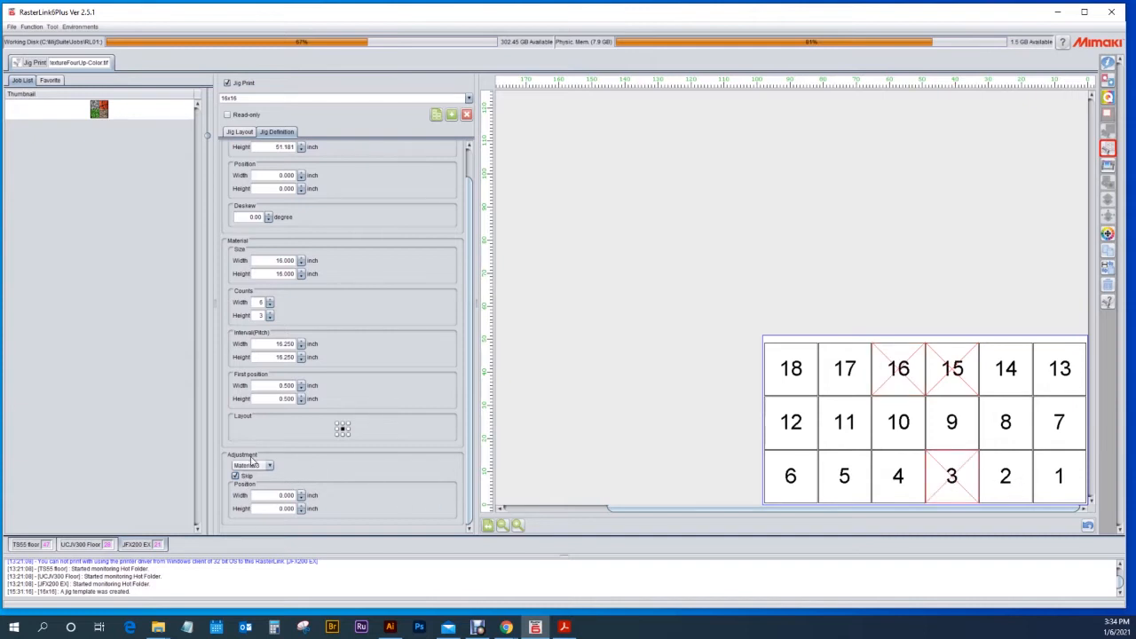
click(269, 465)
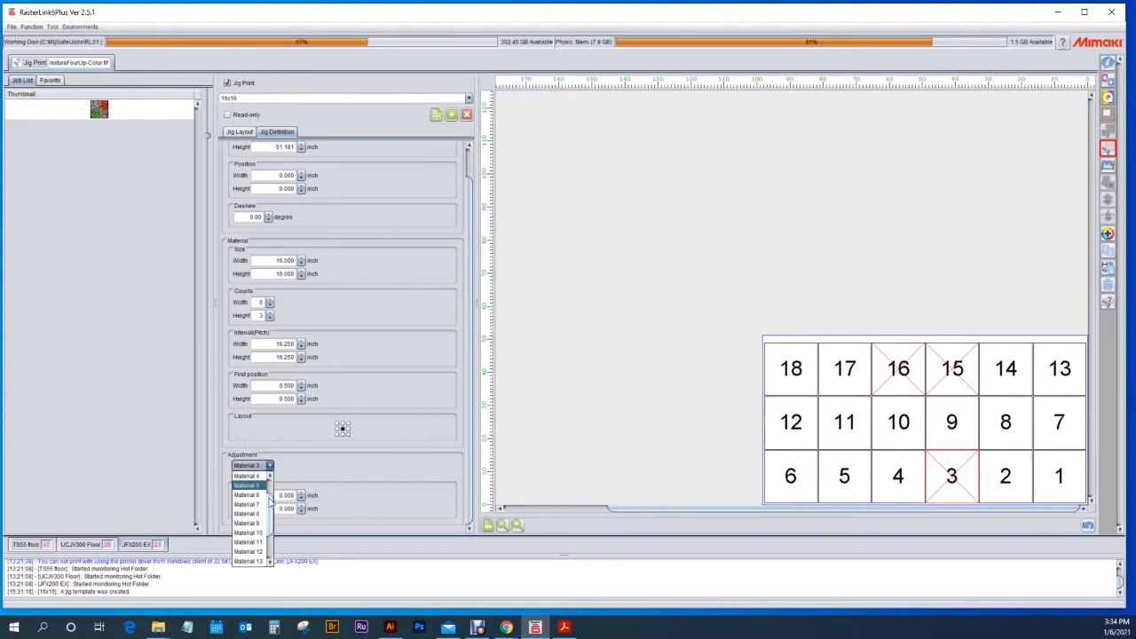
scroll(down, 3)
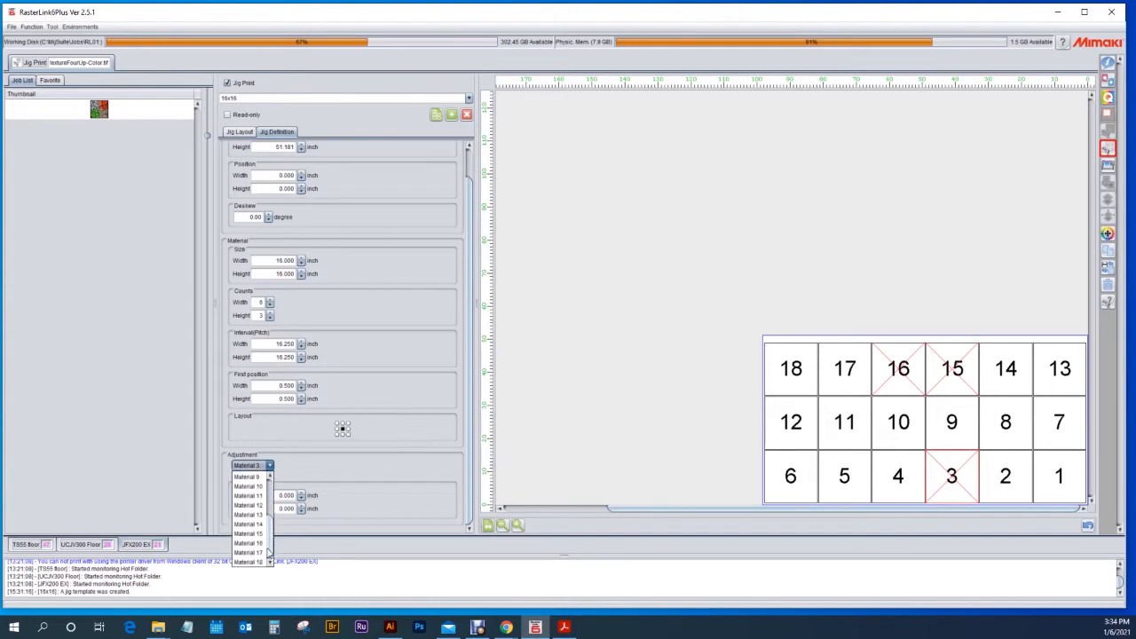
click(252, 465)
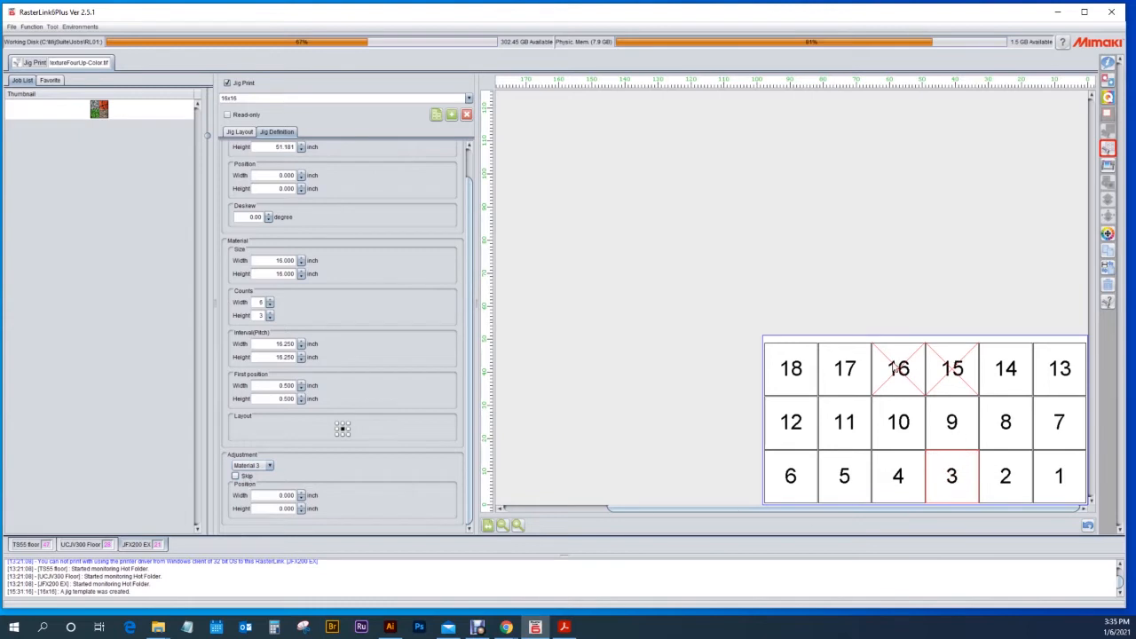
click(951, 369)
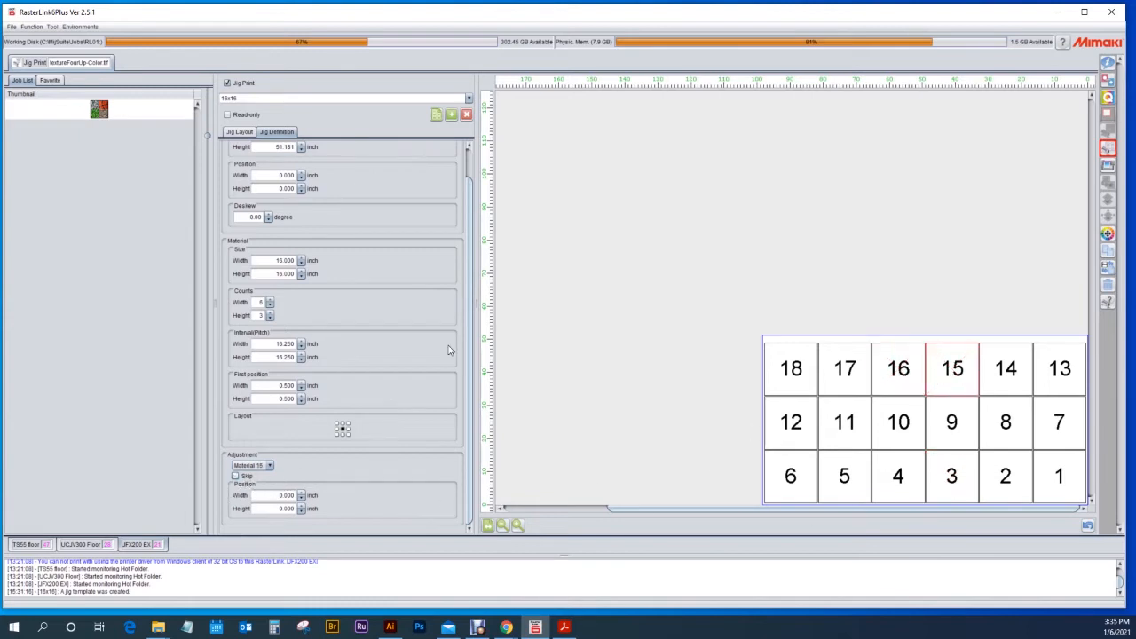
mouse_move(1077, 373)
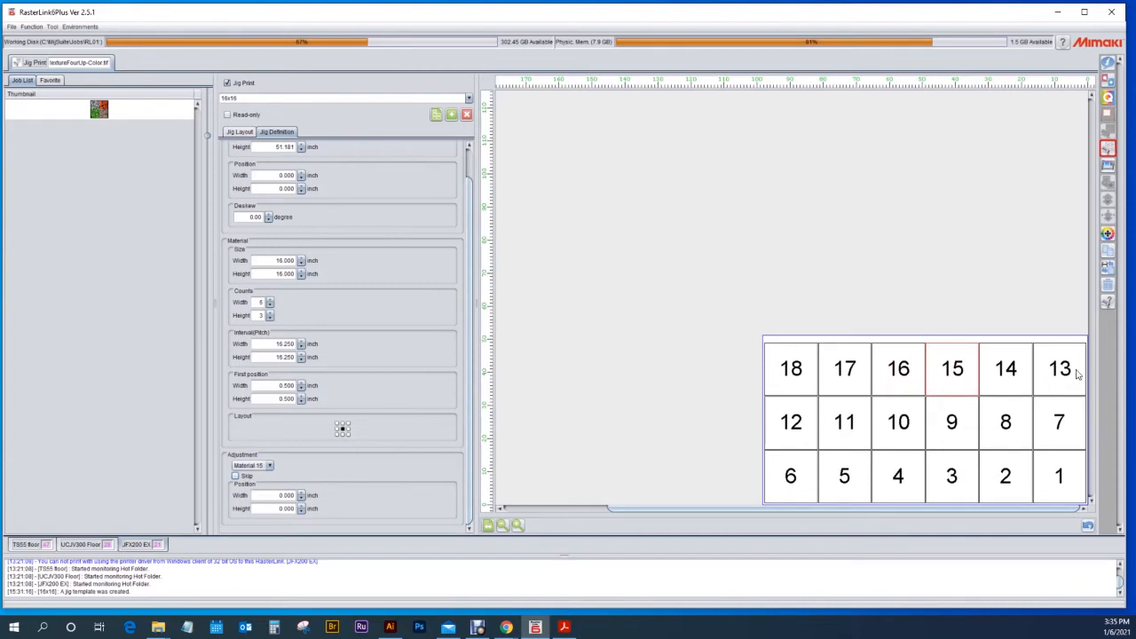
mouse_move(843, 462)
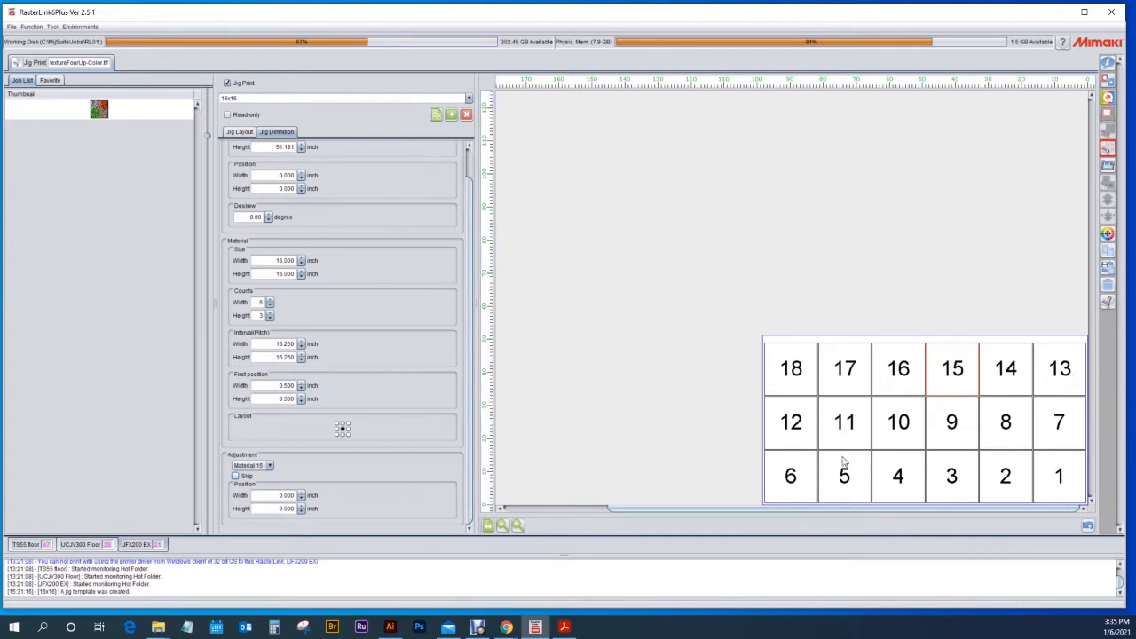
mouse_move(977, 389)
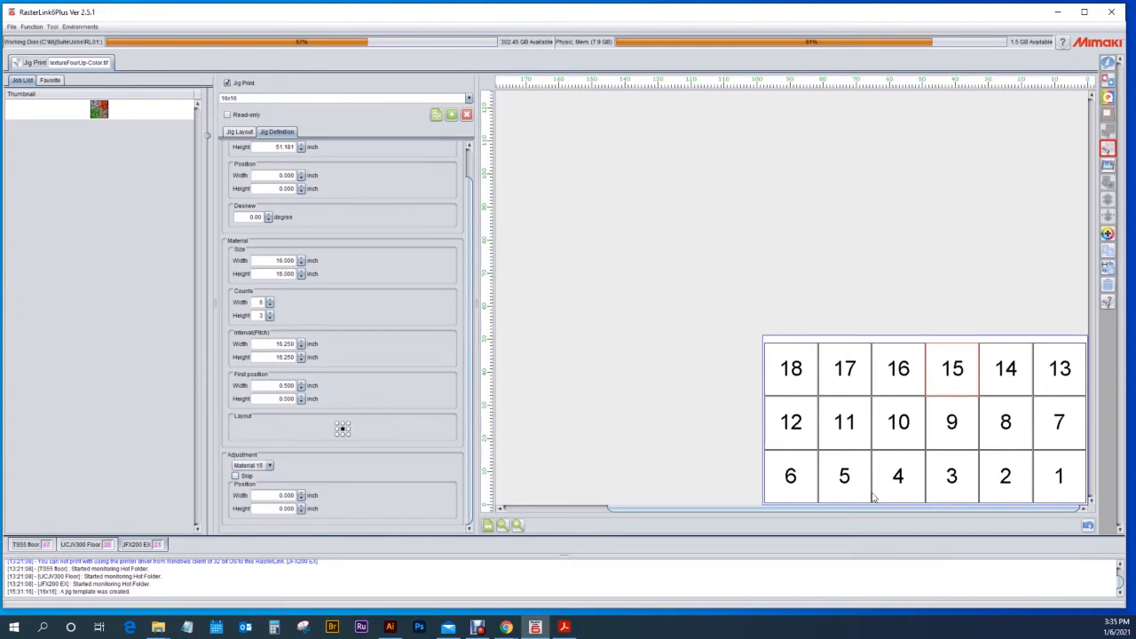
mouse_move(909, 417)
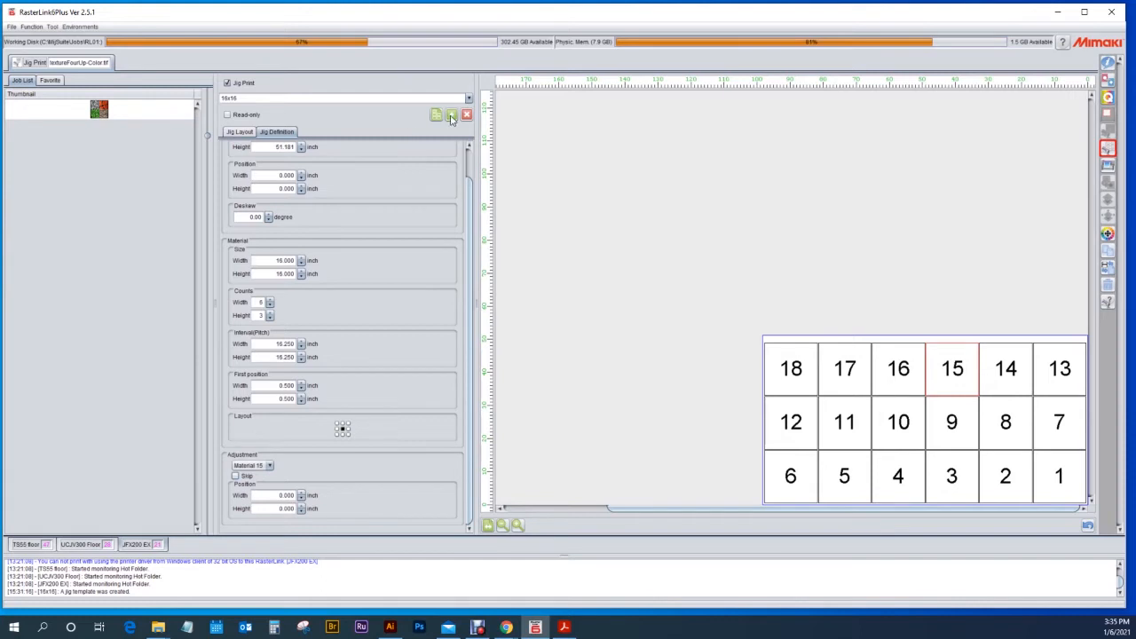
mouse_move(452, 116)
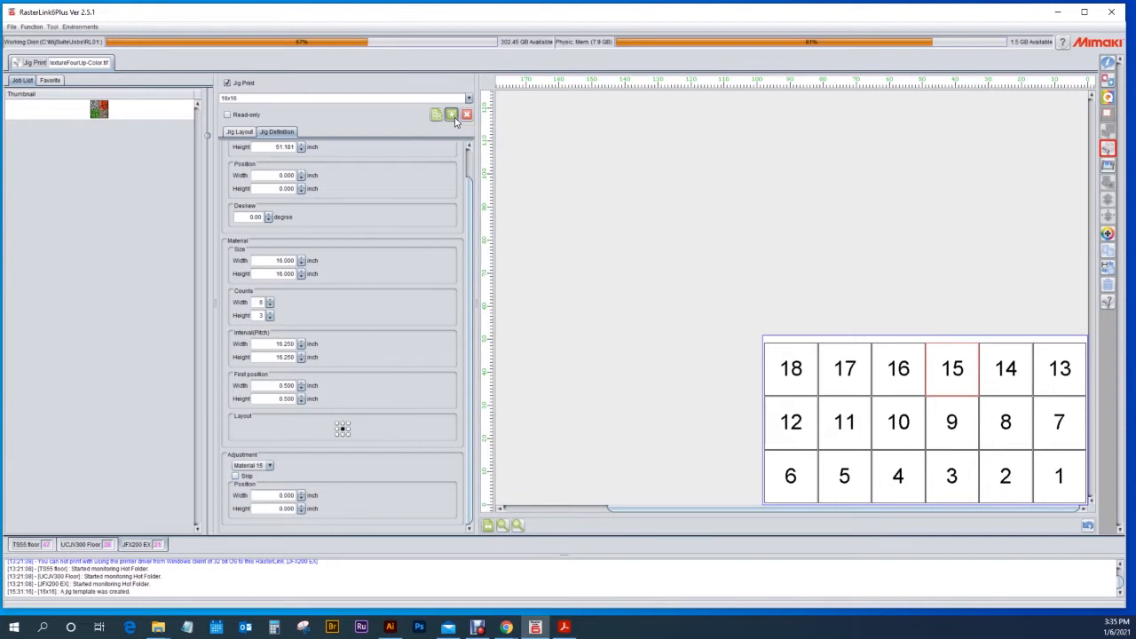
Step: Save the 16x16 jig template, confirming the overwrite of the existing file
click(451, 114)
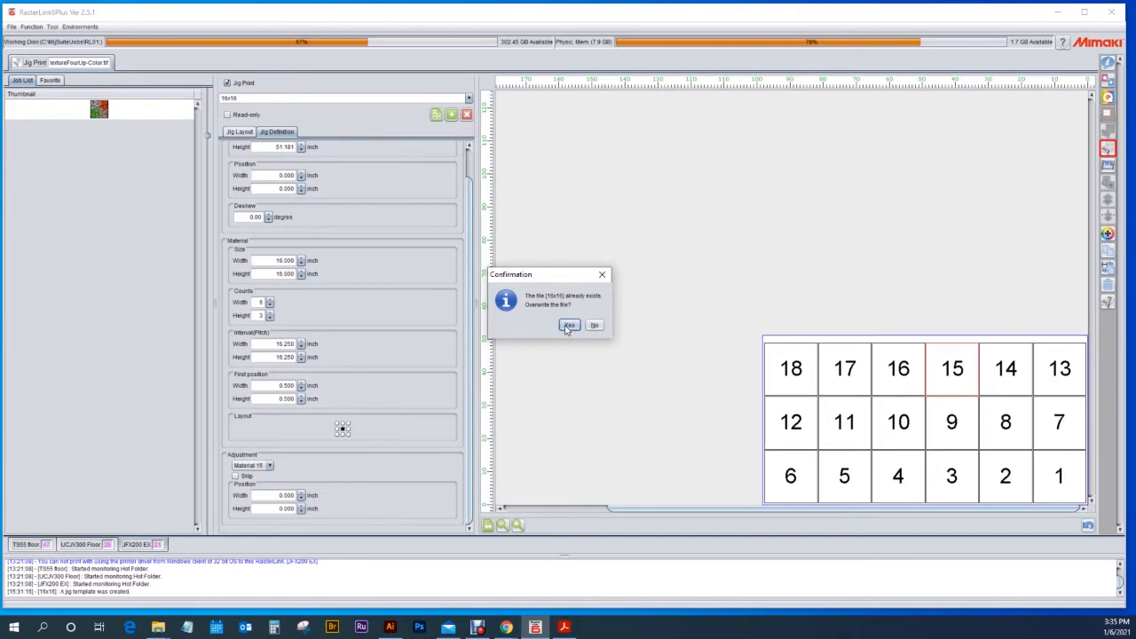
click(569, 325)
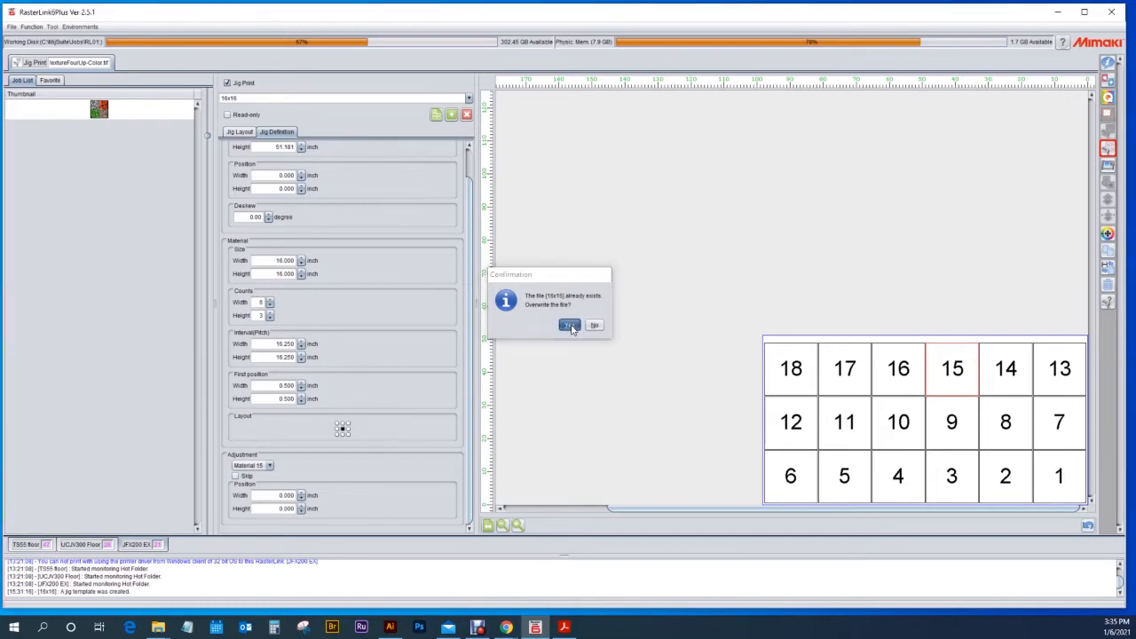
click(569, 324)
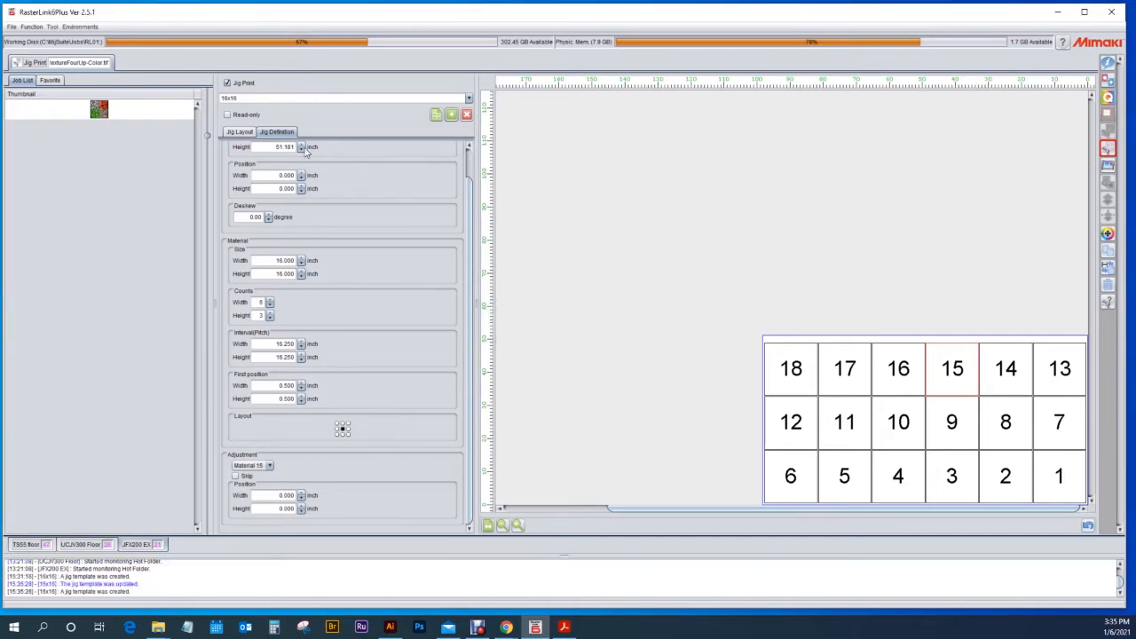
Step: Switch briefly to the Letter sample template, then return to 16x16 and pick slot 3
click(469, 98)
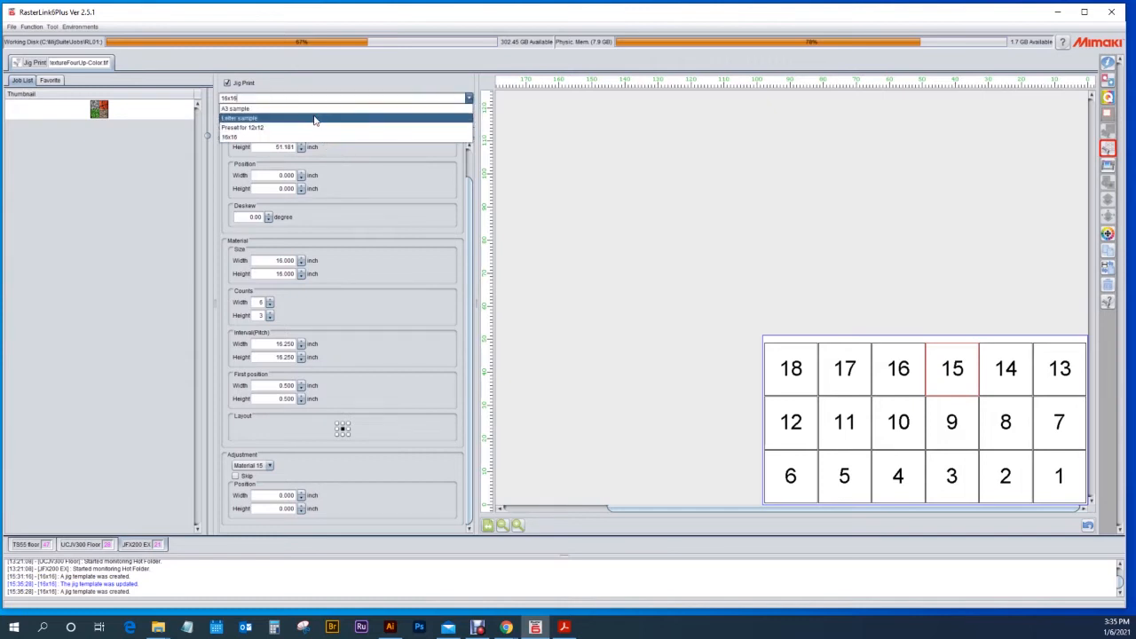
click(242, 117)
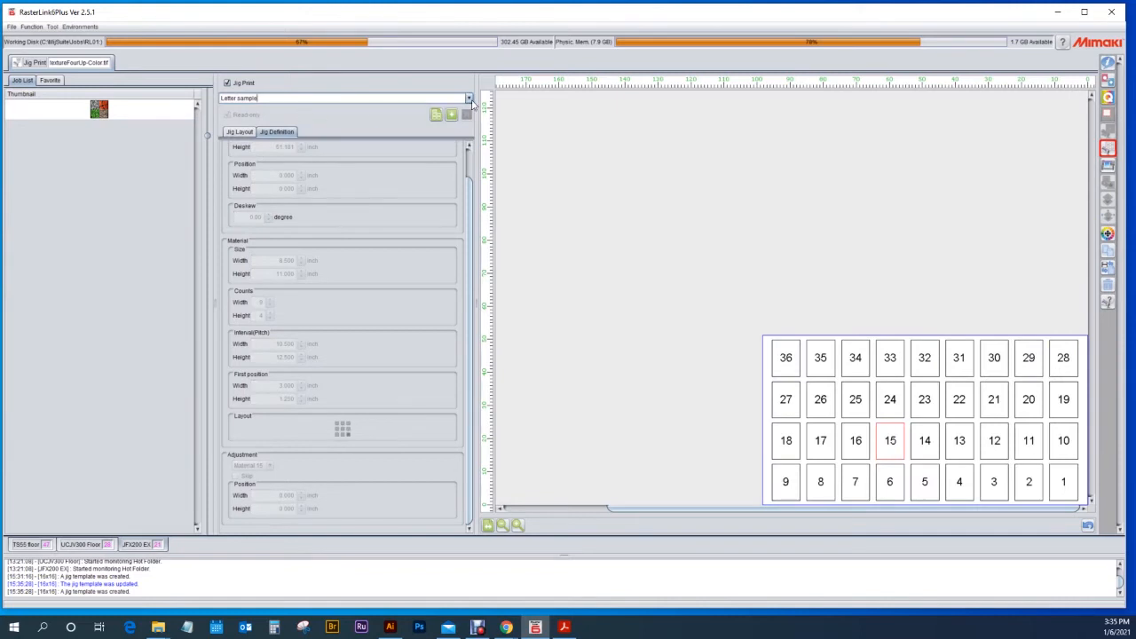
click(469, 97)
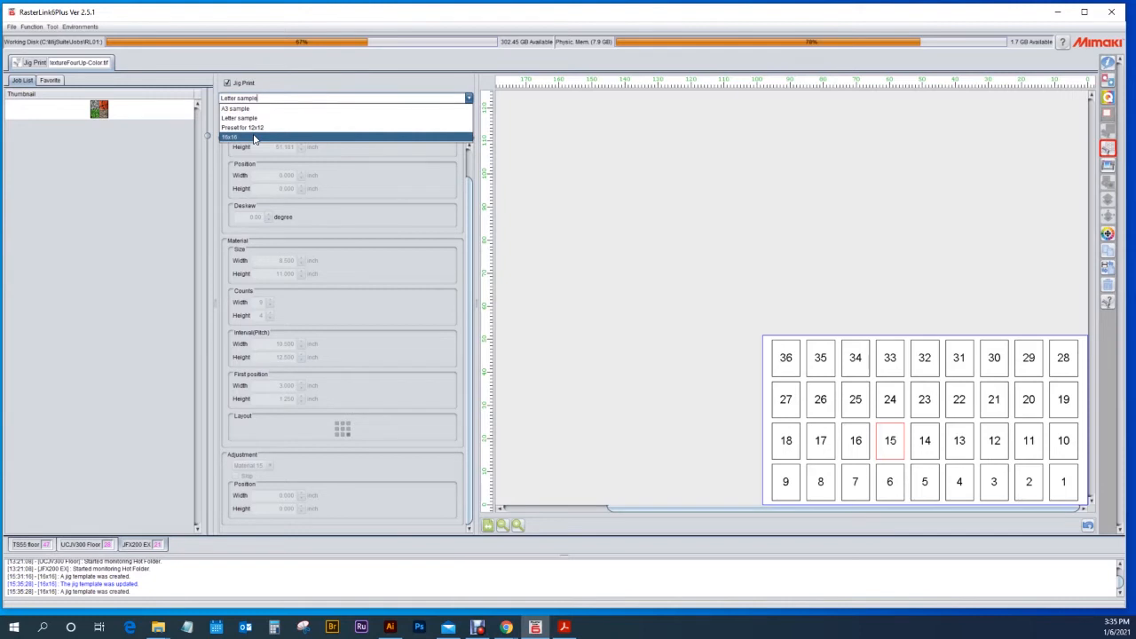
click(230, 137)
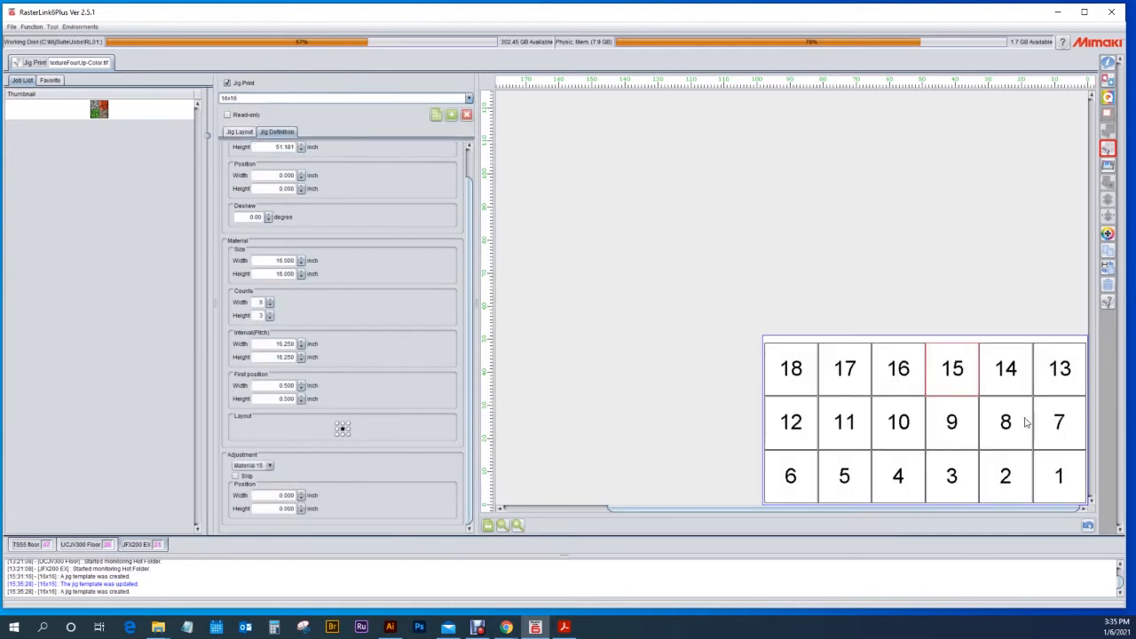
mouse_move(652, 355)
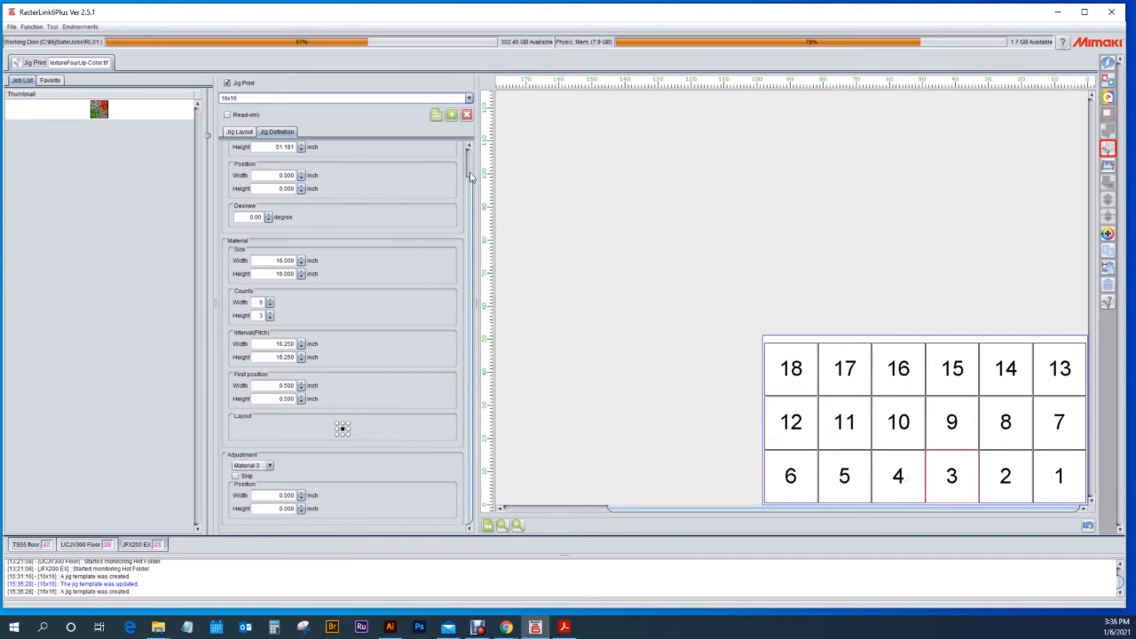
mouse_move(406, 95)
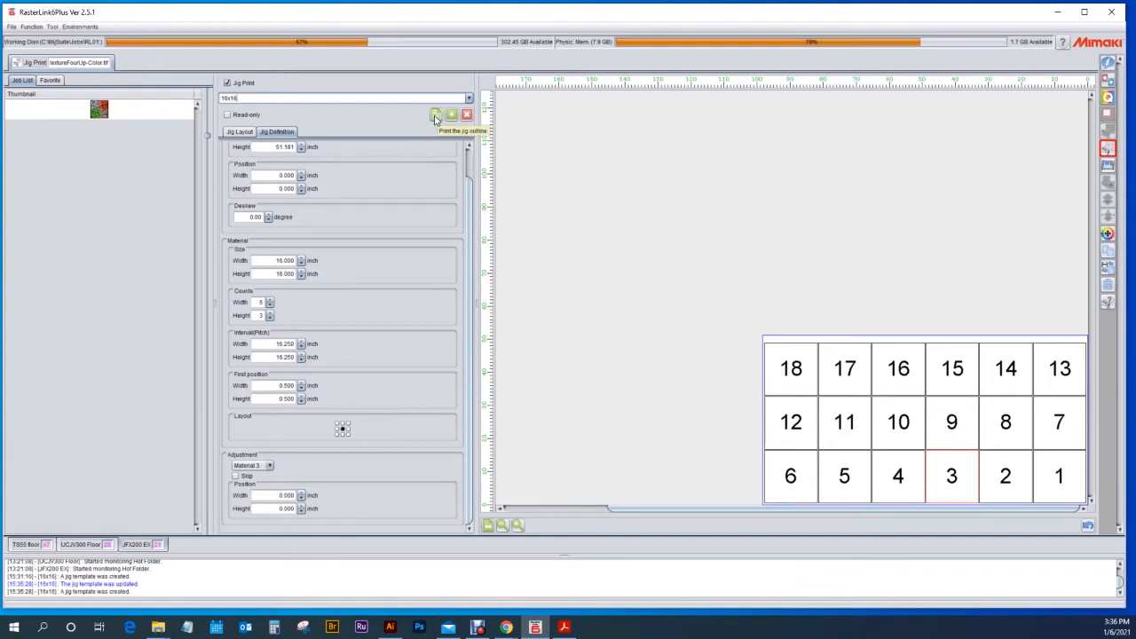
Step: Print the 16x16 jig outline to the JFX200 EX, then reopen the outline print options
click(435, 113)
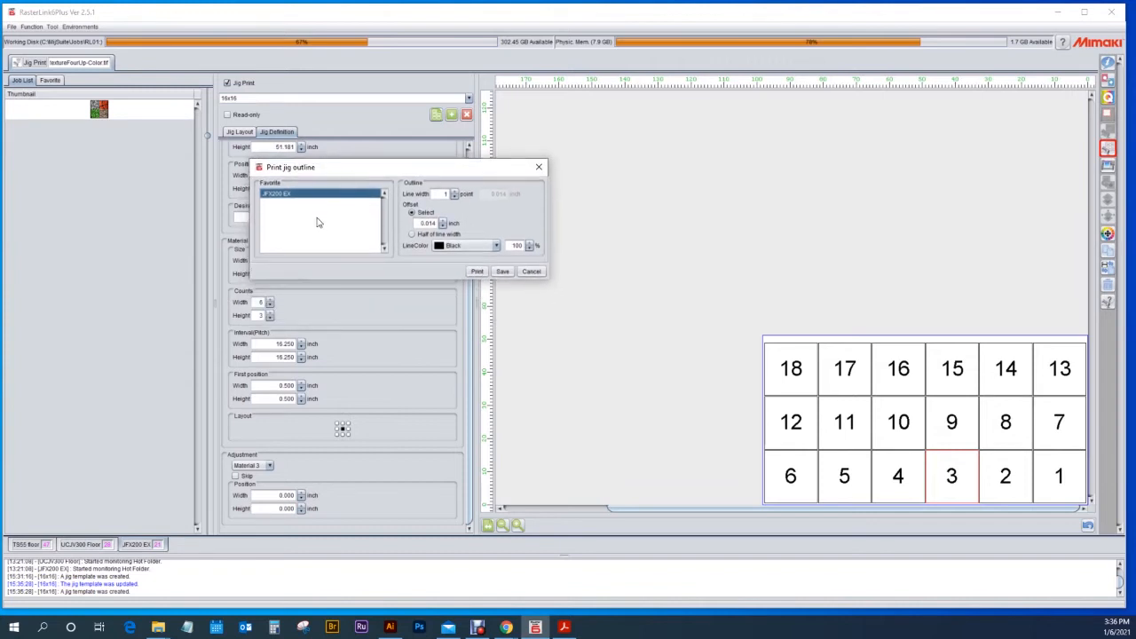
mouse_move(318, 207)
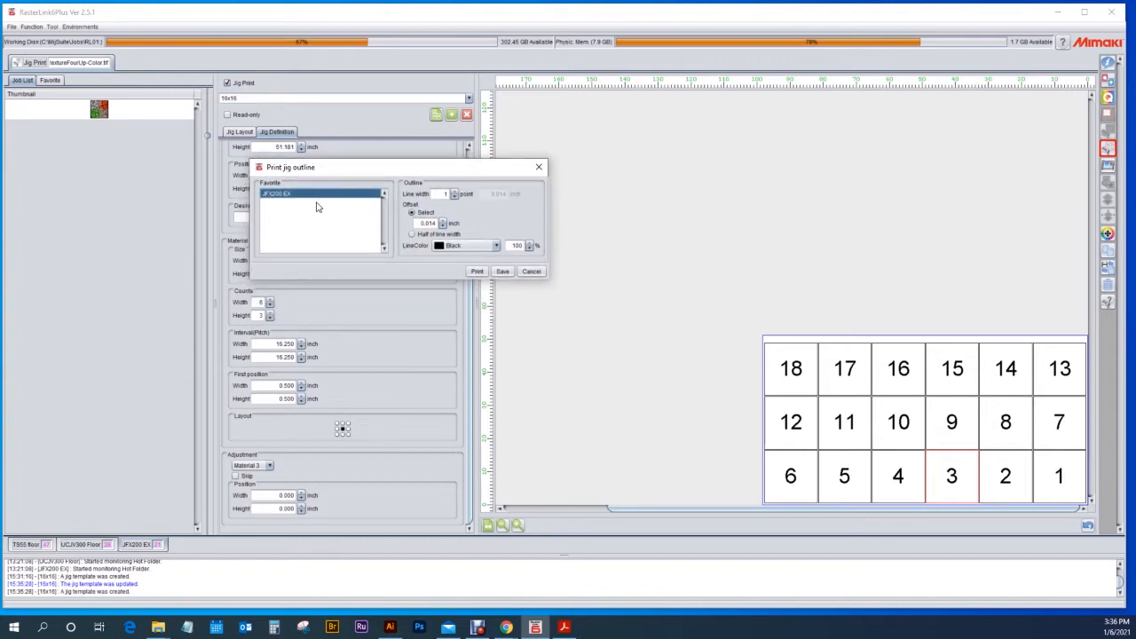
mouse_move(436, 269)
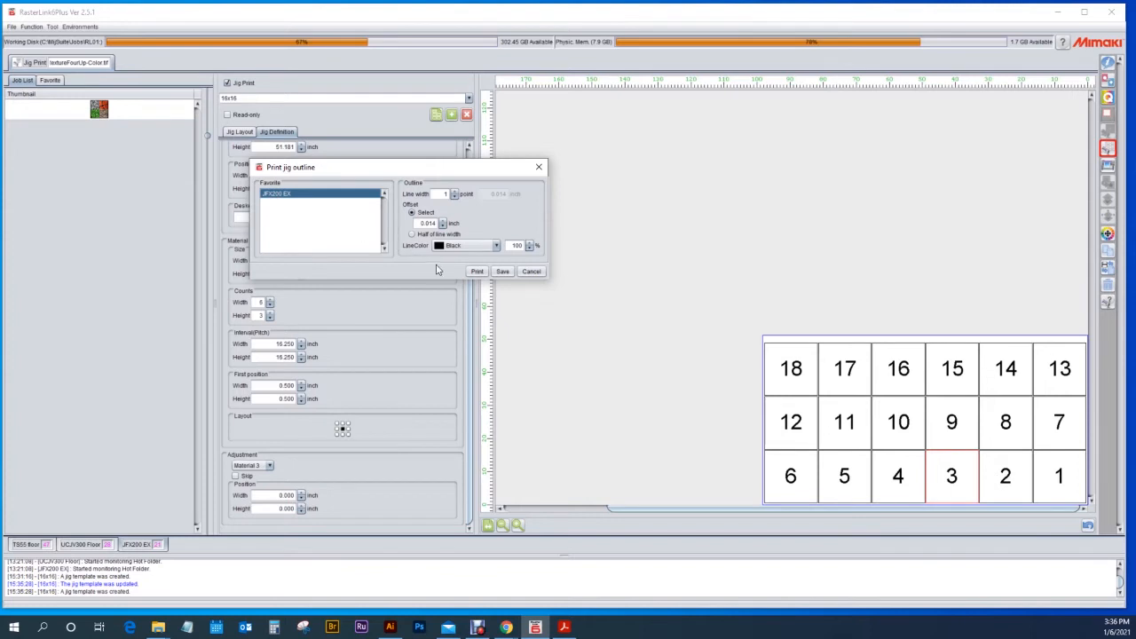
mouse_move(449, 278)
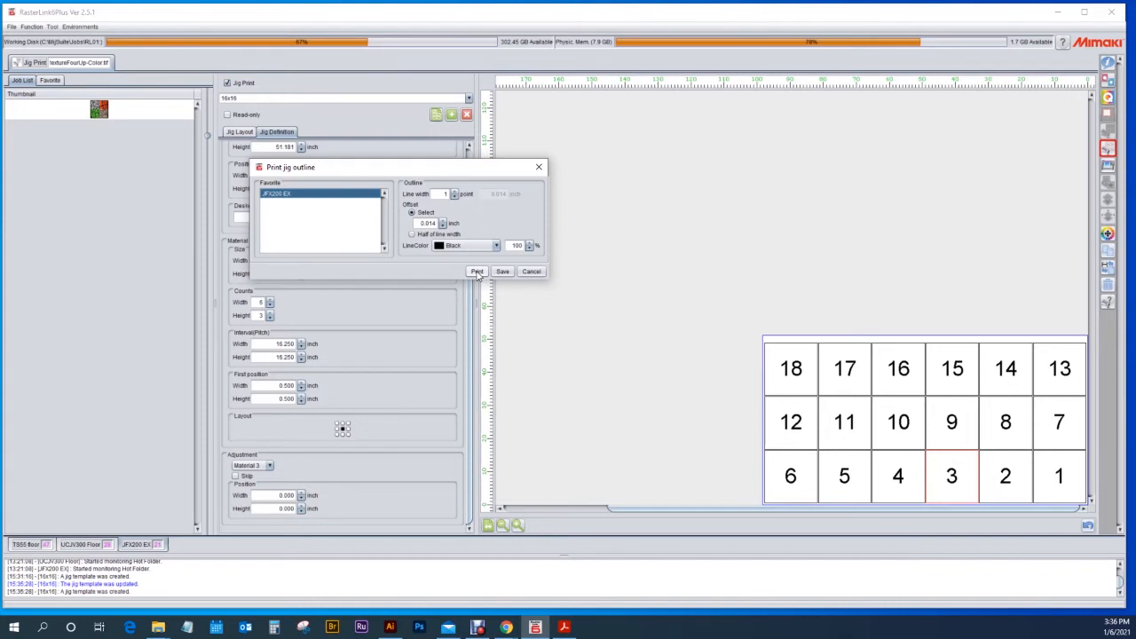
click(477, 271)
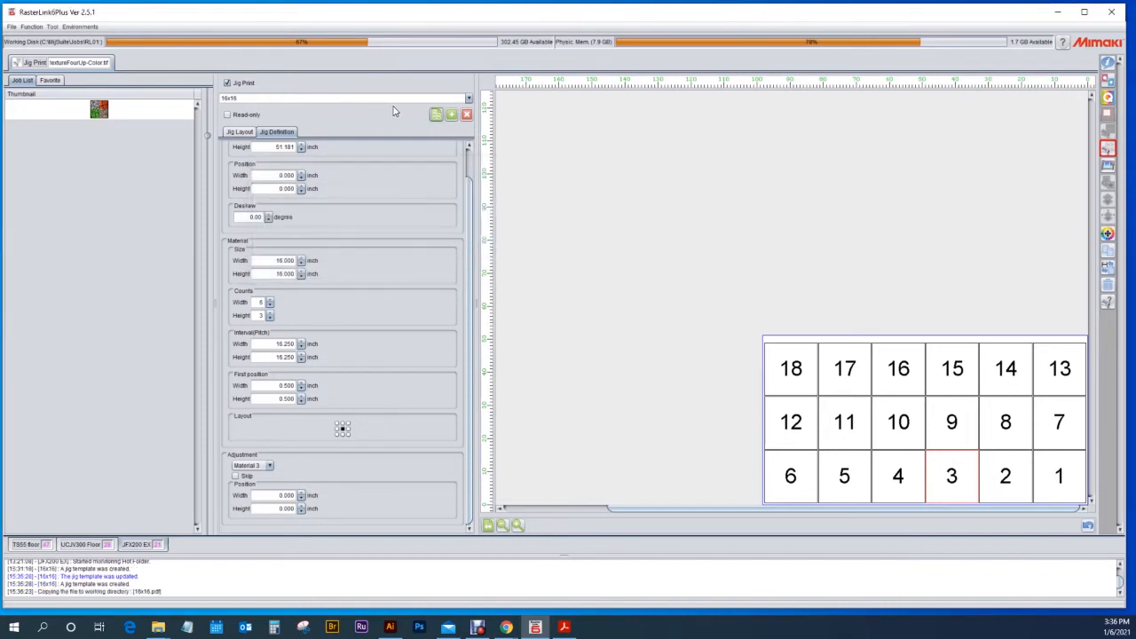
click(436, 114)
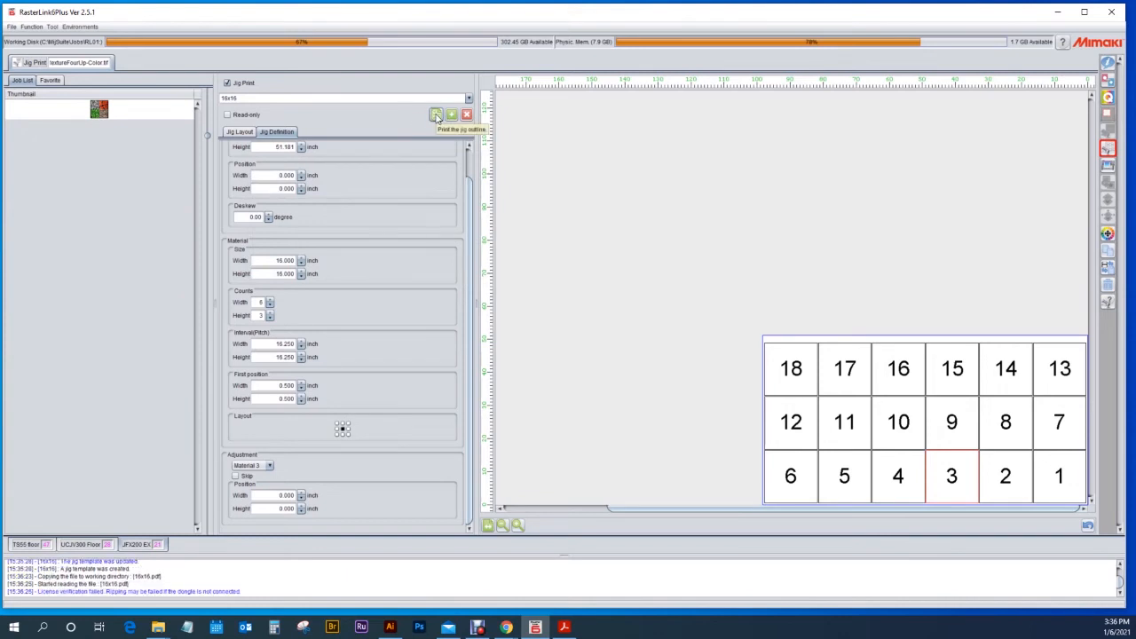
click(436, 114)
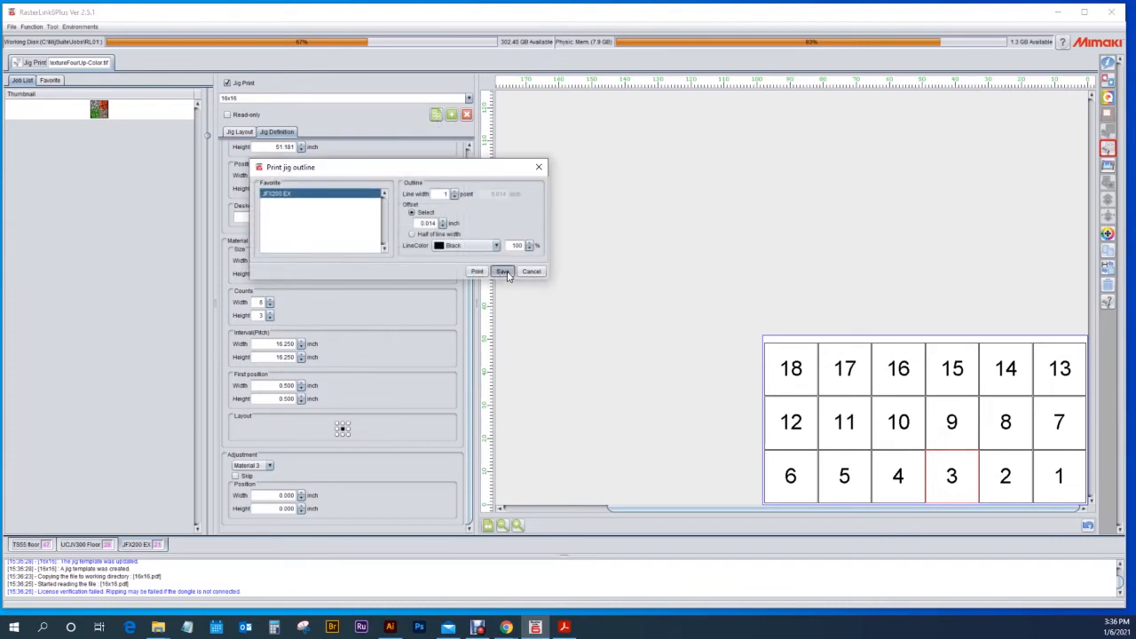
click(503, 271)
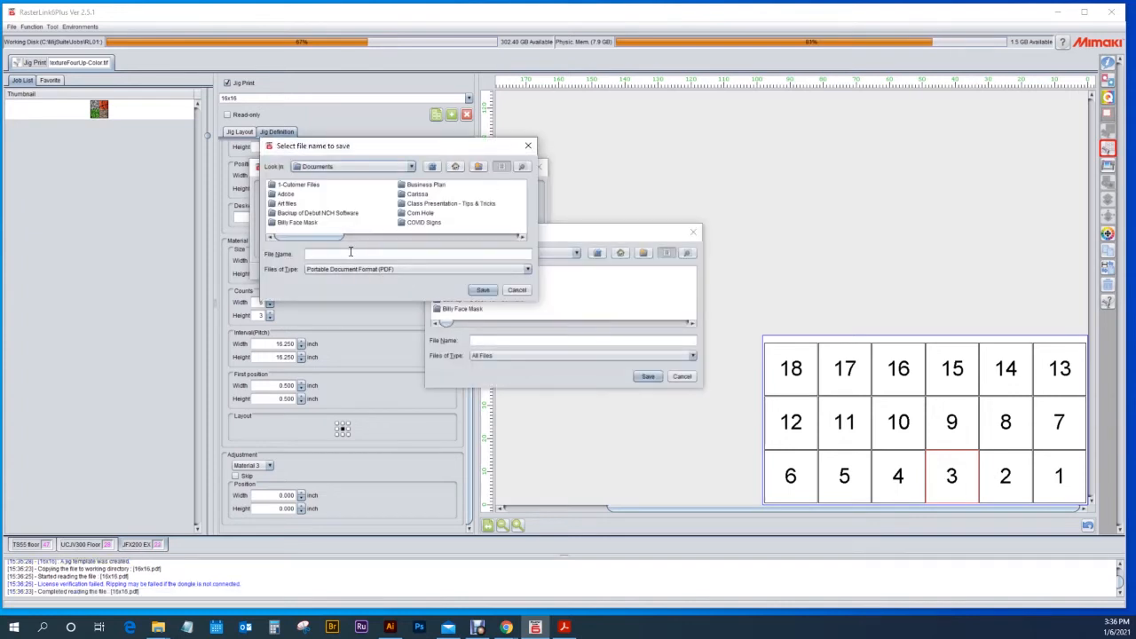
mouse_move(376, 151)
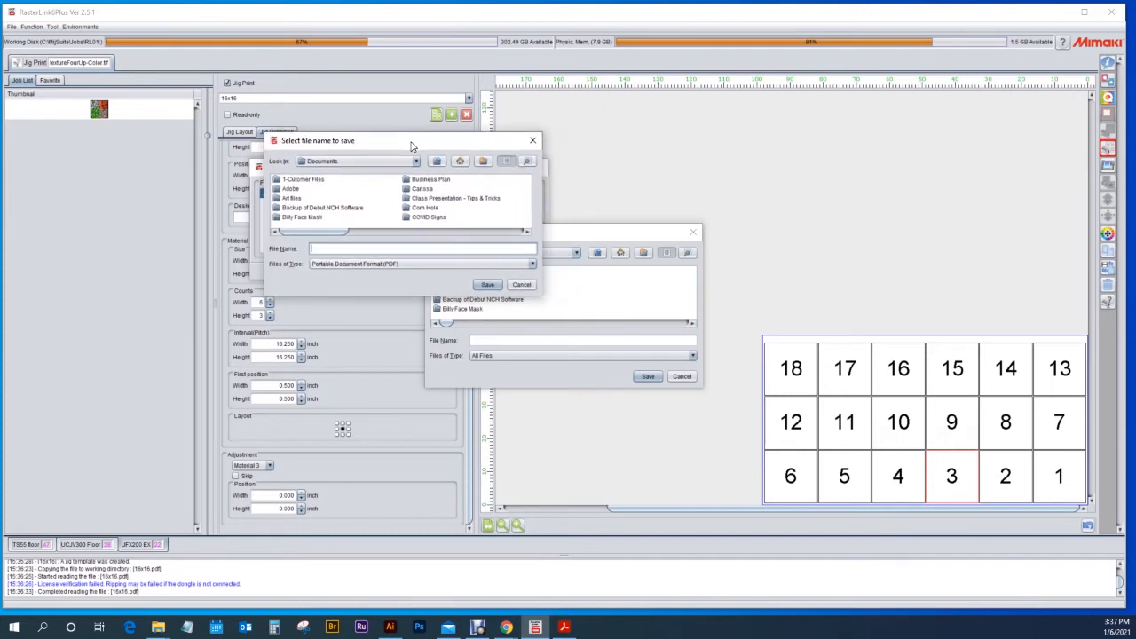
mouse_move(427, 286)
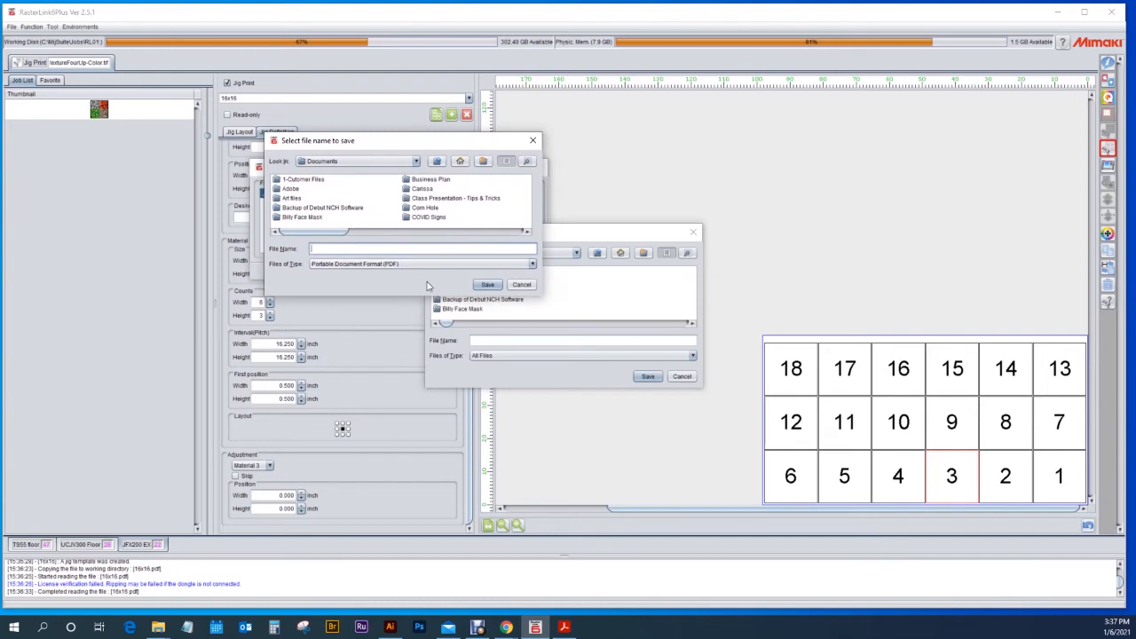
mouse_move(522, 284)
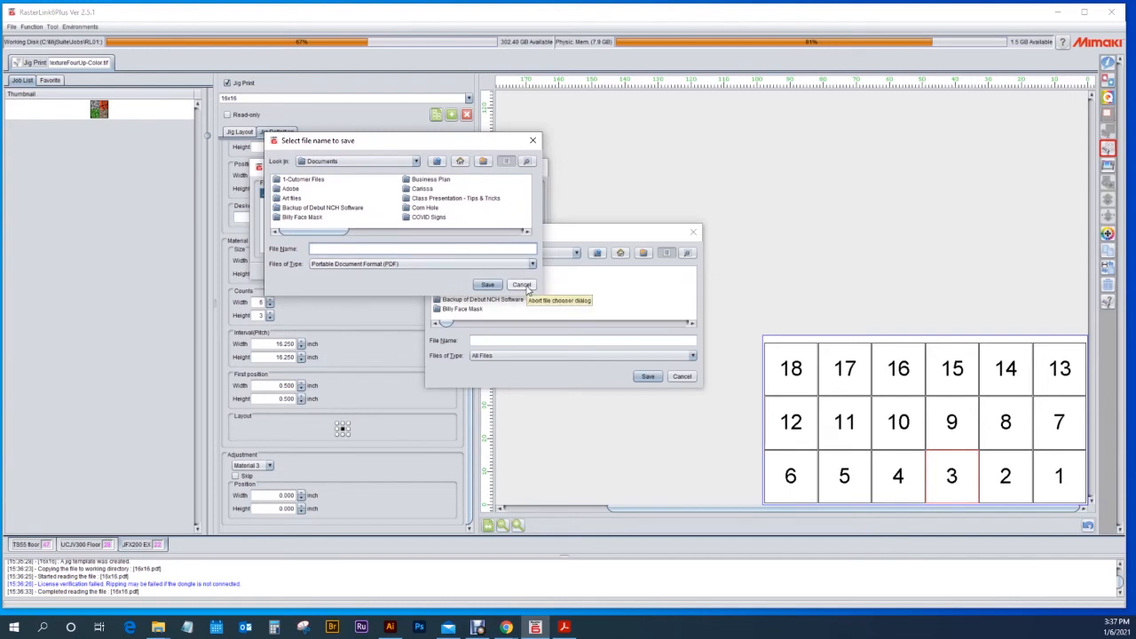
click(522, 285)
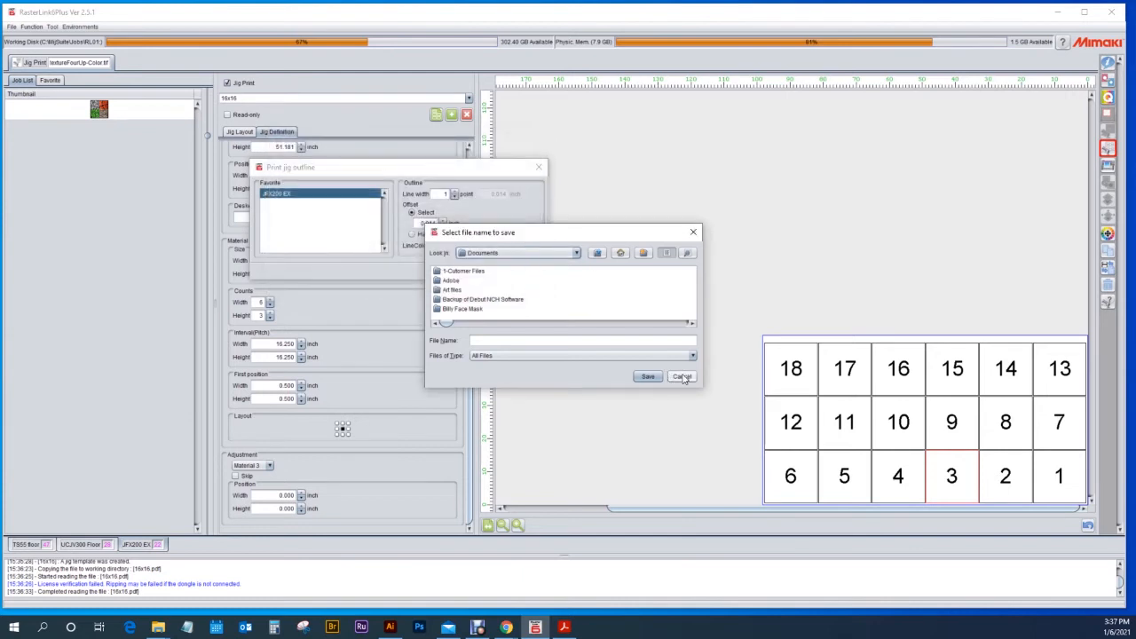
click(681, 376)
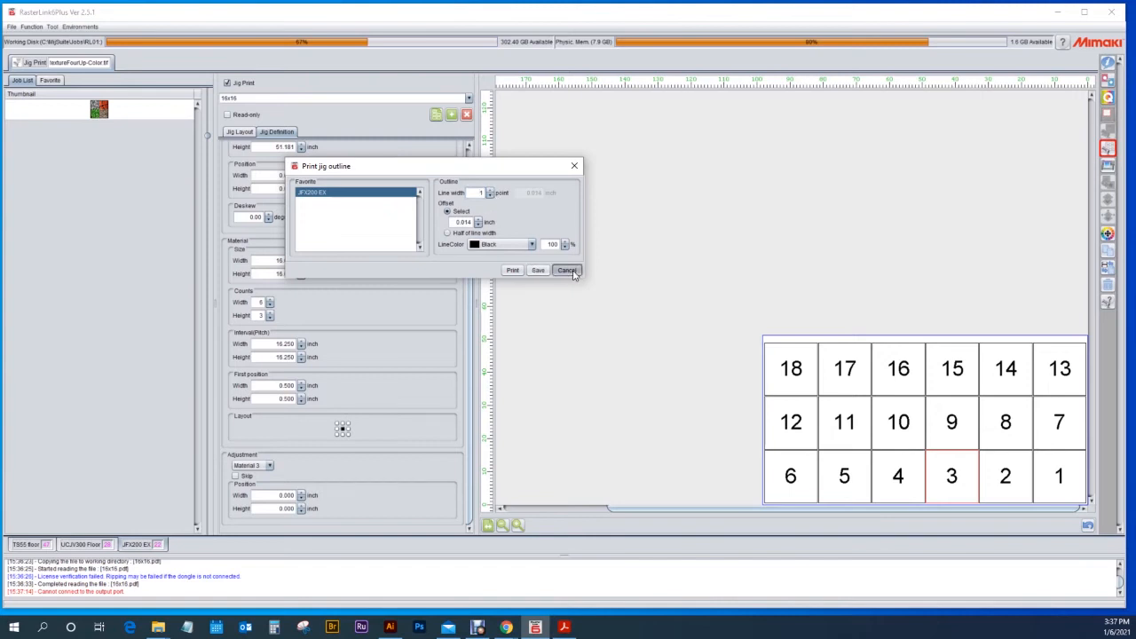
Step: Cancel the Print jig outline dialog, leaving Jig Print unchecked for the texture job
click(567, 270)
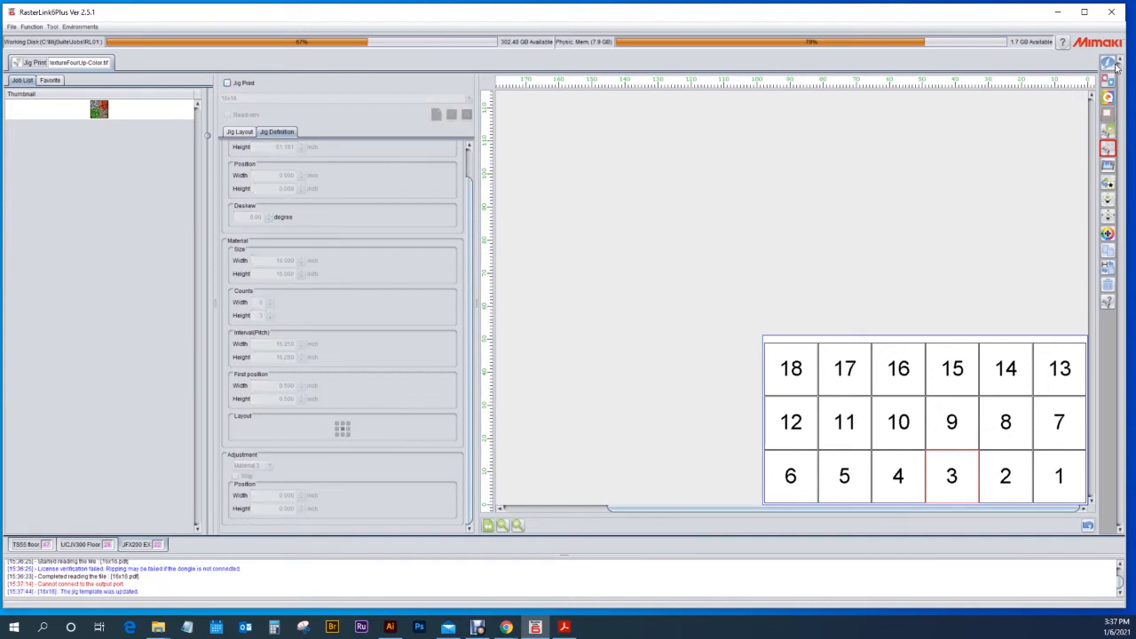
mouse_move(1108, 63)
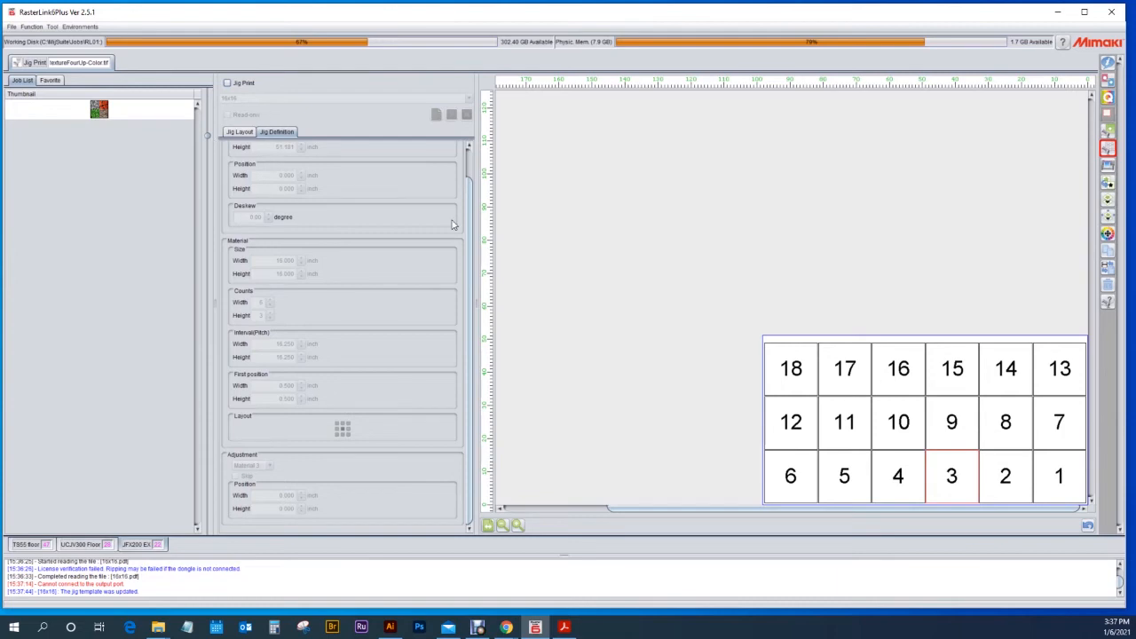
mouse_move(346, 136)
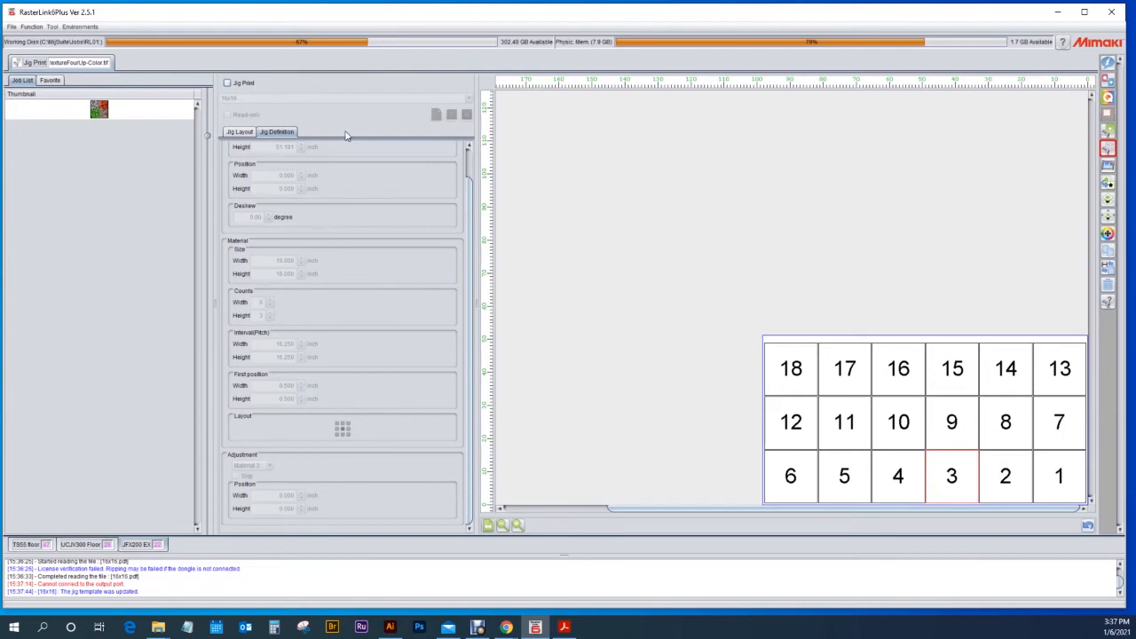
mouse_move(1077, 331)
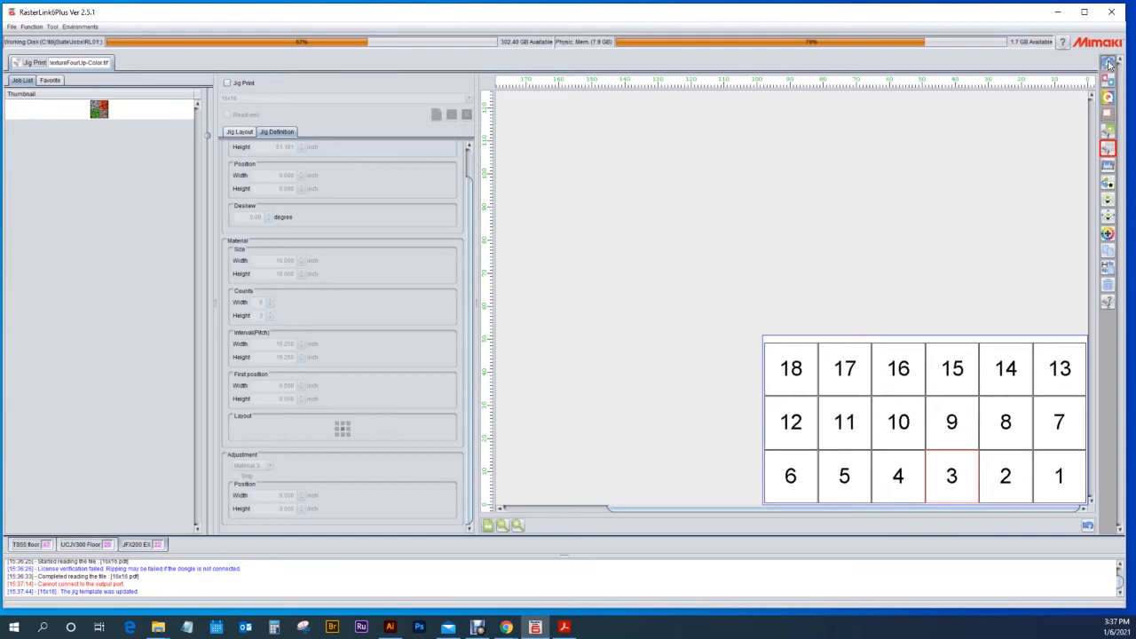
Step: Return to the job list and scroll down to the new 16x16.pdf job
click(1107, 63)
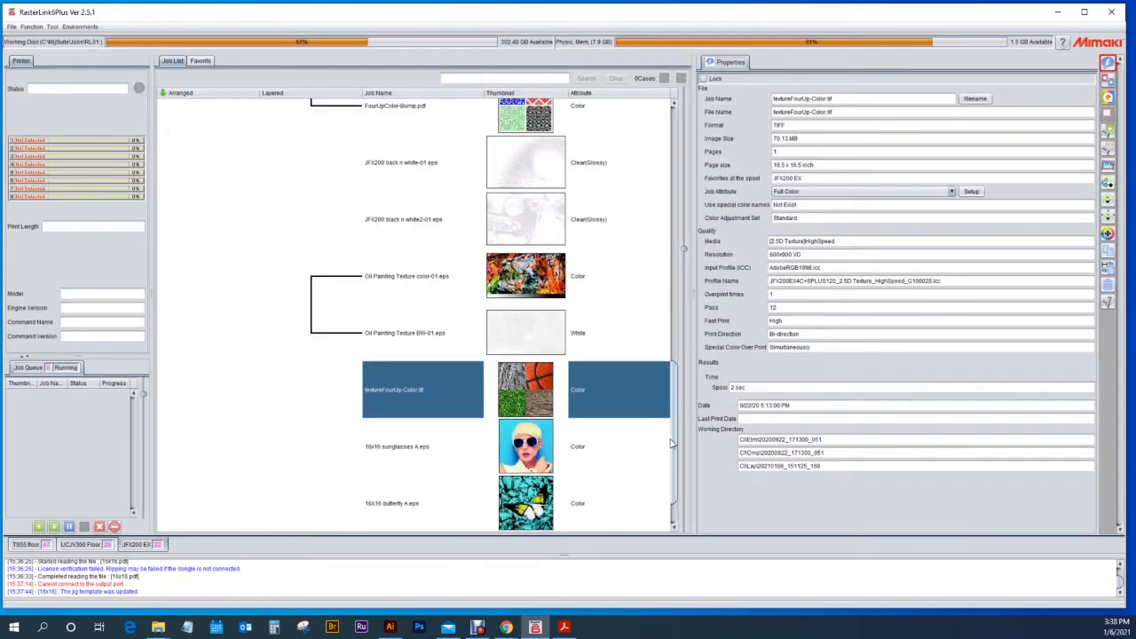
scroll(down, 3)
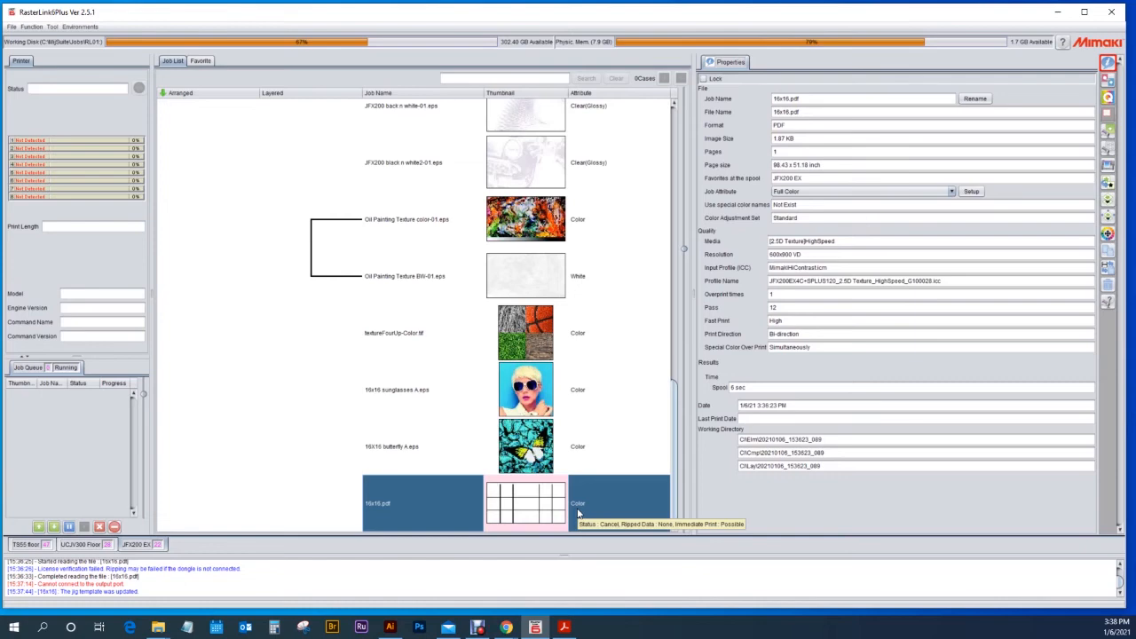
mouse_move(683, 388)
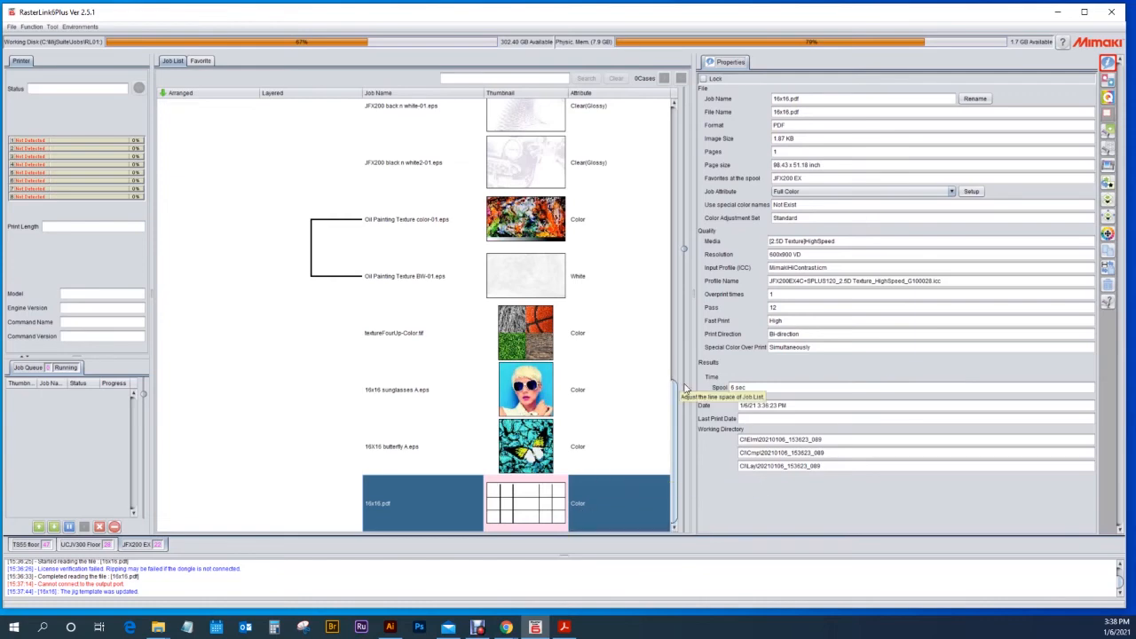
mouse_move(1132, 252)
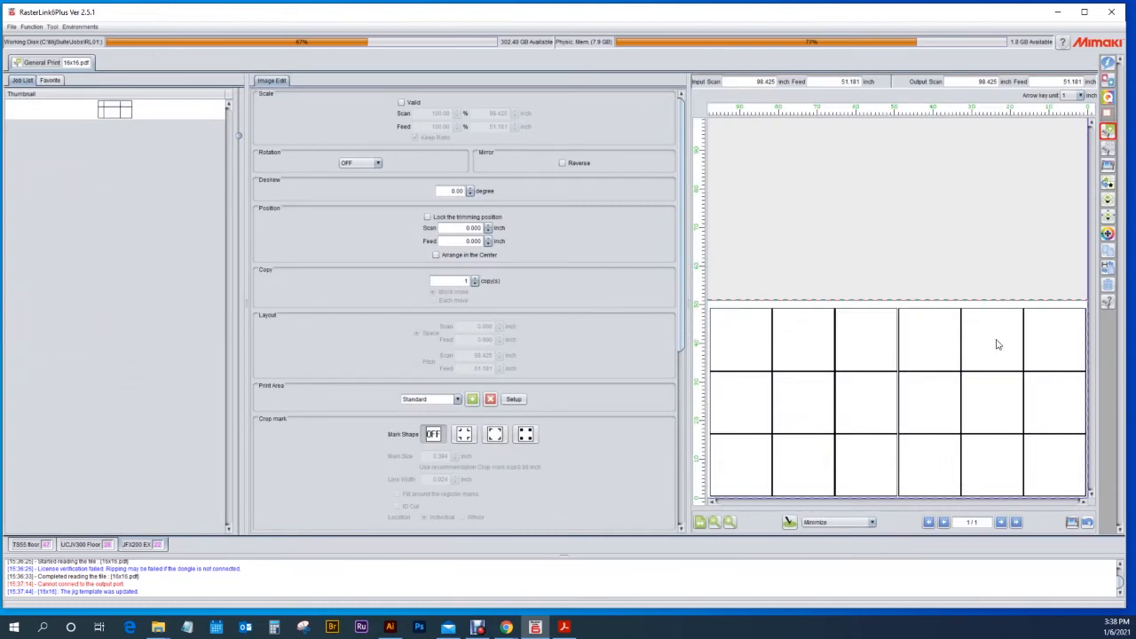
mouse_move(998, 333)
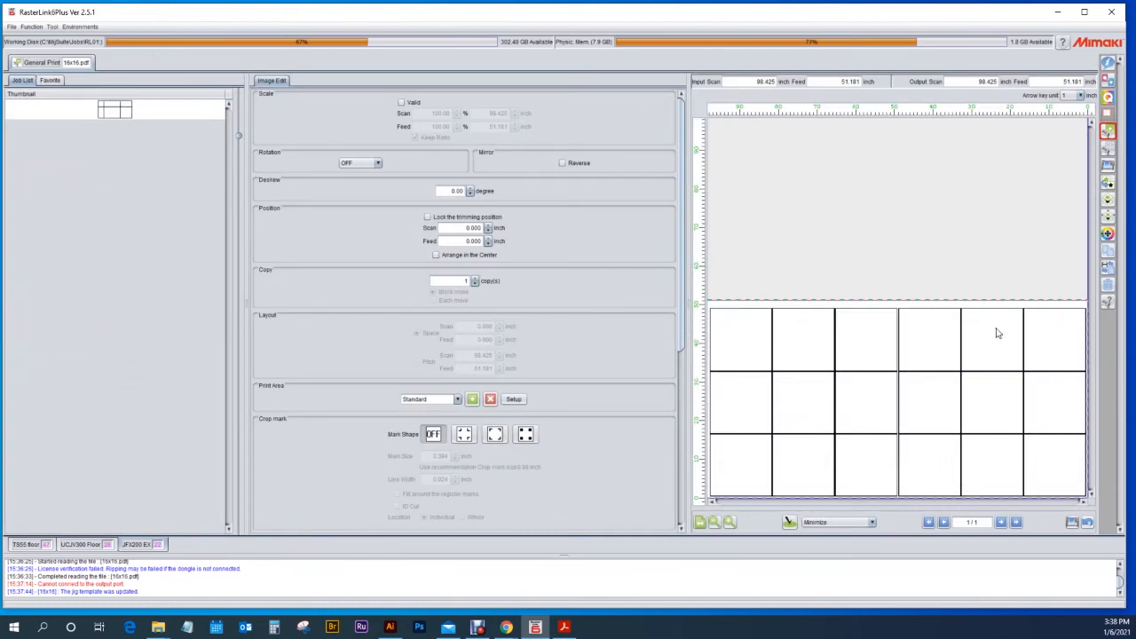
mouse_move(792, 368)
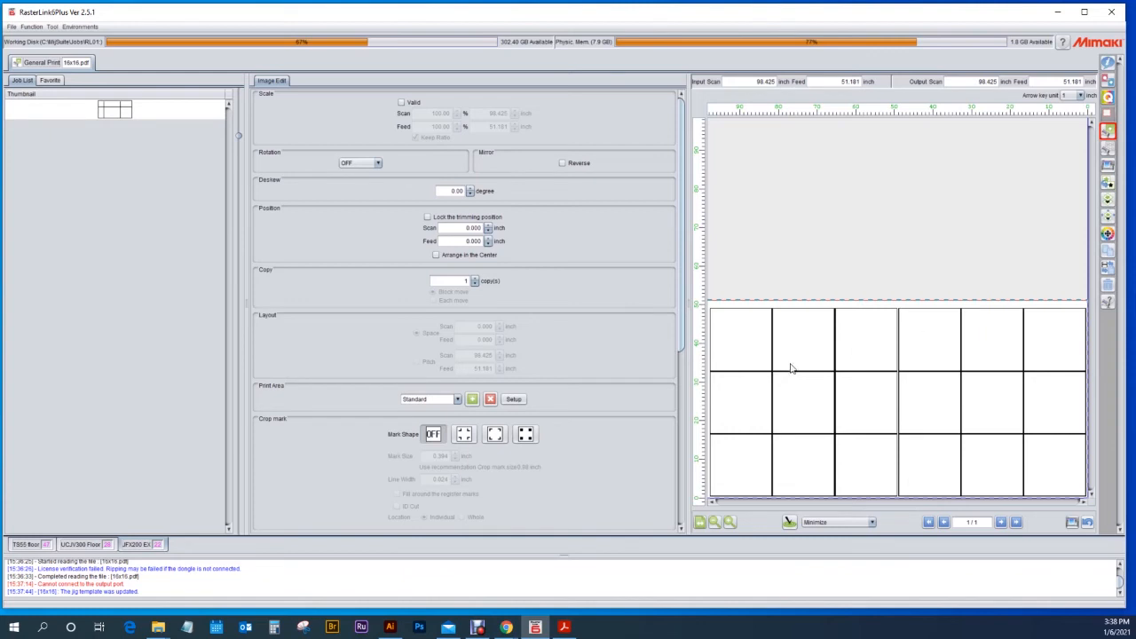
mouse_move(775, 379)
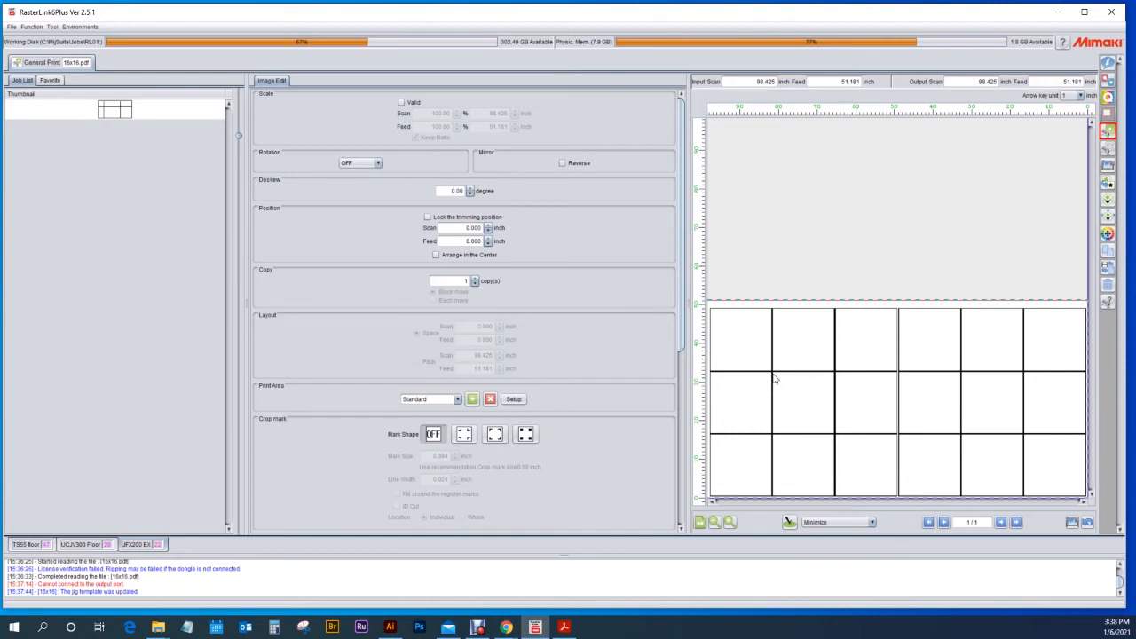
mouse_move(938, 473)
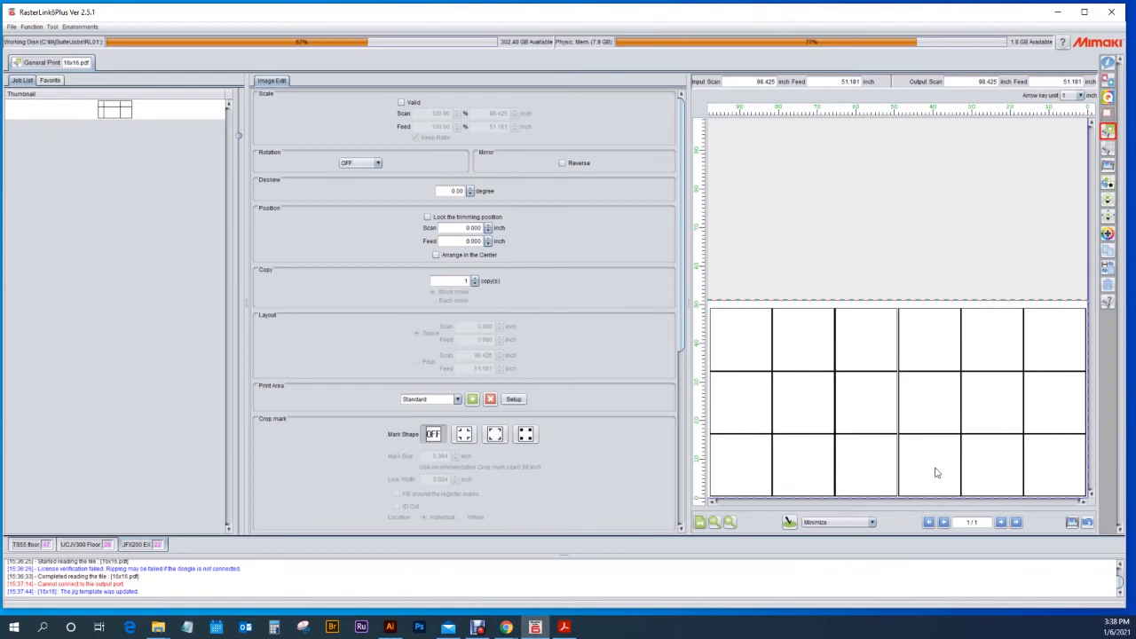
mouse_move(1070, 402)
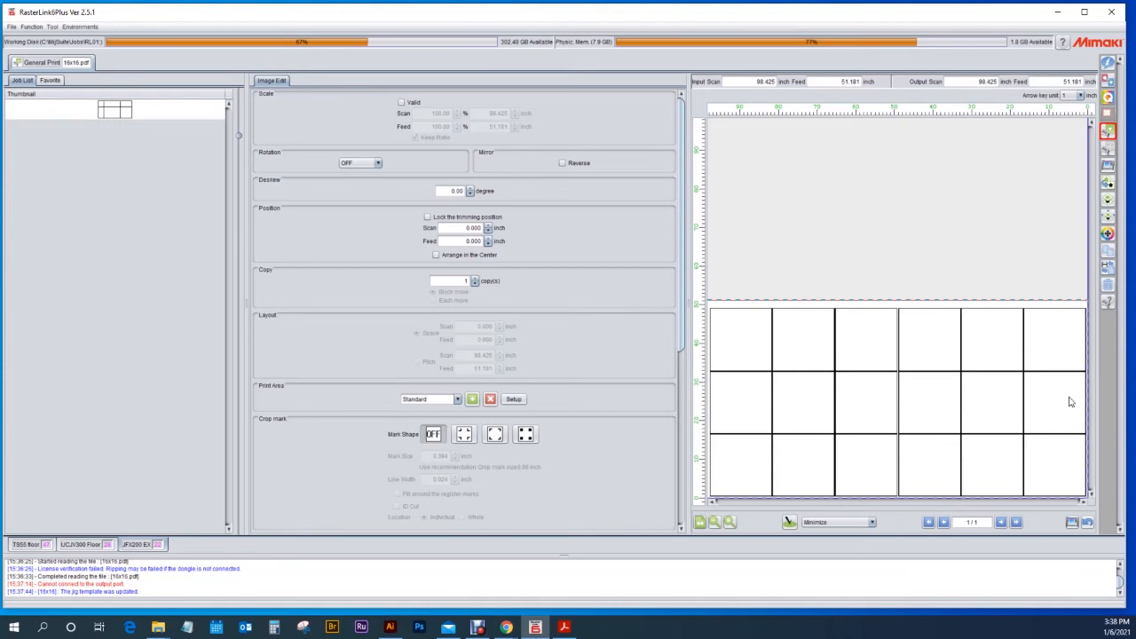
mouse_move(1060, 373)
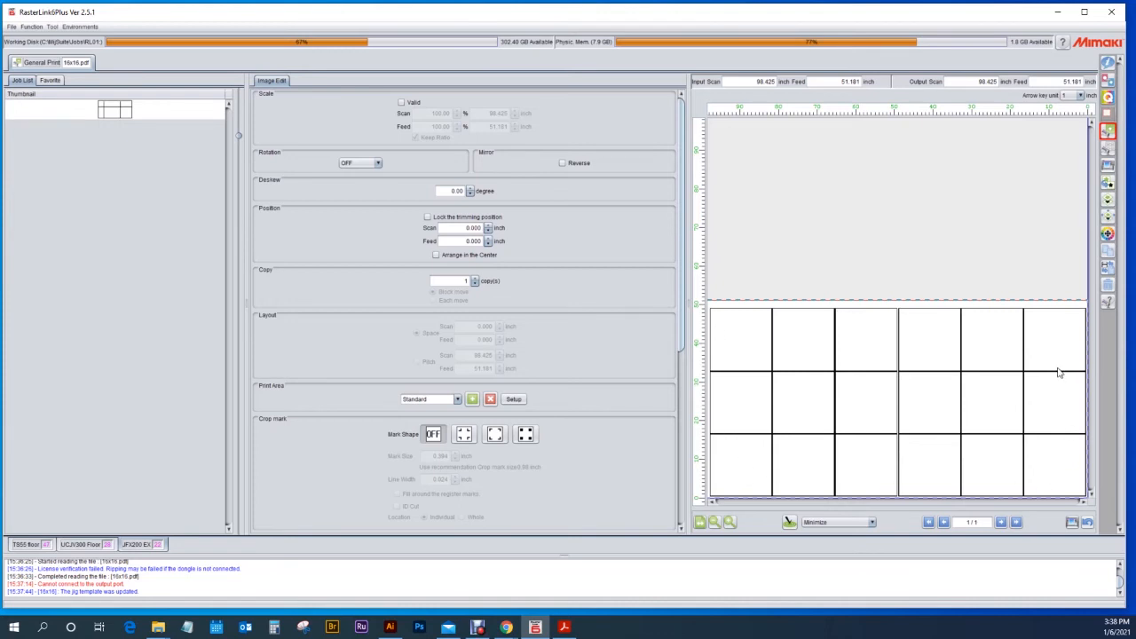
mouse_move(1049, 321)
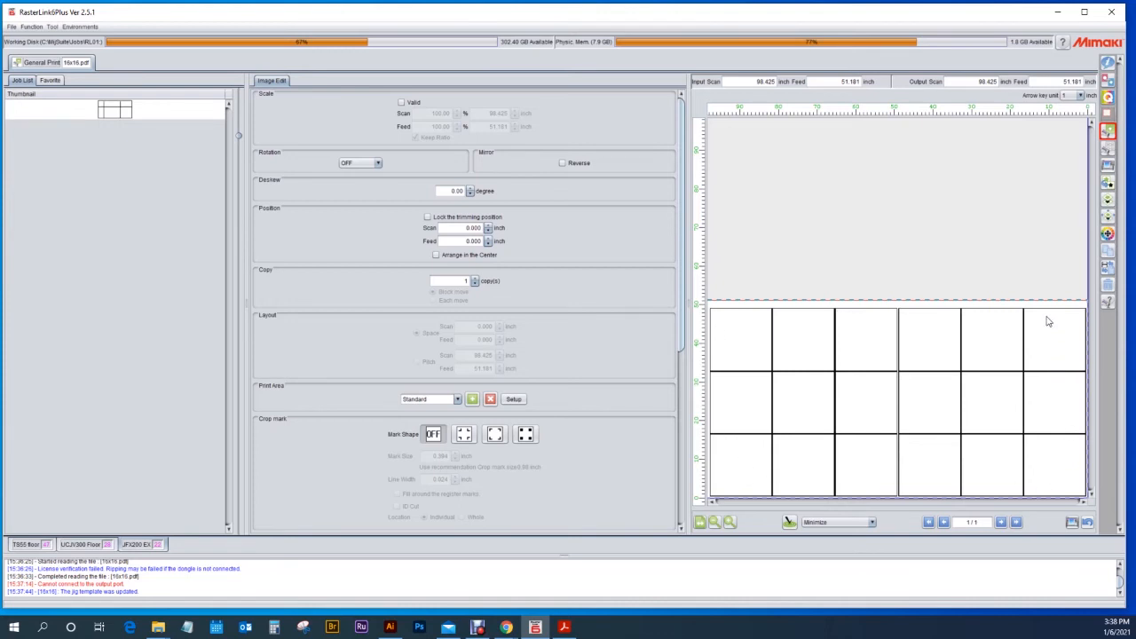
mouse_move(781, 366)
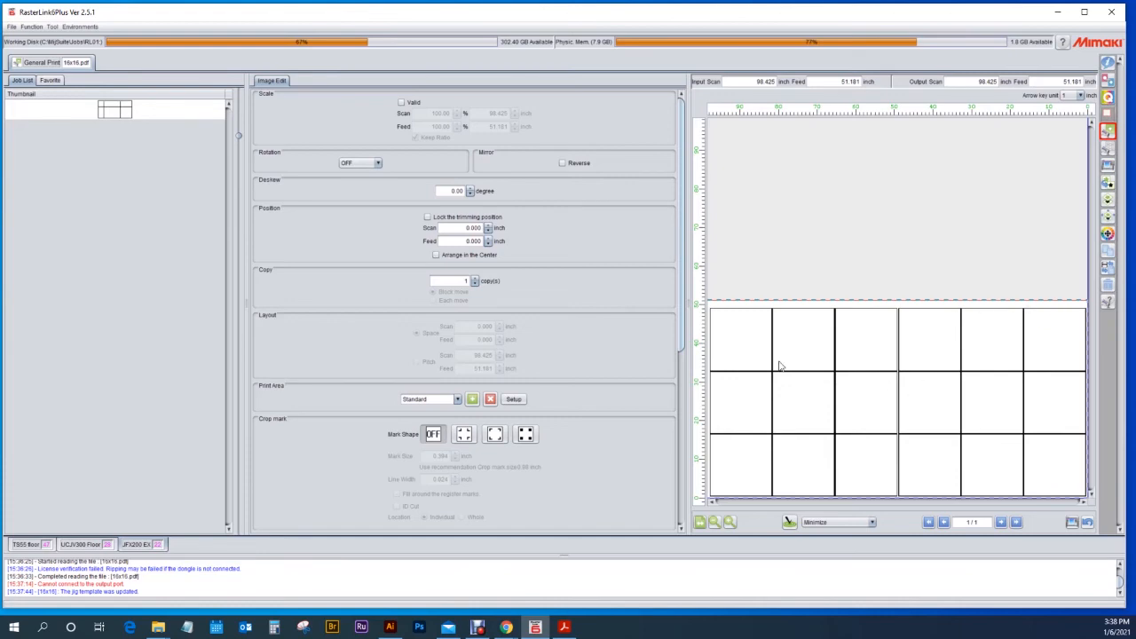
mouse_move(836, 403)
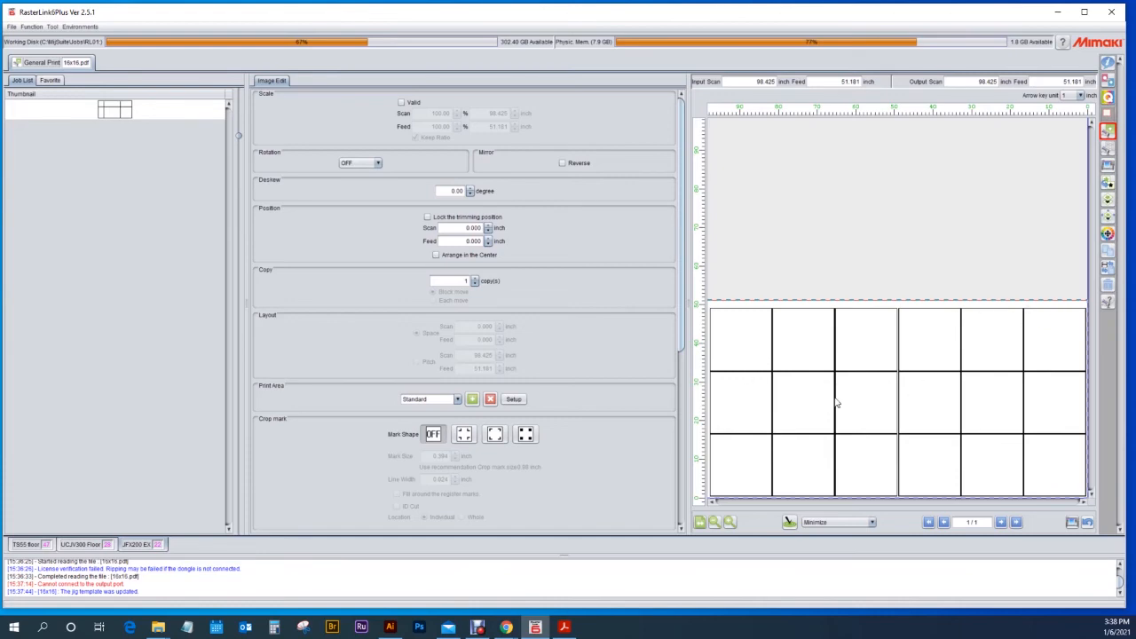
mouse_move(781, 416)
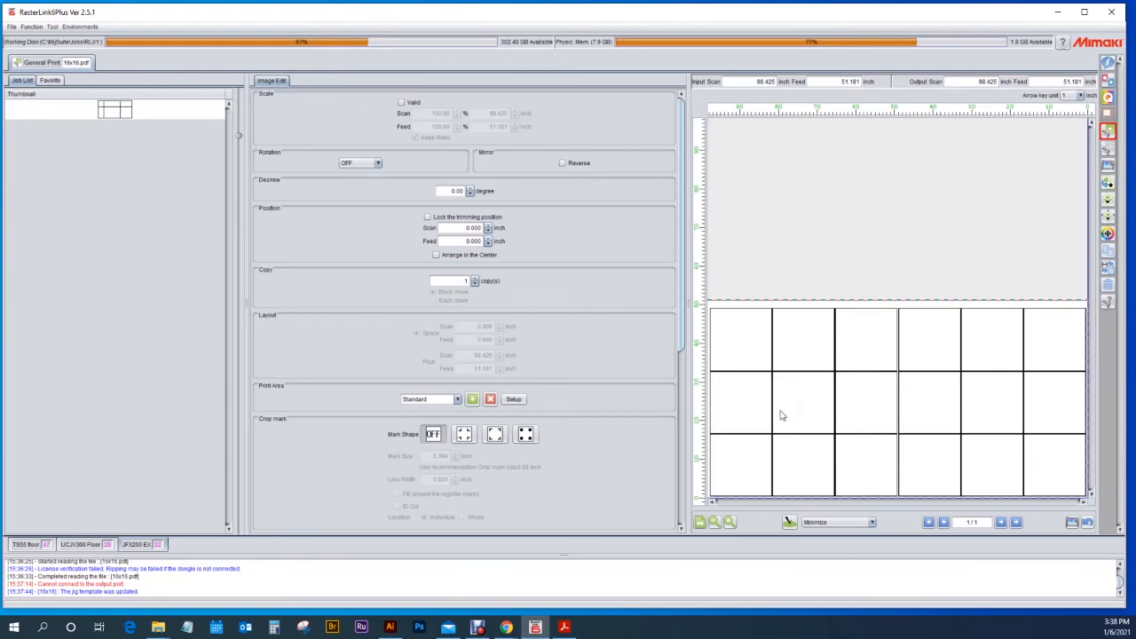
mouse_move(1065, 461)
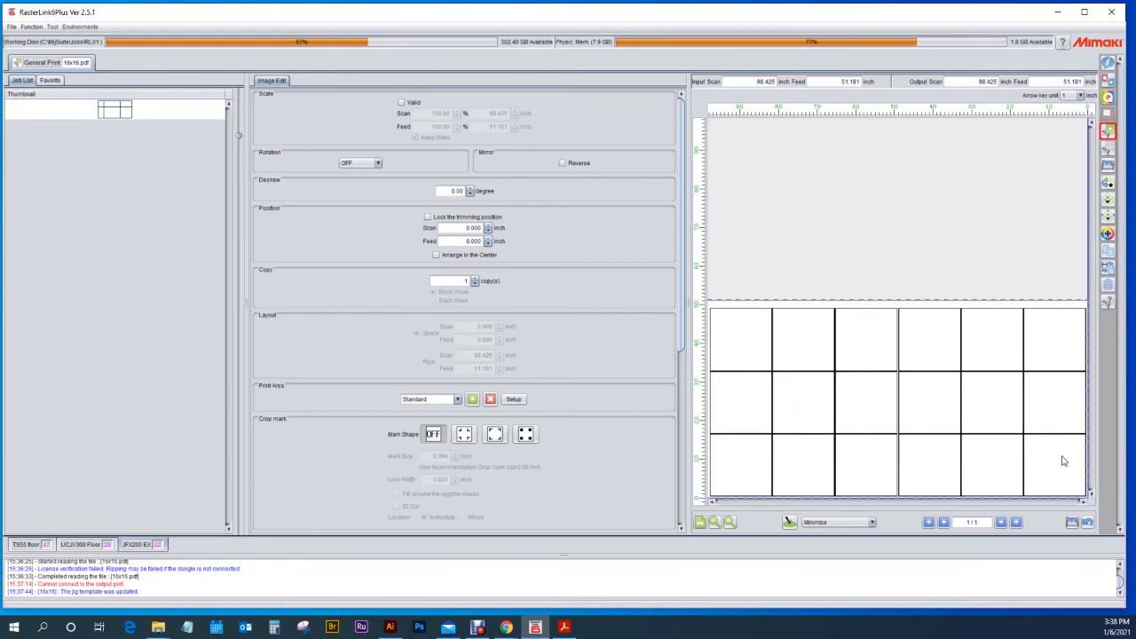
mouse_move(1057, 465)
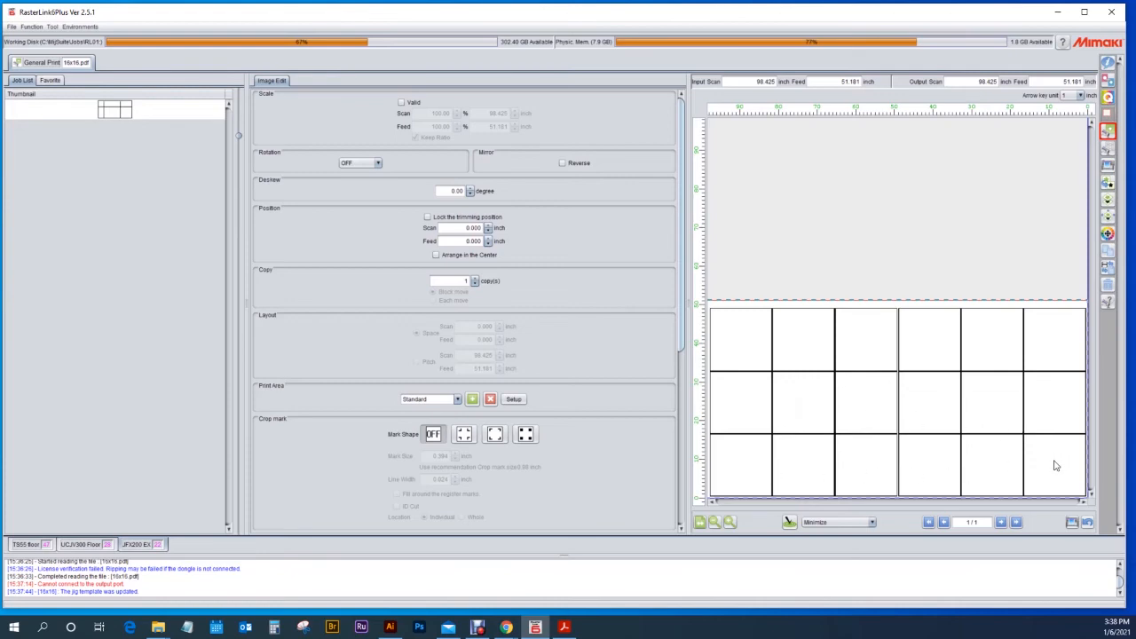
mouse_move(983, 354)
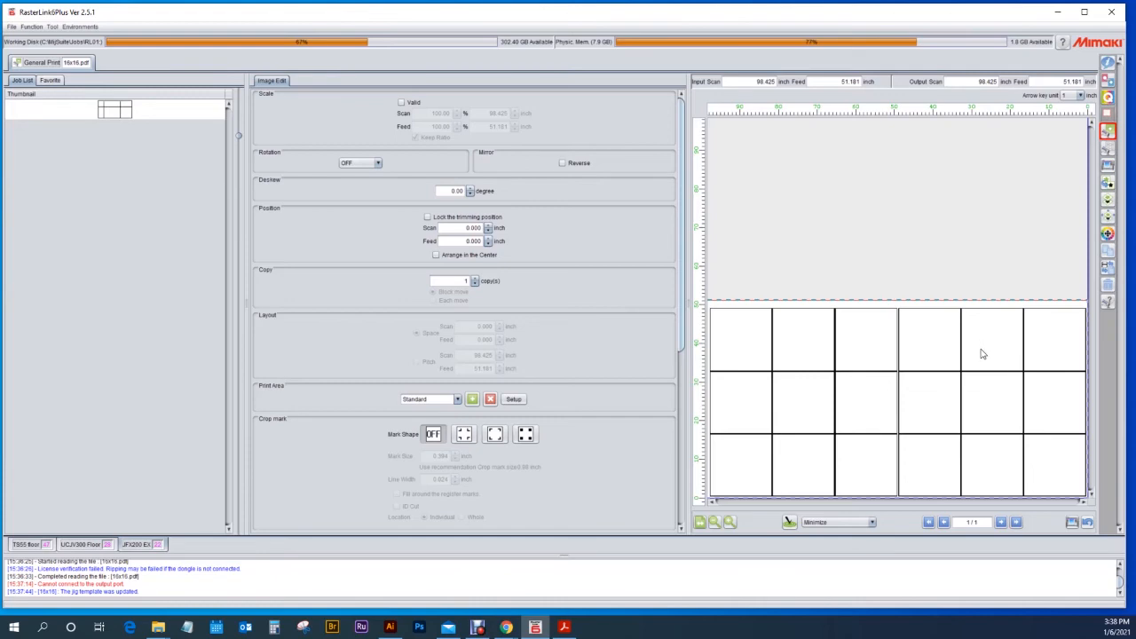
mouse_move(991, 359)
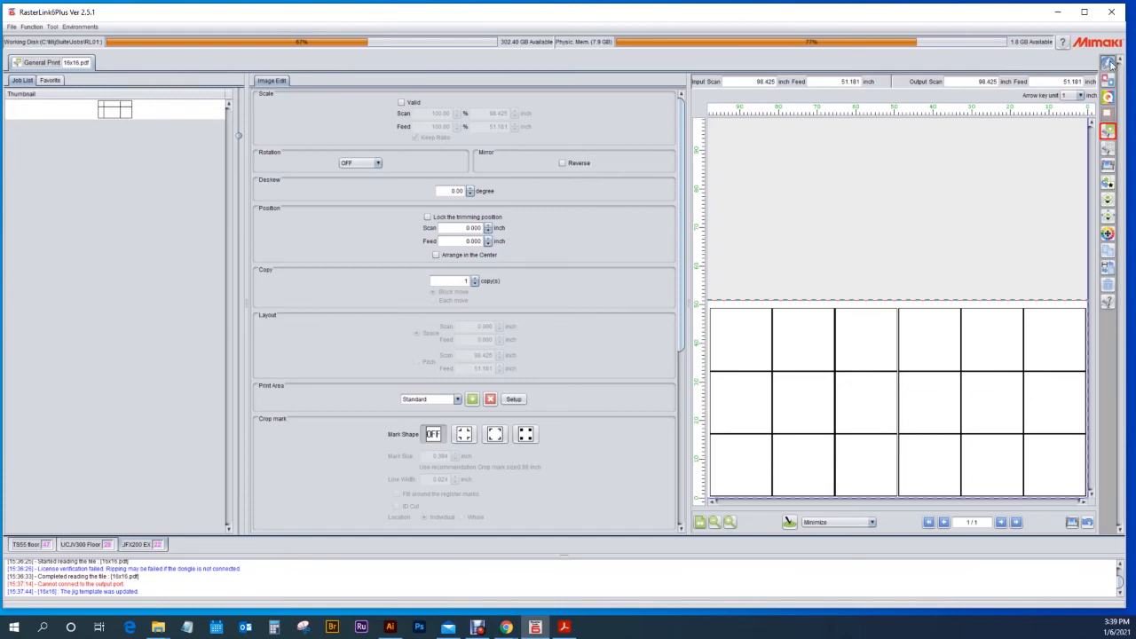
Step: Go back to the job list, showing textureFourUp-Color.tif properties
click(1108, 62)
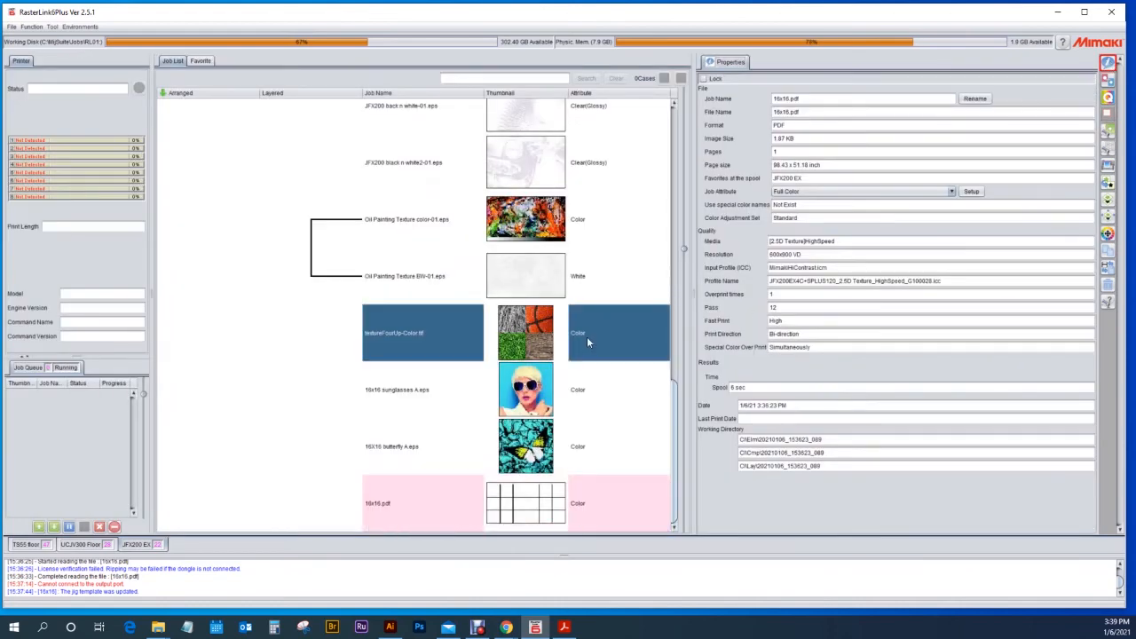
Step: Select the texture, sunglasses and butterfly jobs together and send them to Jig Print
click(422, 333)
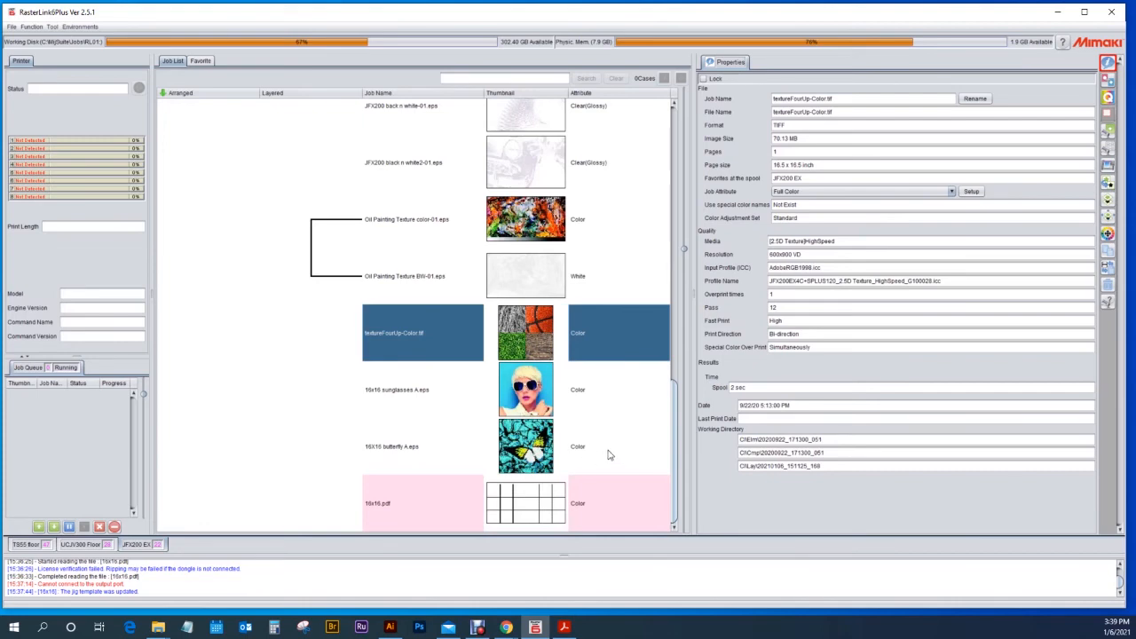
mouse_move(604, 460)
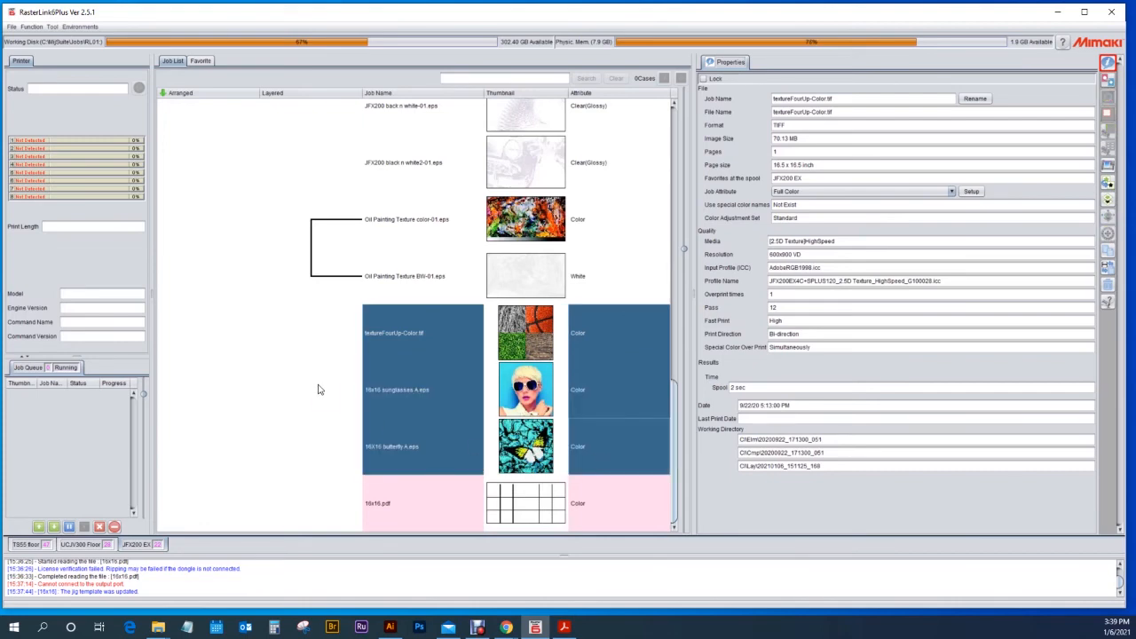
mouse_move(585, 359)
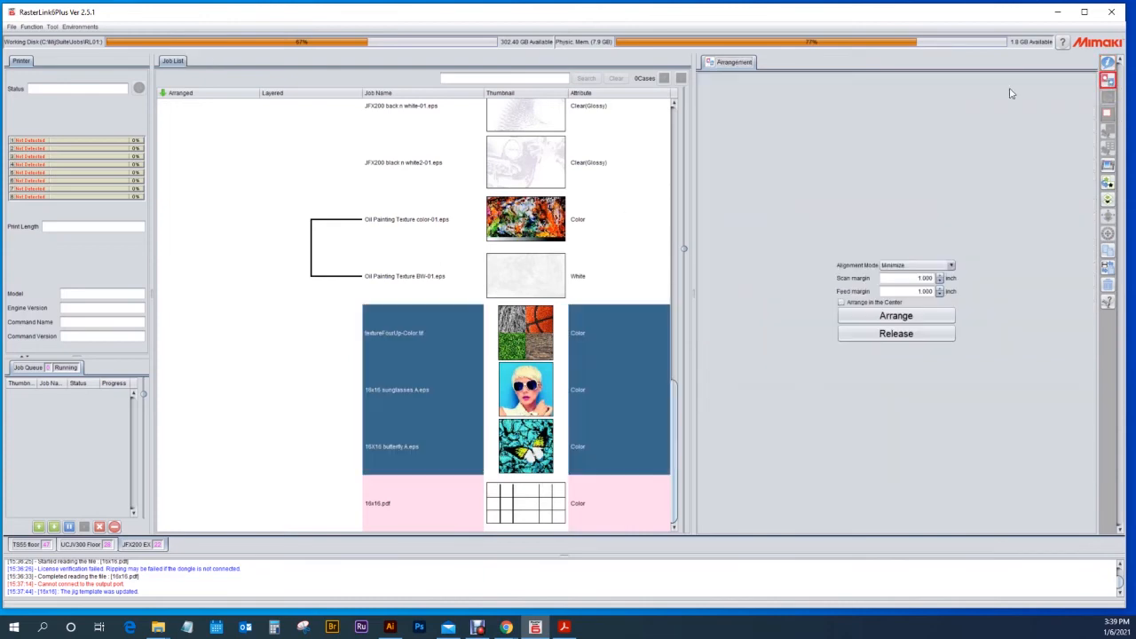
mouse_move(895, 316)
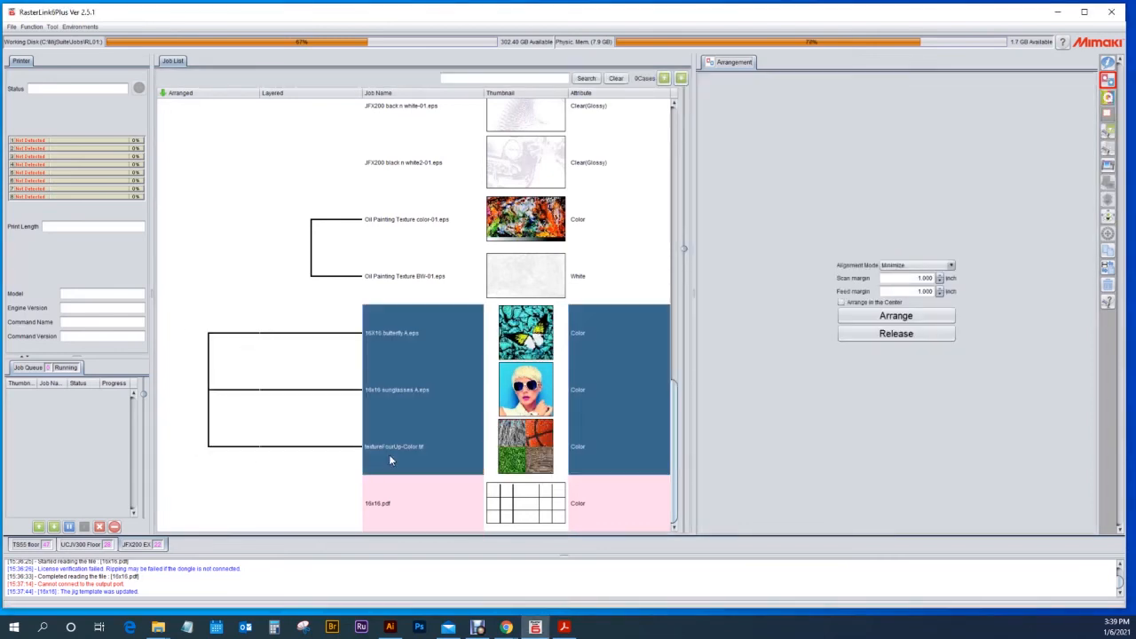
mouse_move(373, 472)
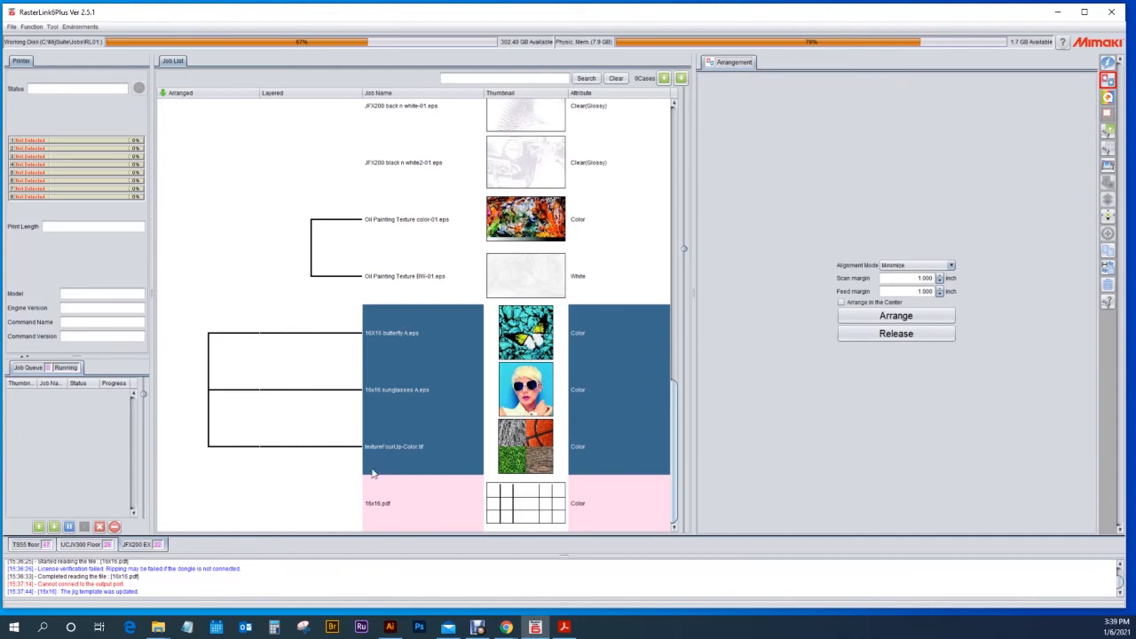
mouse_move(459, 437)
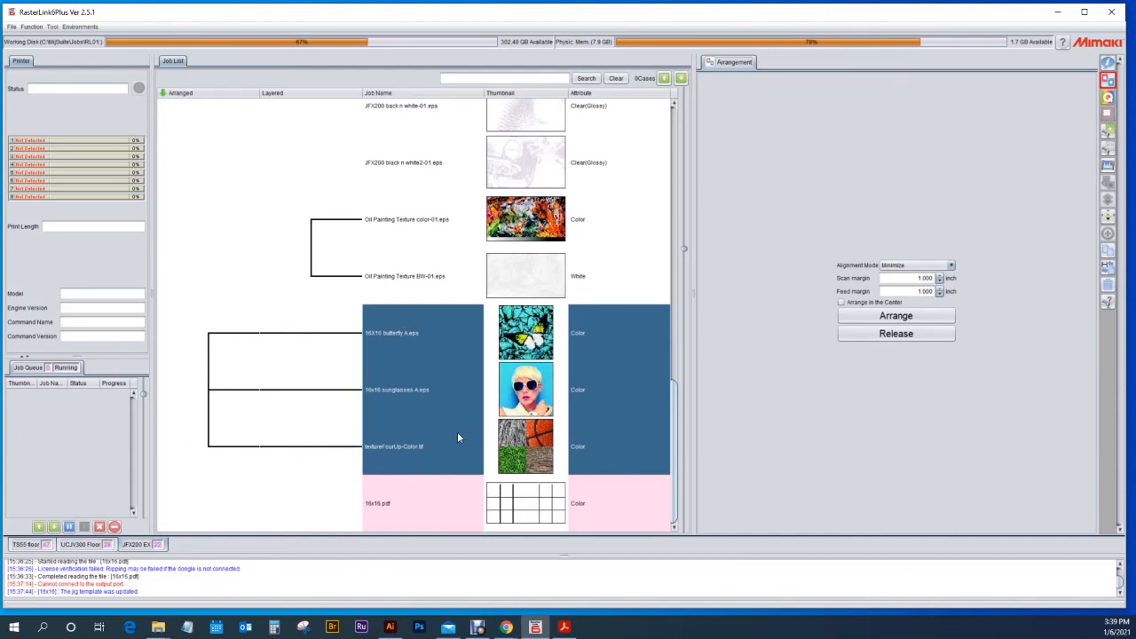
mouse_move(422, 348)
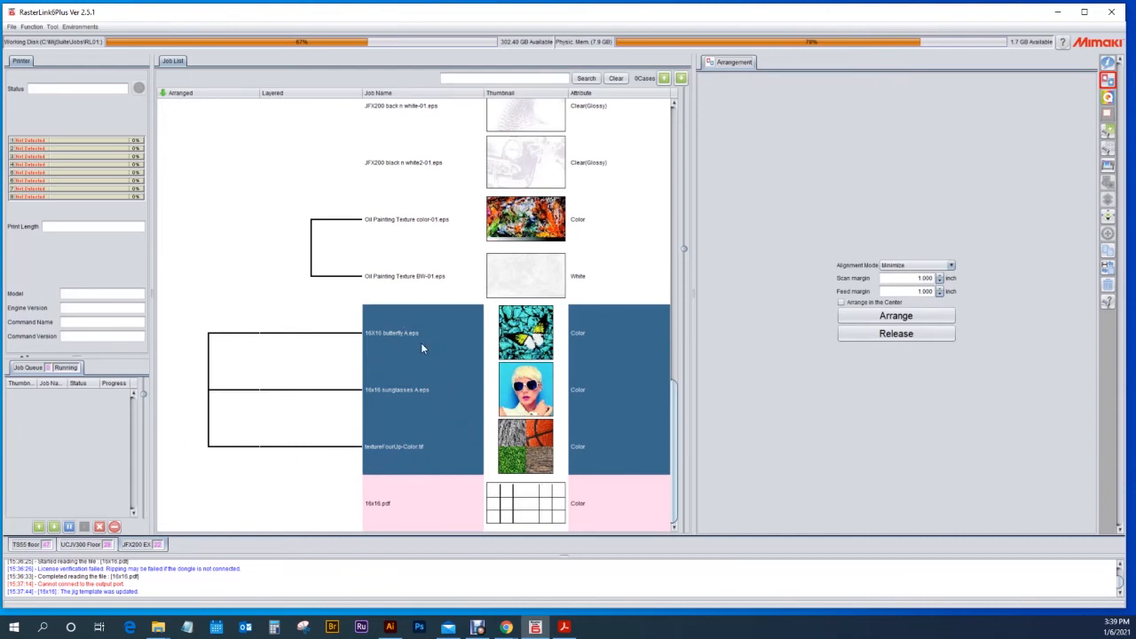
click(391, 333)
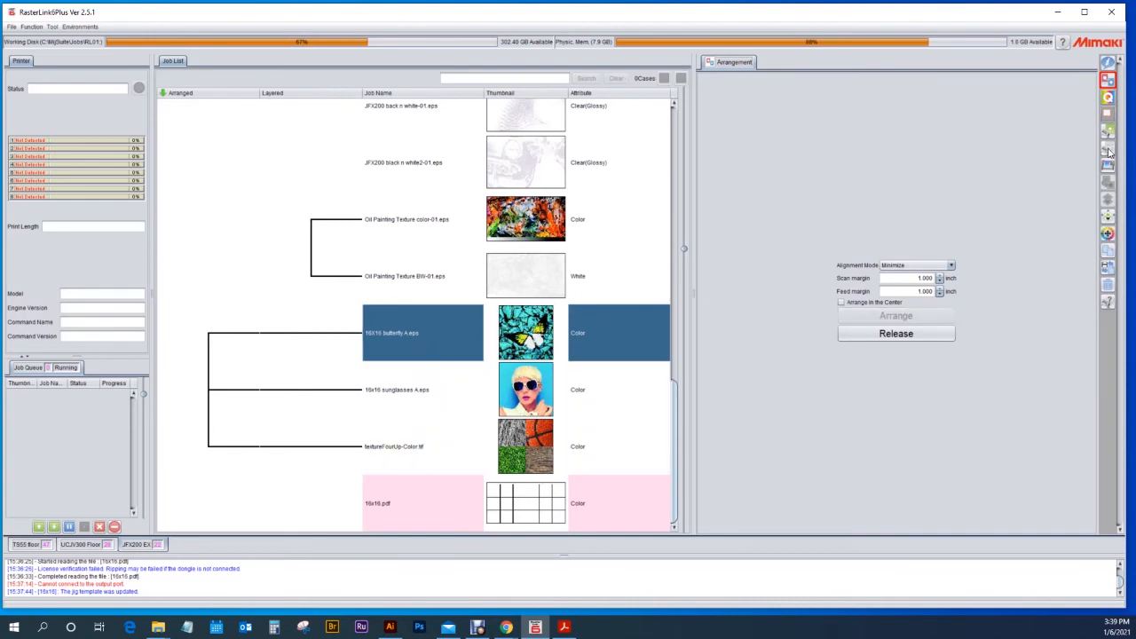
click(1108, 148)
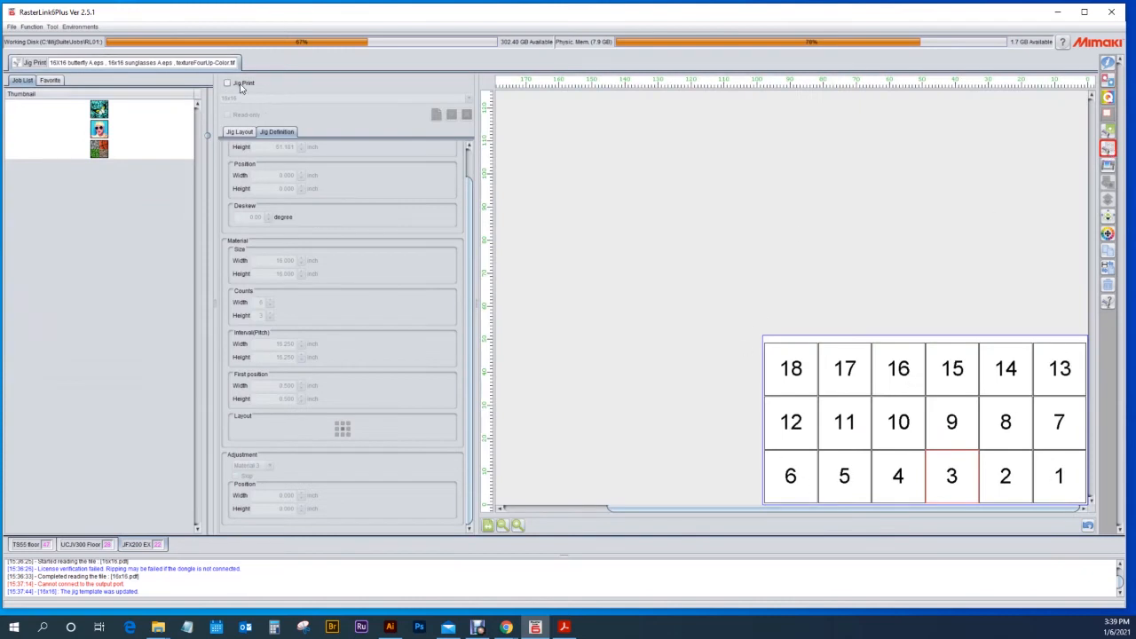
Step: Enable Jig Print and choose the 16x16 template after briefly trying A3 sample
click(227, 82)
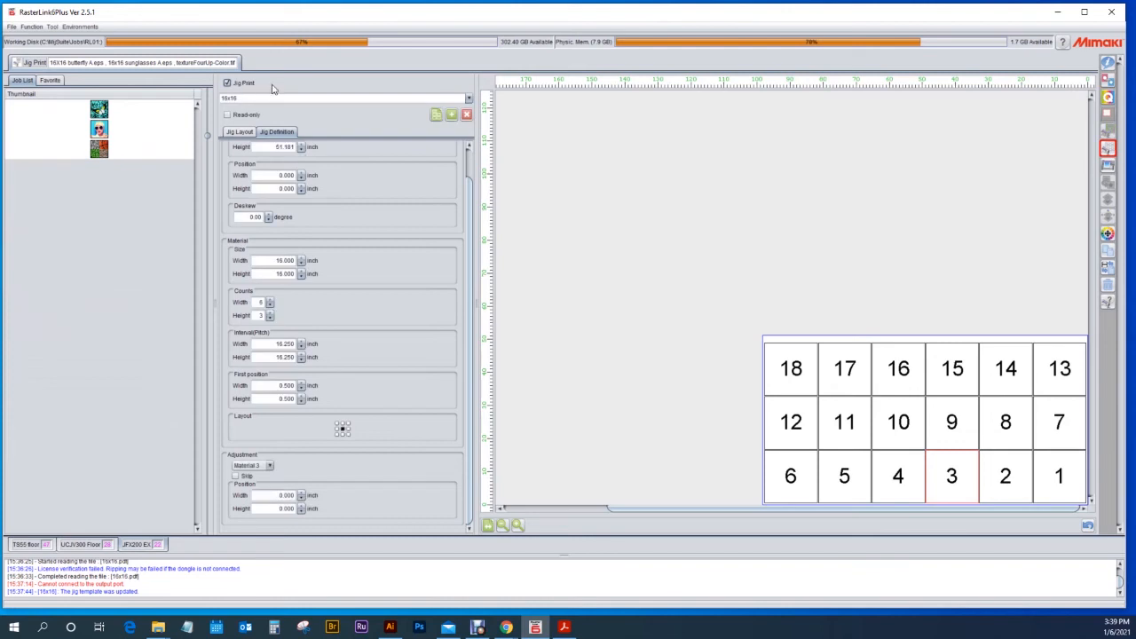
click(468, 98)
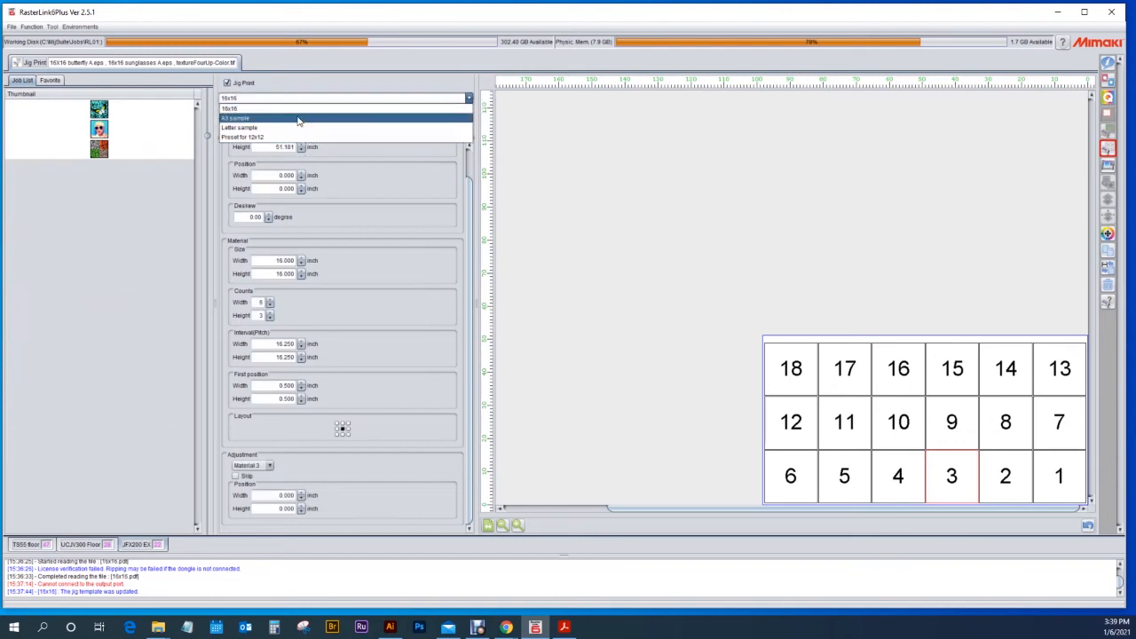
click(235, 118)
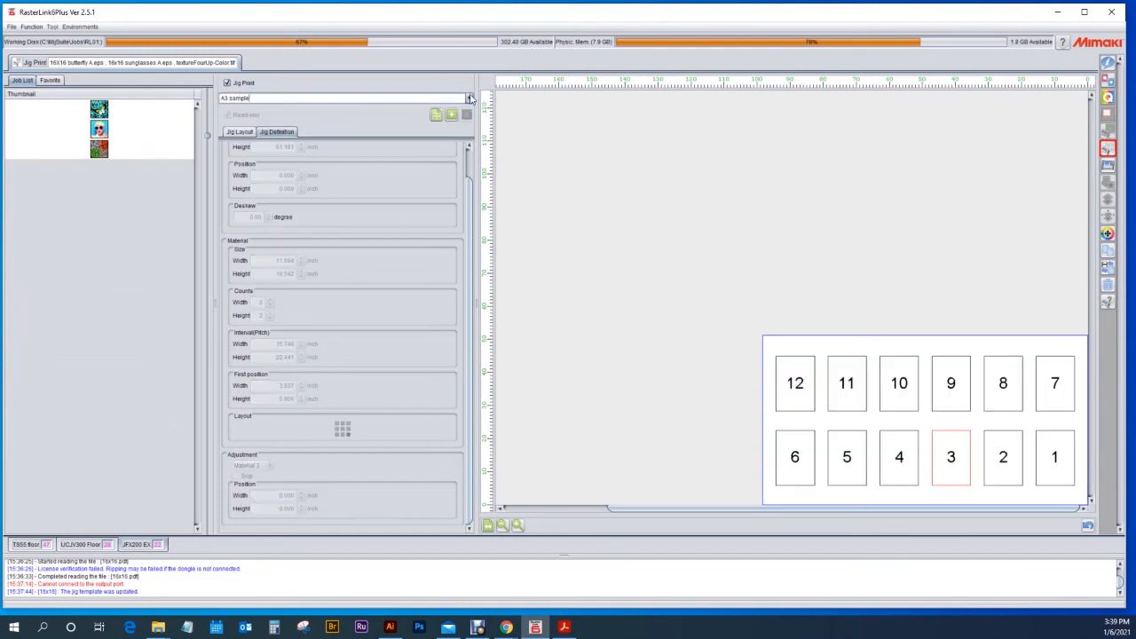
click(469, 98)
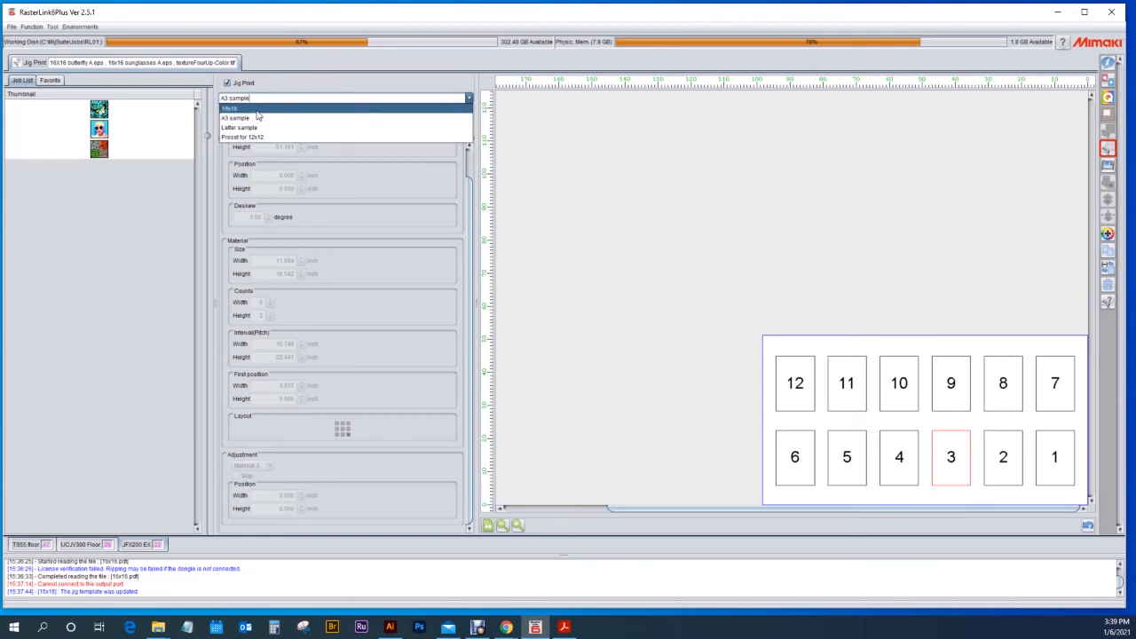
click(231, 107)
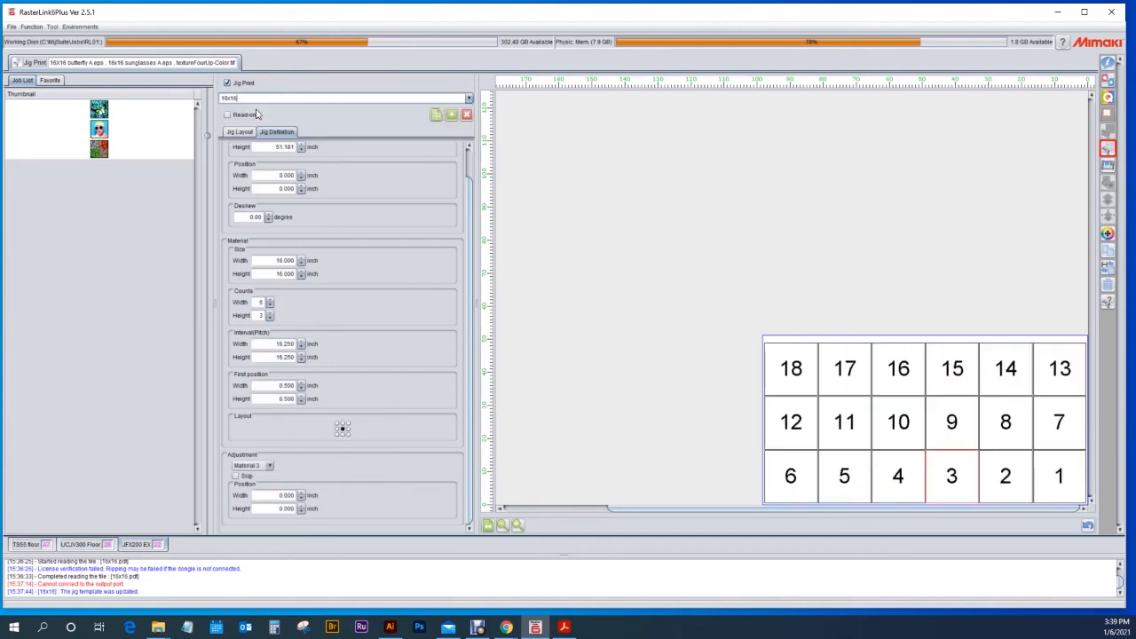
mouse_move(322, 131)
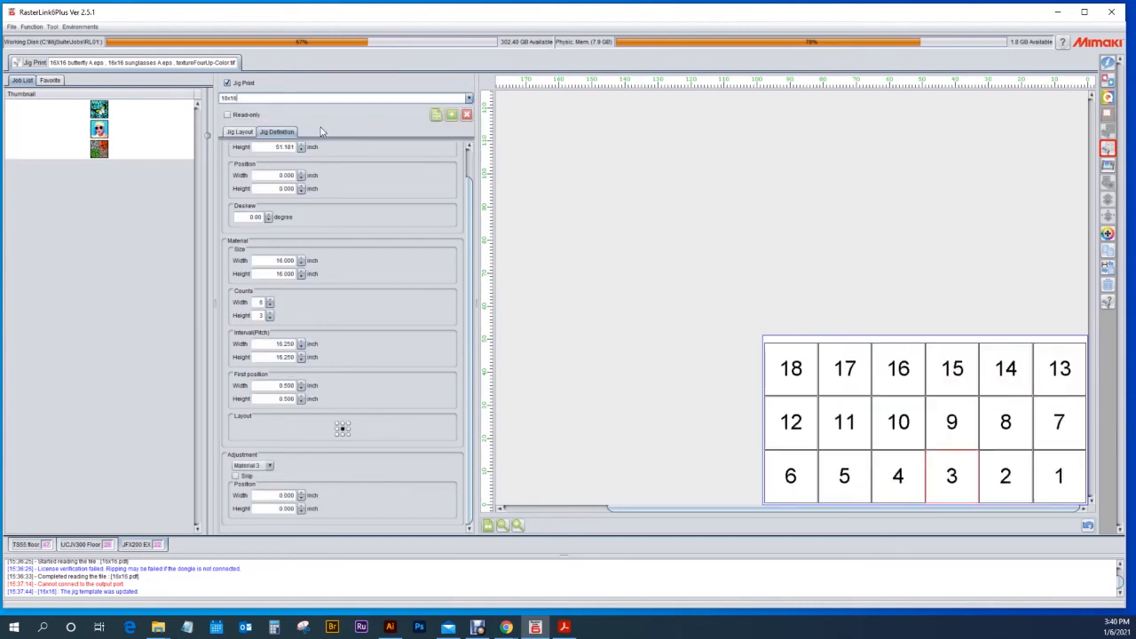
mouse_move(355, 127)
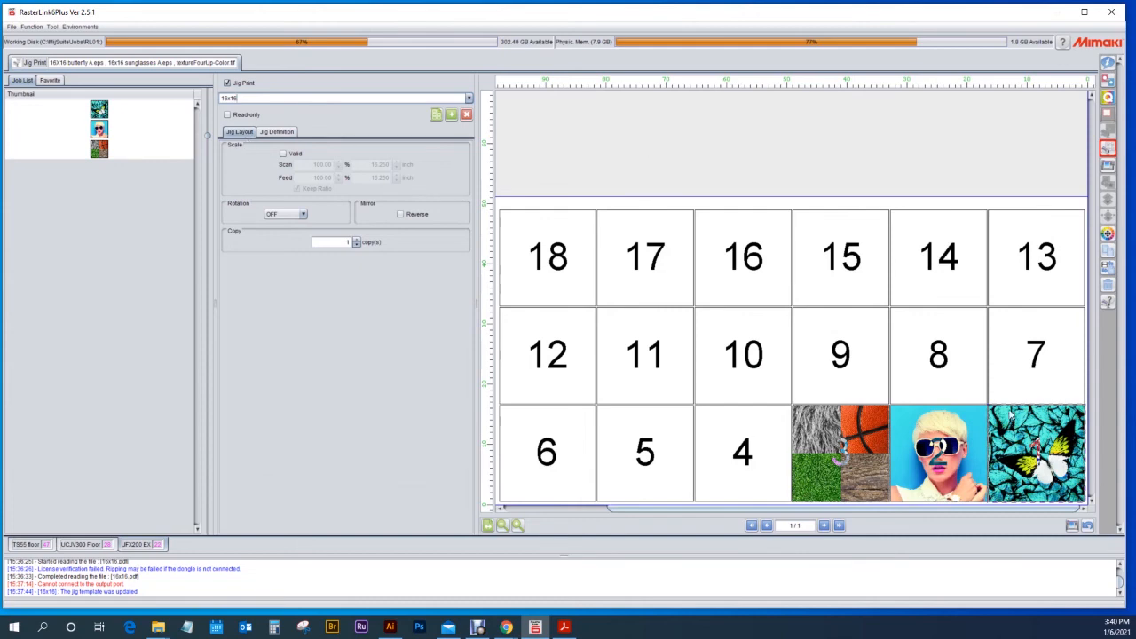
Step: Set copy counts to 3 texture, 10 sunglasses girl and 5 butterfly
click(283, 153)
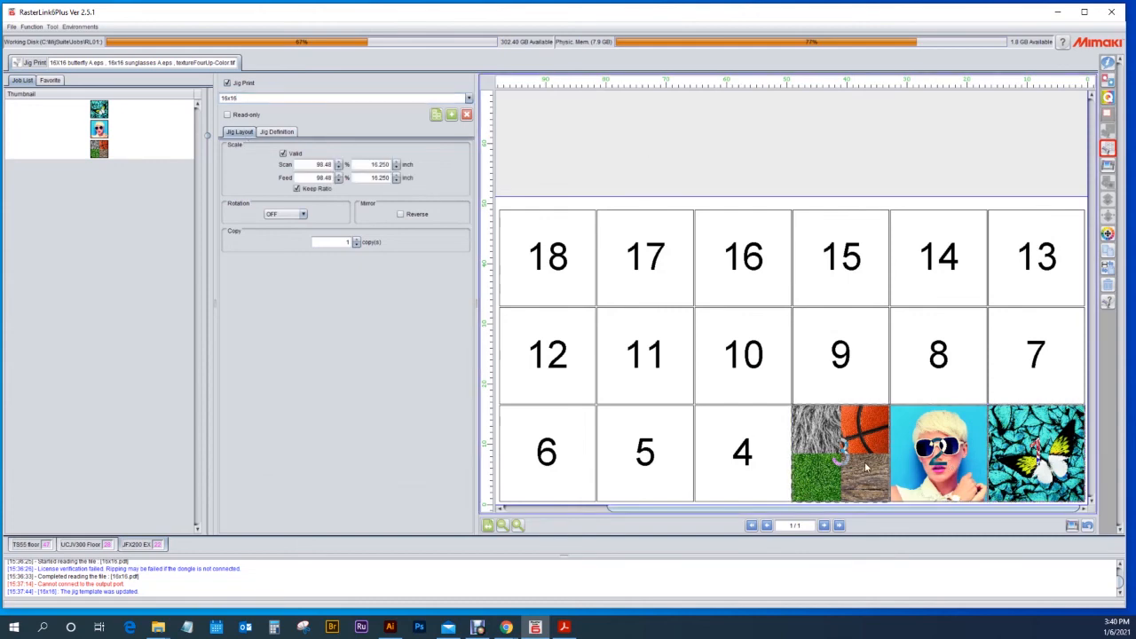
click(283, 152)
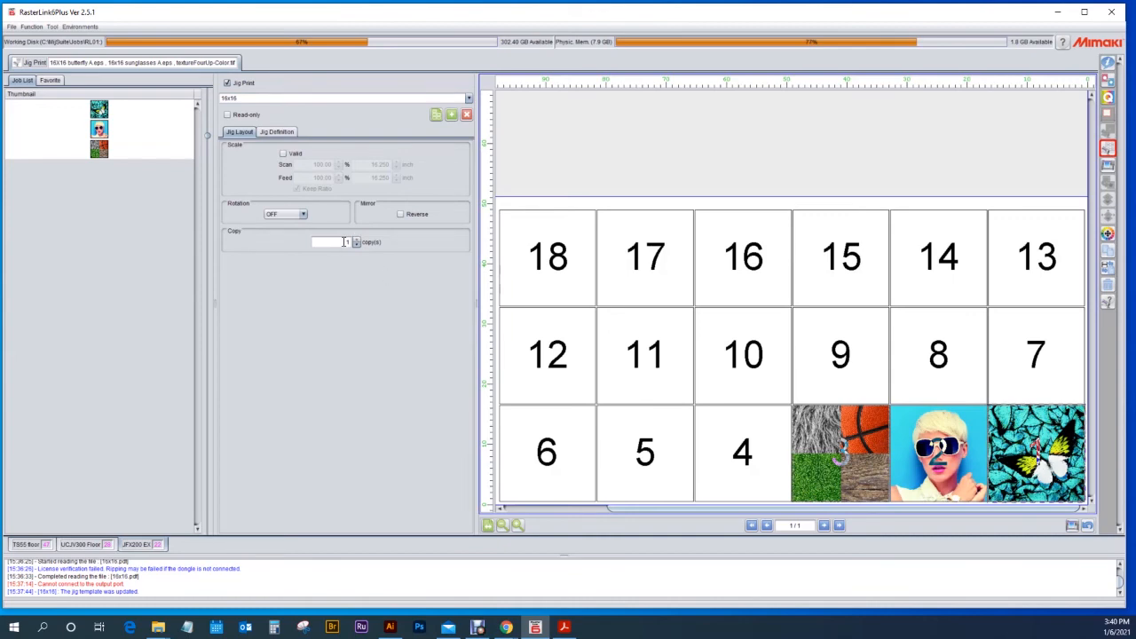
click(356, 240)
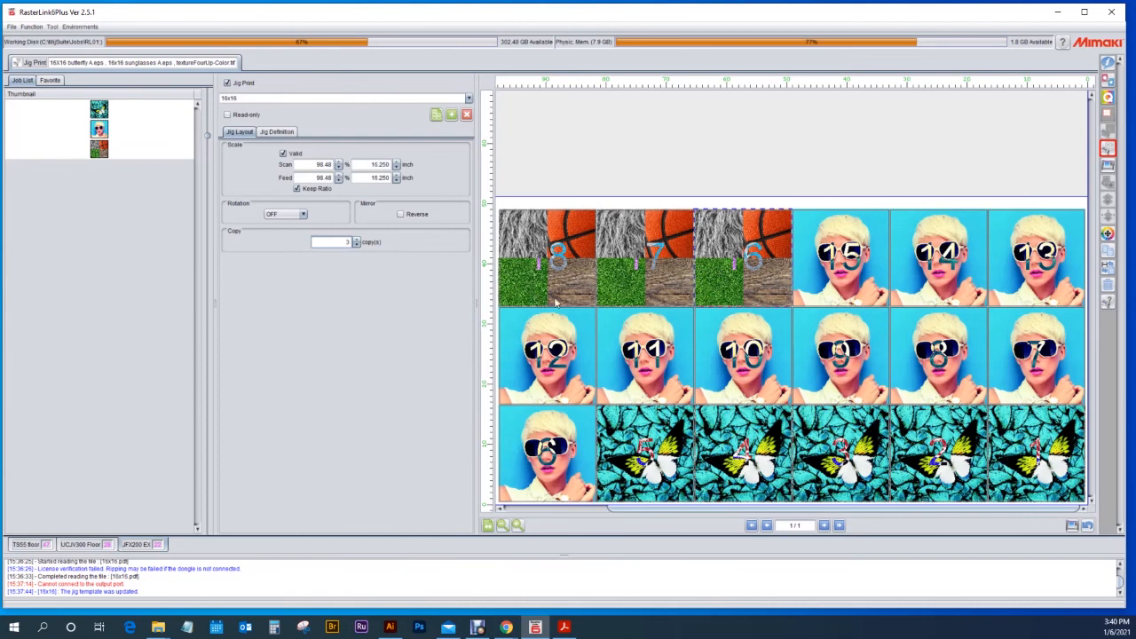
mouse_move(790, 292)
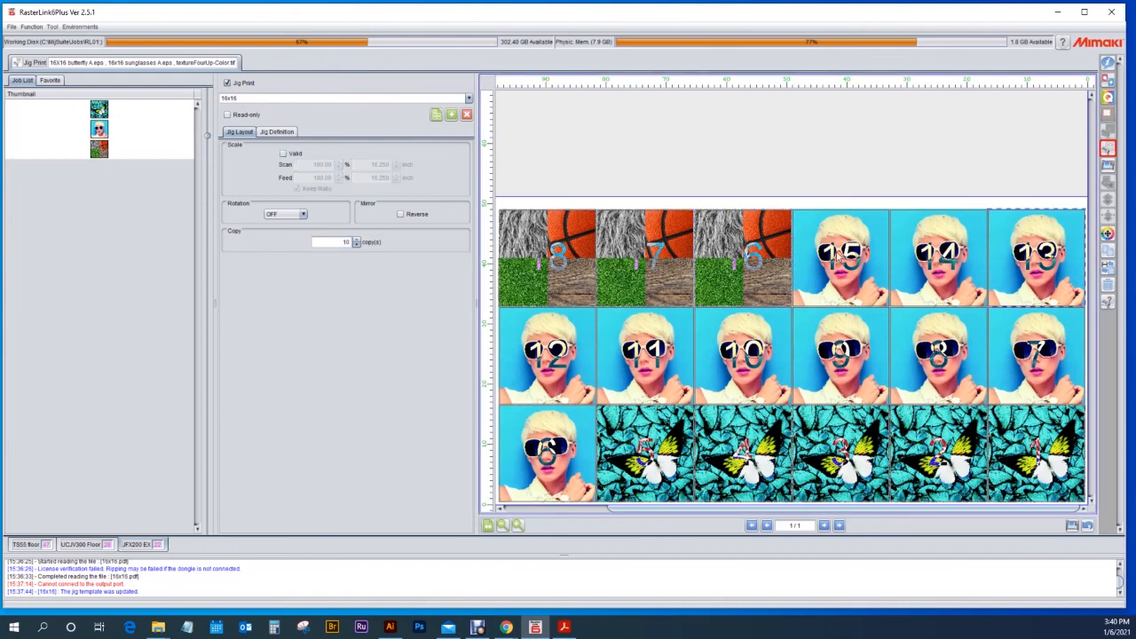
click(284, 153)
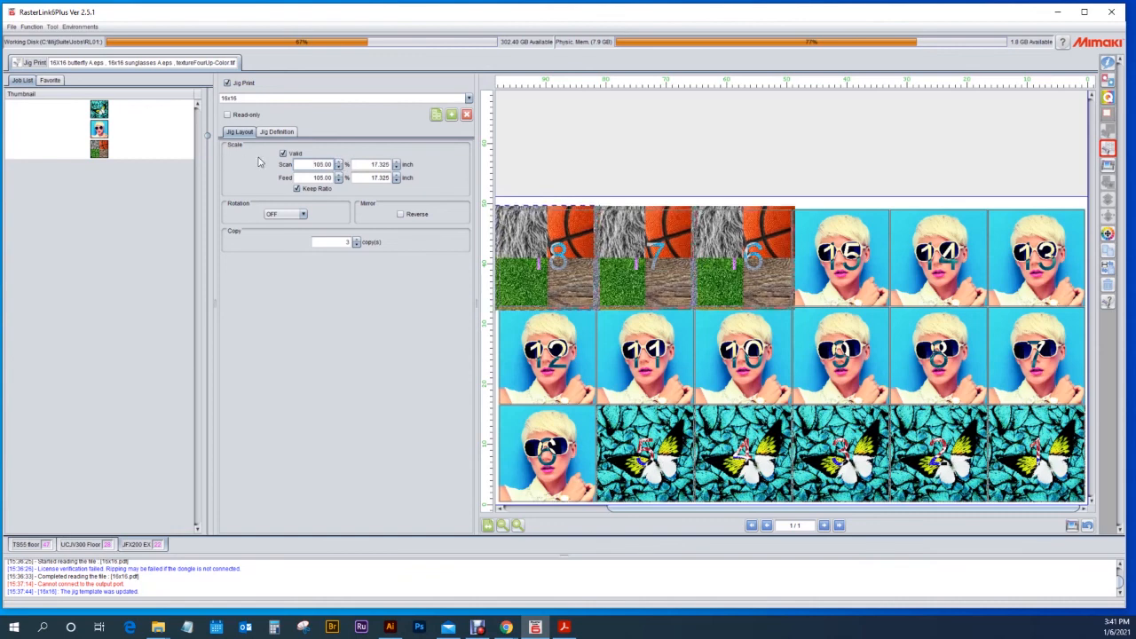
Step: Scale the texture to 16.25 inches (98.48%), leaving the girl image unscaled
triple_click(320, 164)
text(100)
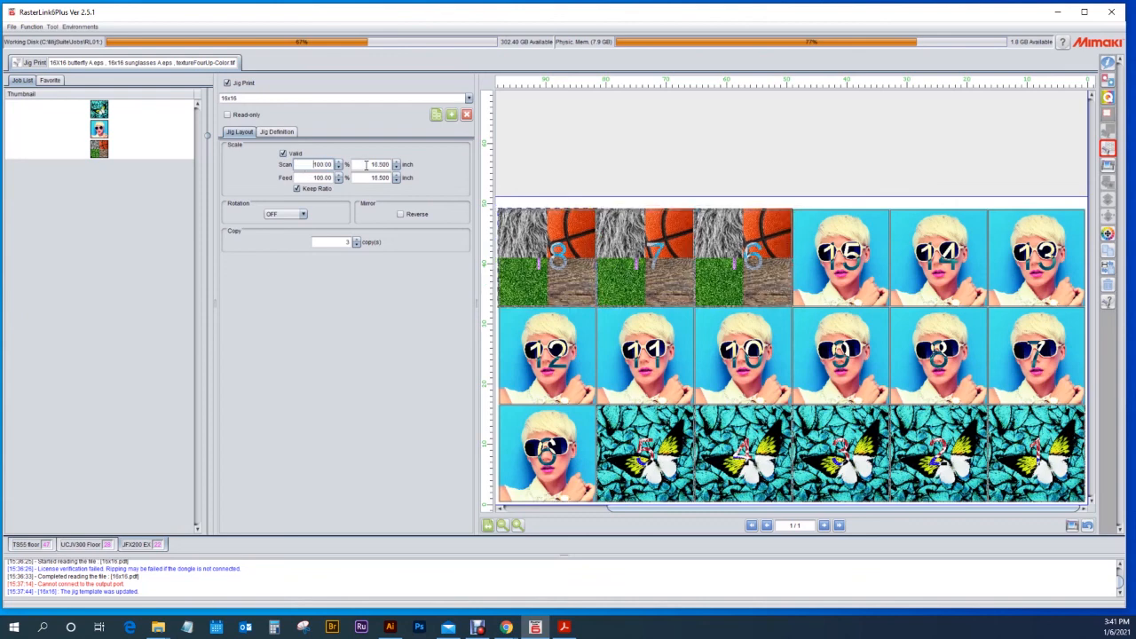
triple_click(379, 164)
text(16.250)
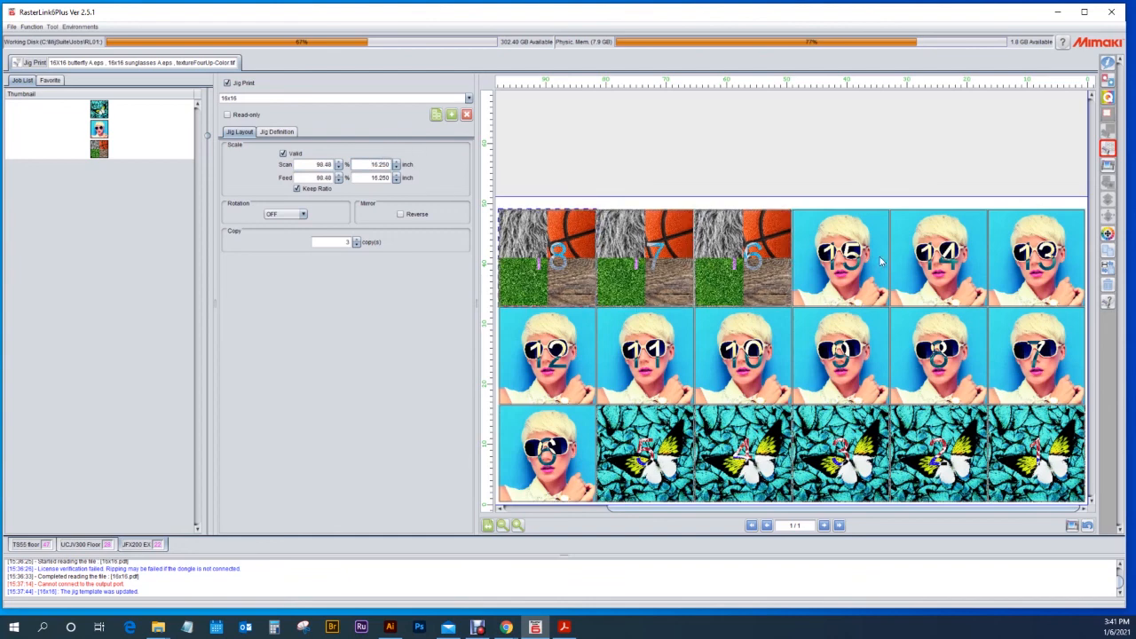
click(283, 154)
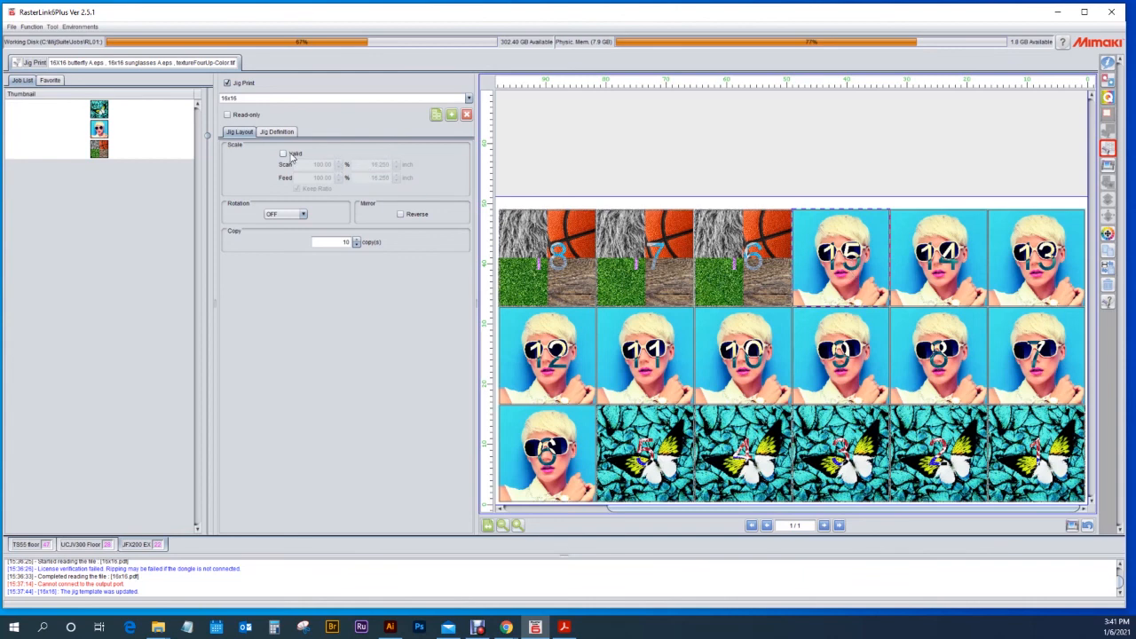
click(284, 153)
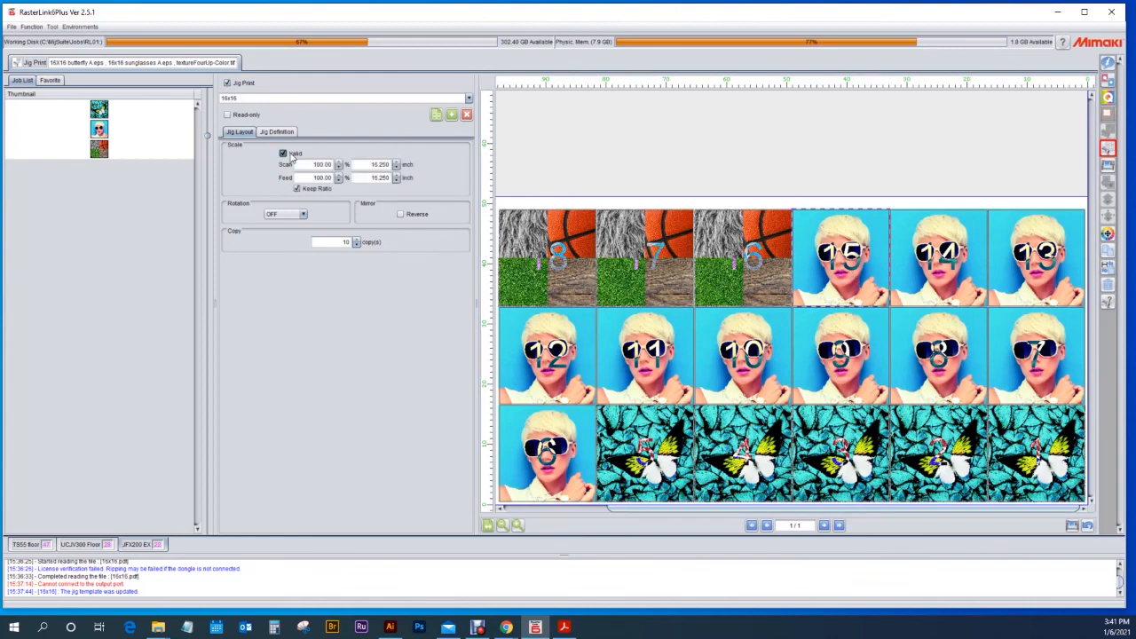
click(283, 152)
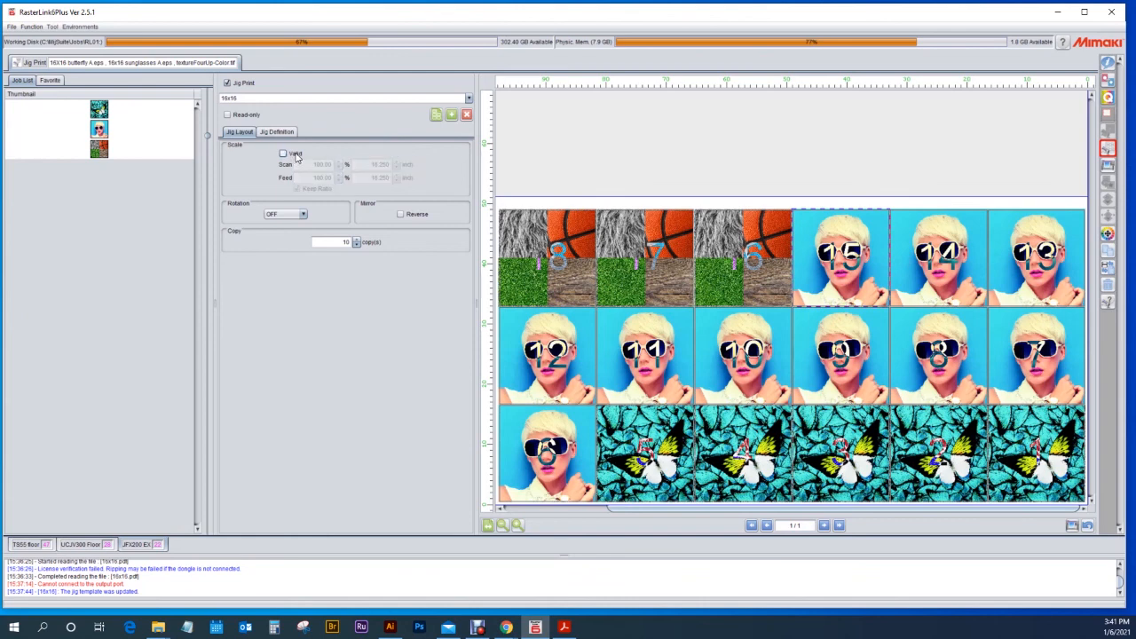
click(303, 214)
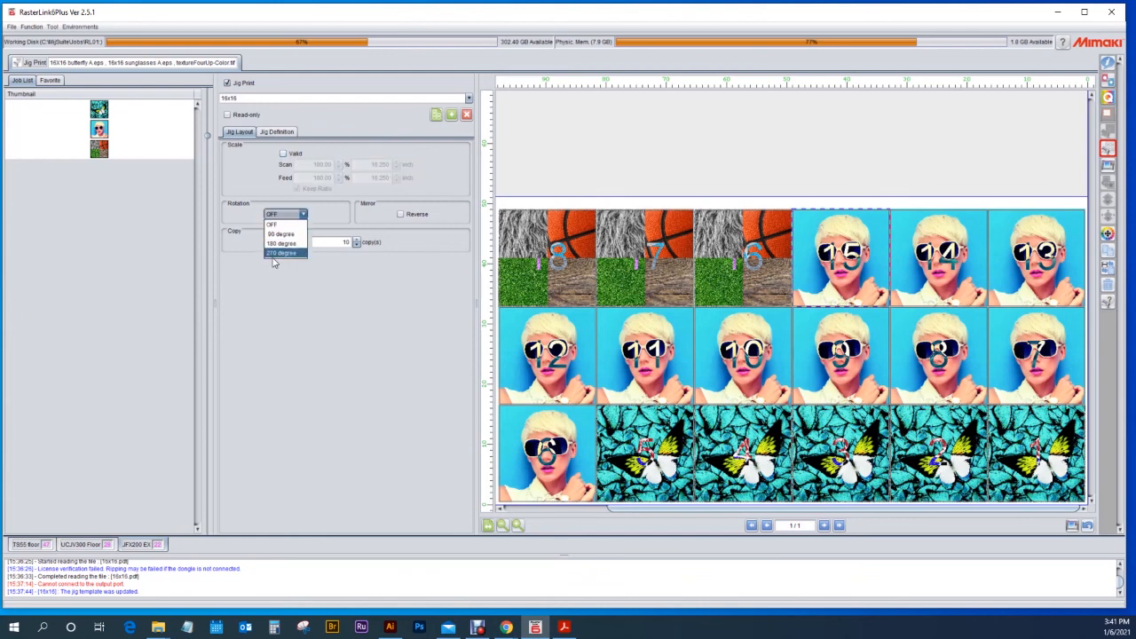
click(283, 253)
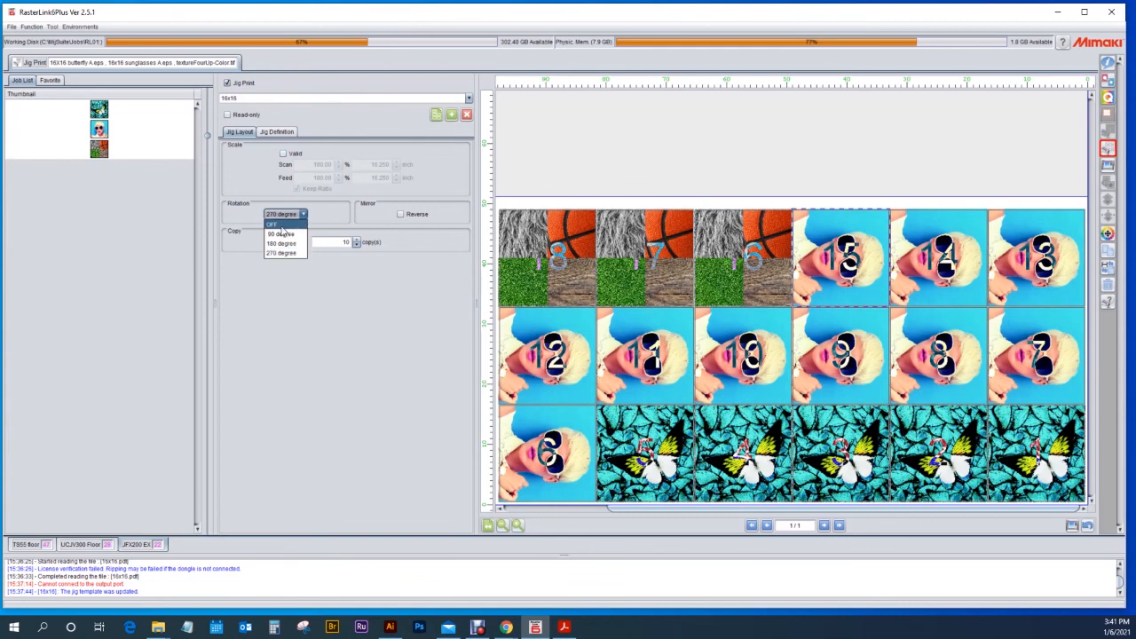
click(275, 225)
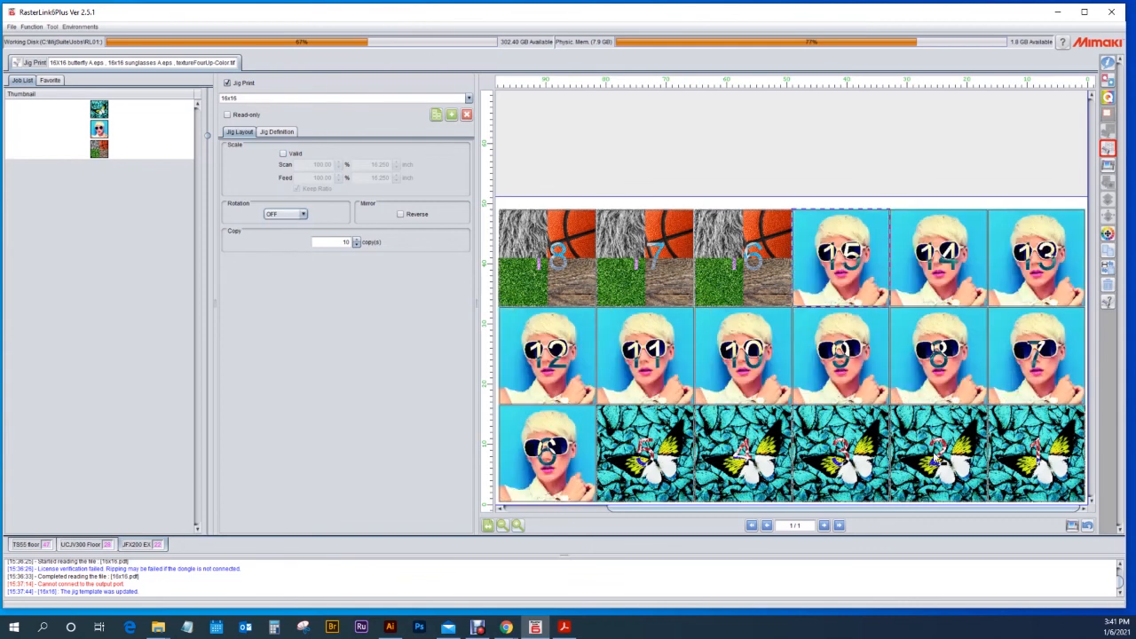
click(400, 214)
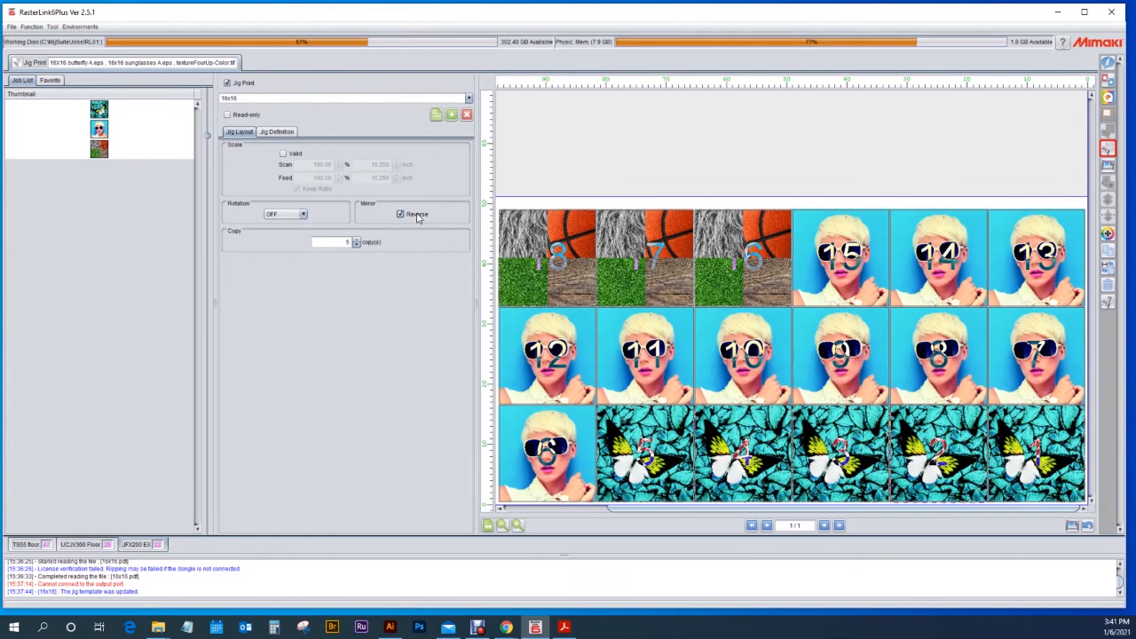
click(401, 214)
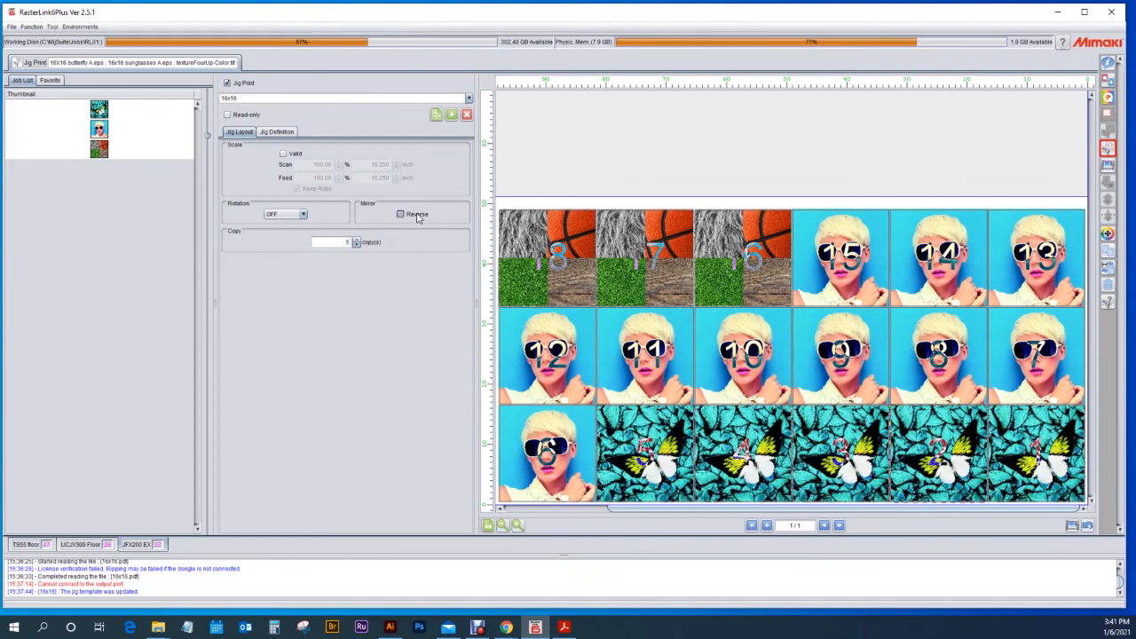
click(400, 215)
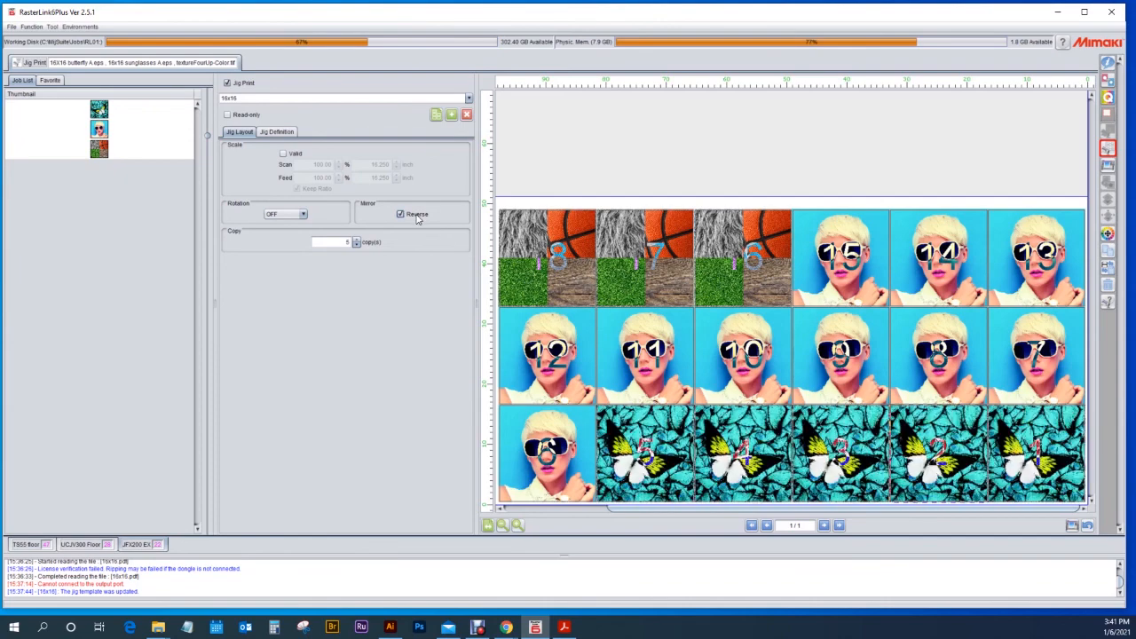
click(400, 214)
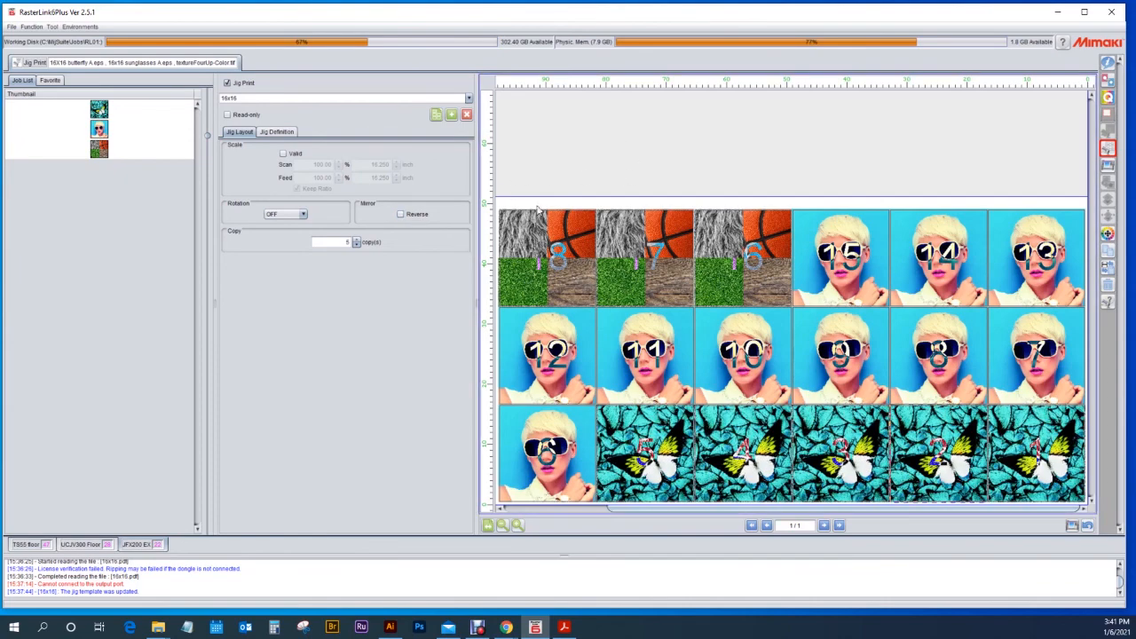
mouse_move(621, 197)
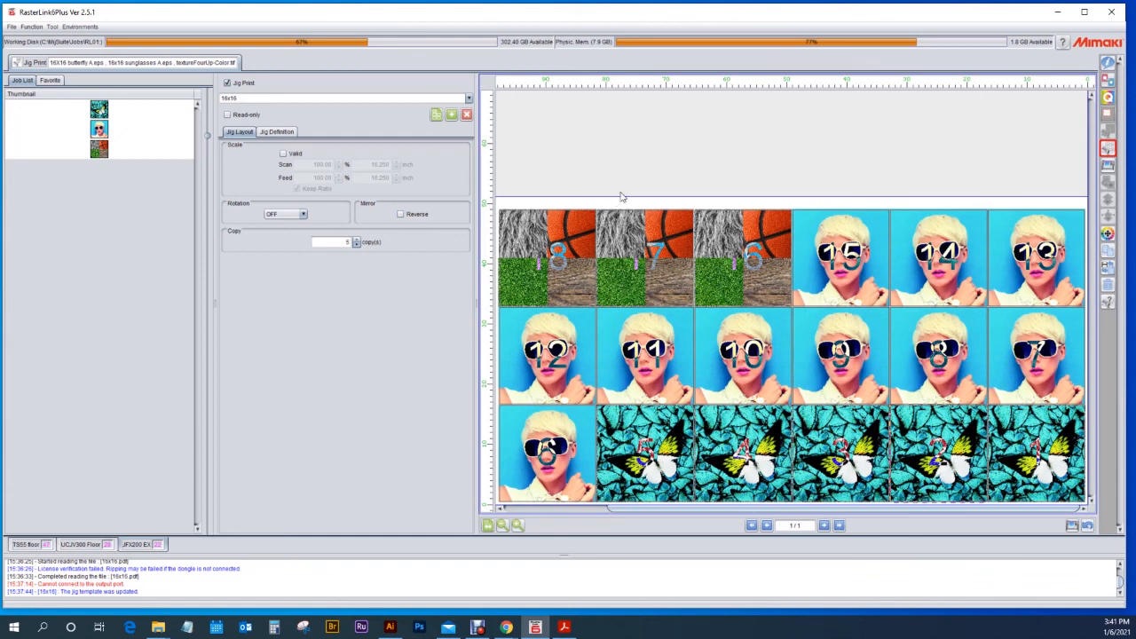
mouse_move(1084, 354)
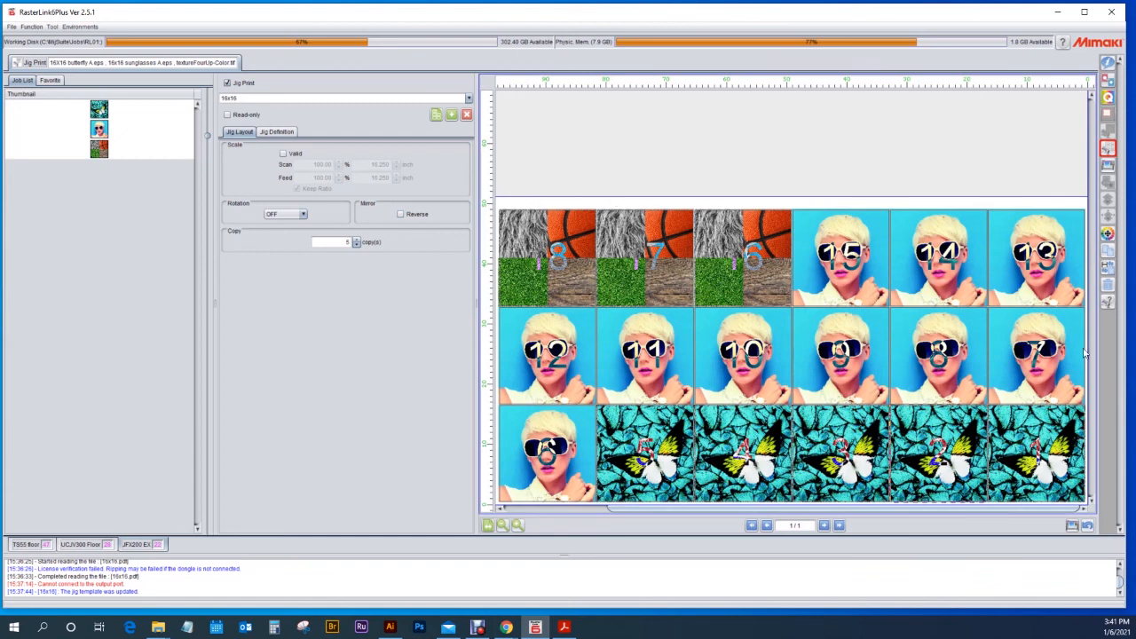
mouse_move(546, 192)
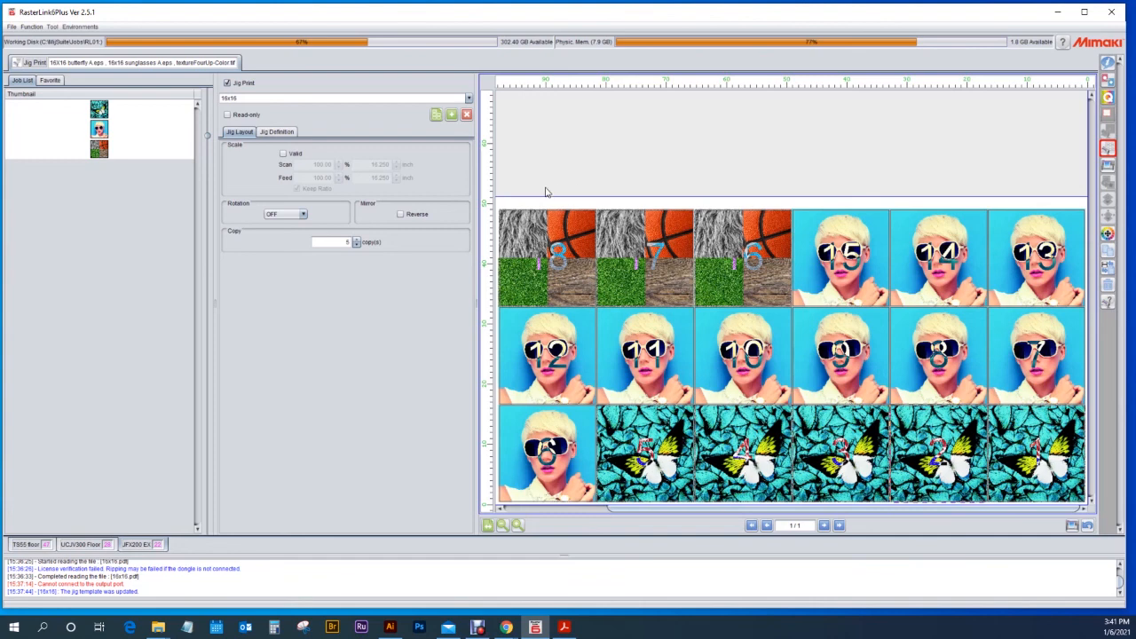
mouse_move(522, 206)
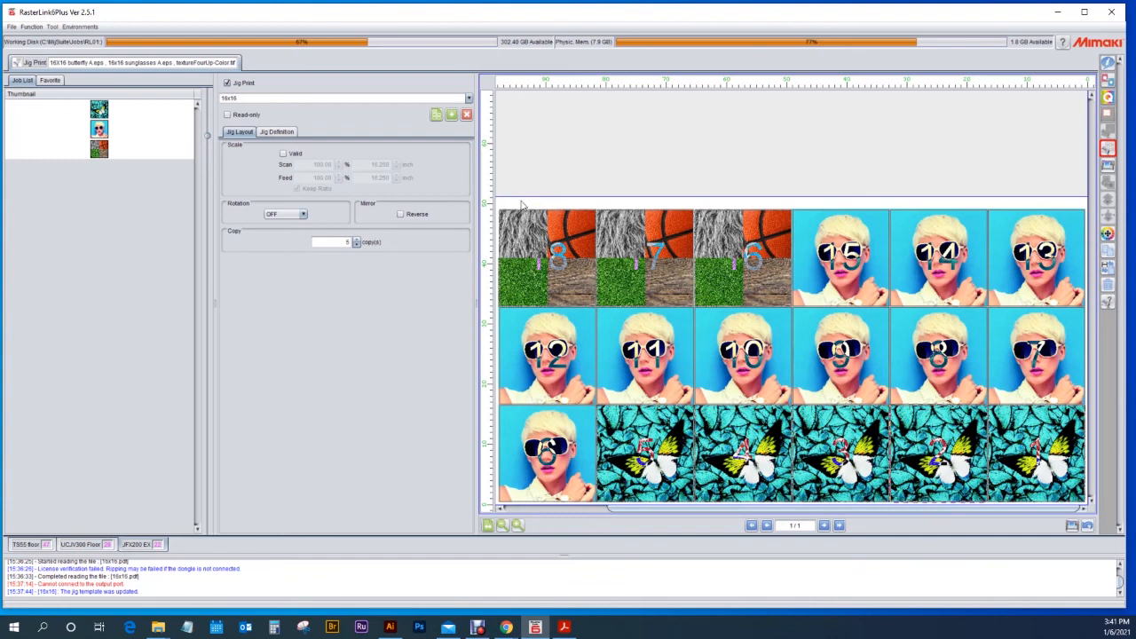
mouse_move(551, 189)
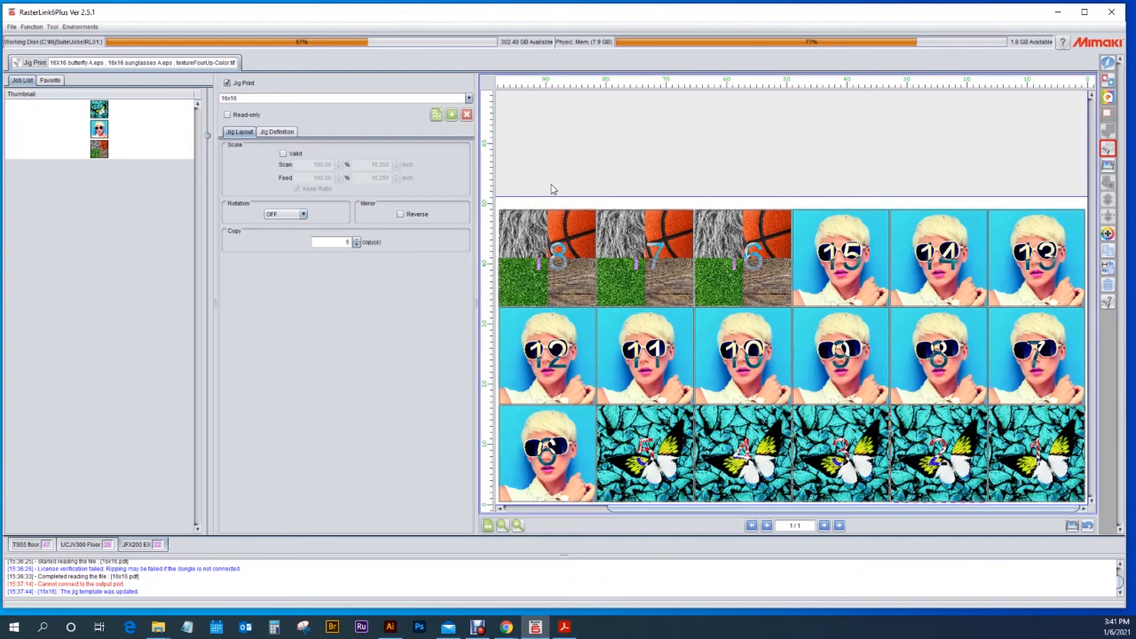
mouse_move(718, 298)
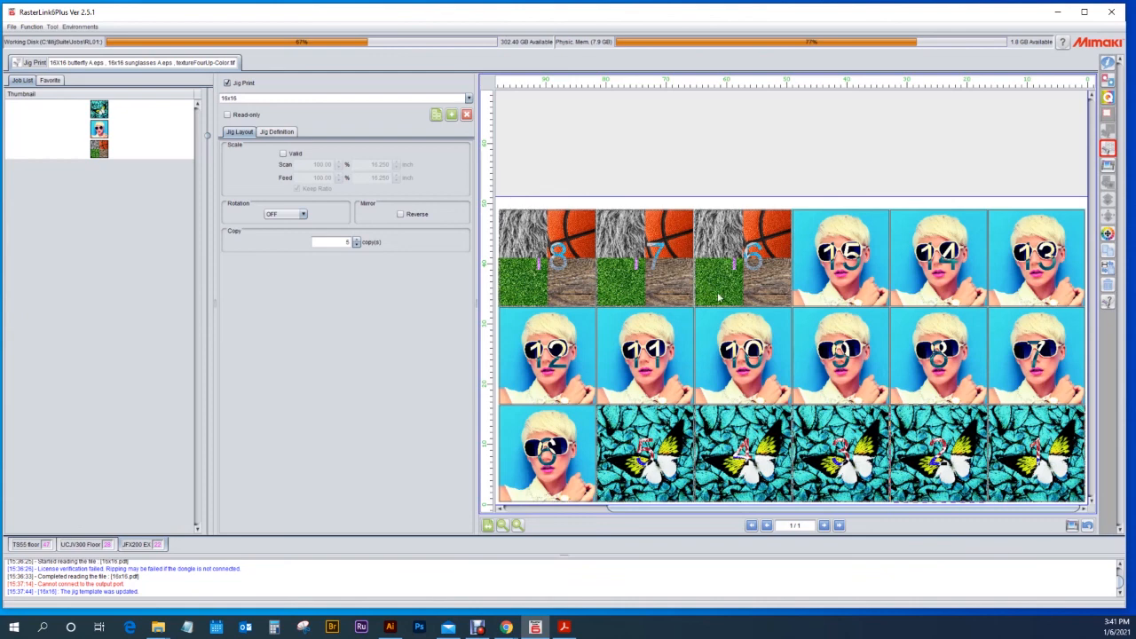
mouse_move(662, 151)
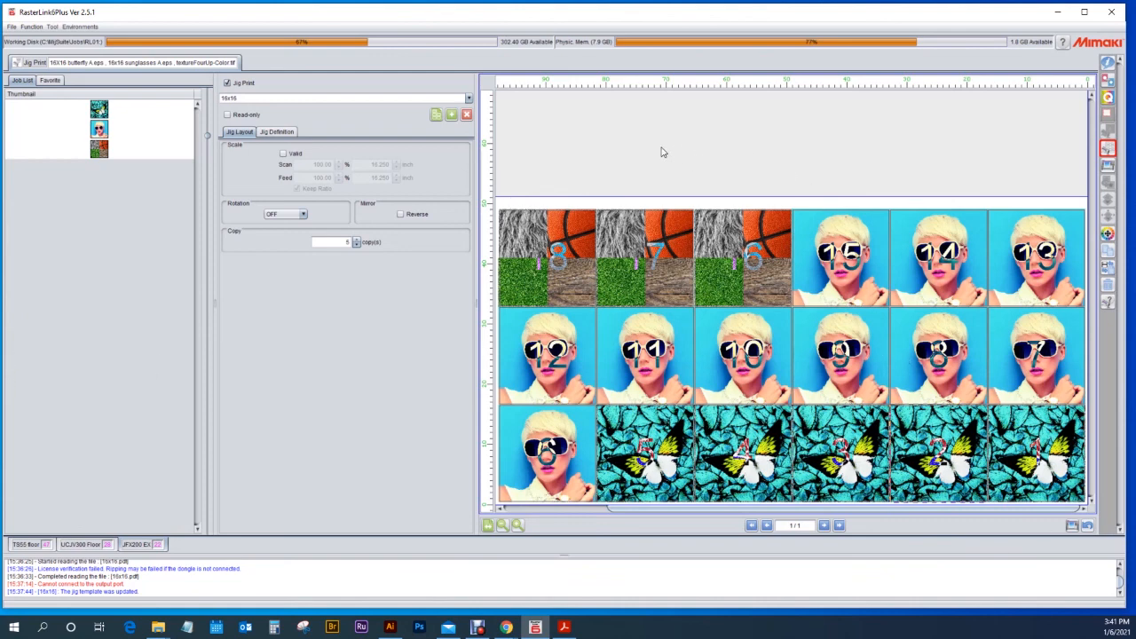
mouse_move(540, 182)
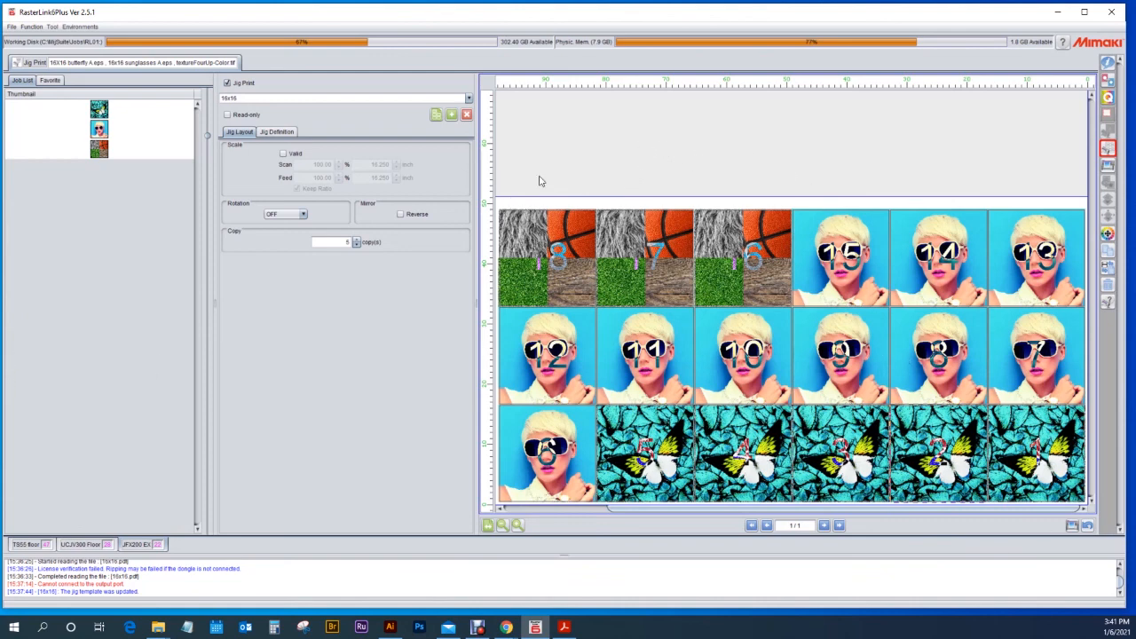